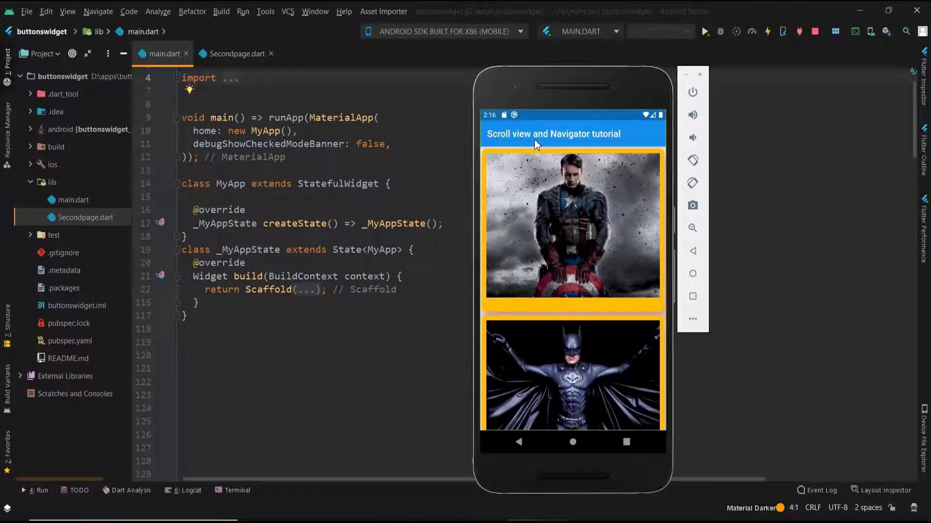
pyautogui.moveTo(605, 189)
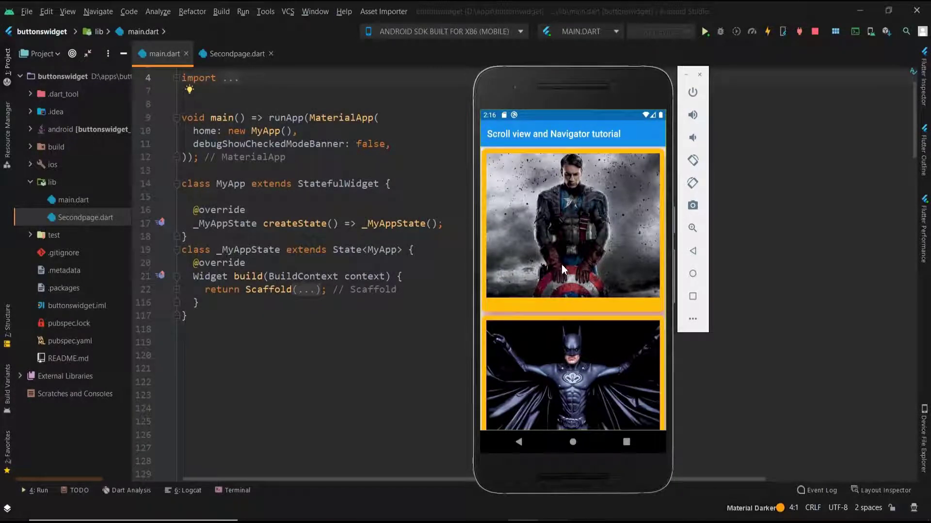
# Paste three more Card blocks after the body Card in main.dart's Scaffold
pyautogui.scroll(-3)
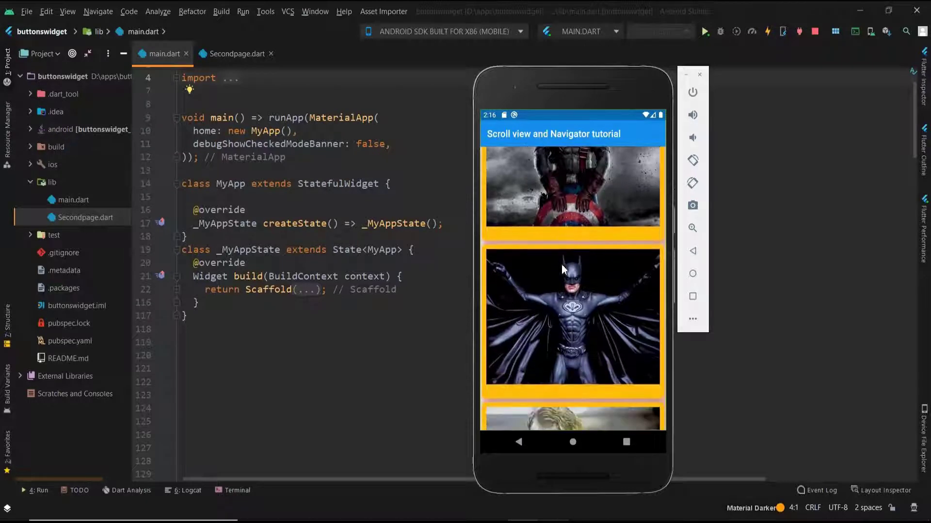
pyautogui.scroll(-3)
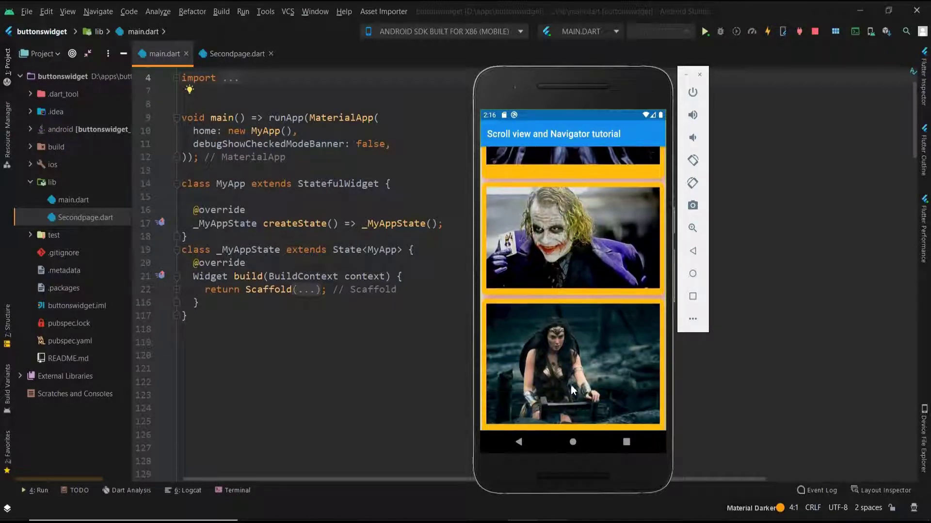
pyautogui.scroll(3)
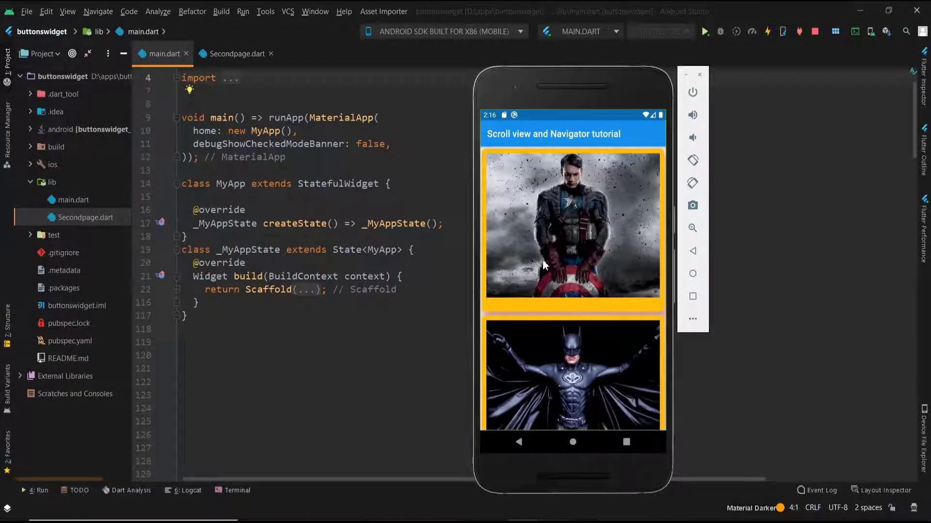
pyautogui.scroll(-3)
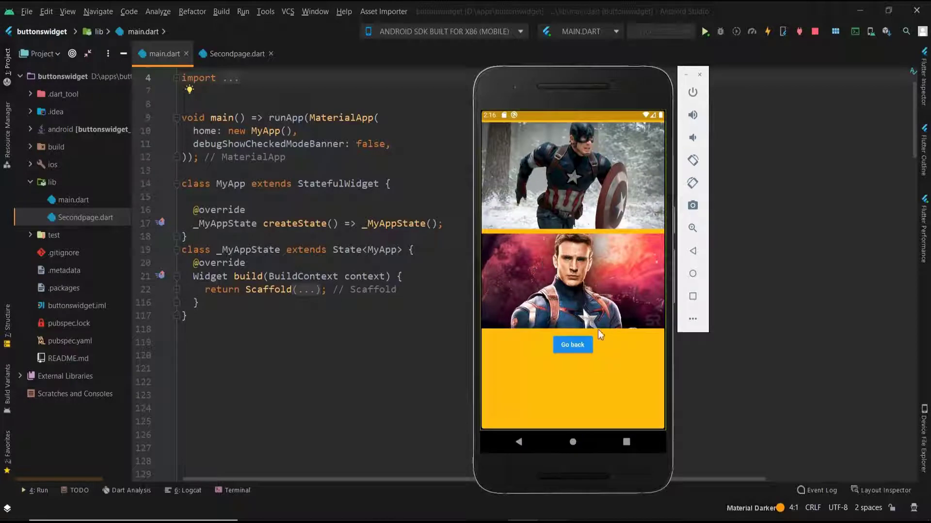
pyautogui.click(572, 346)
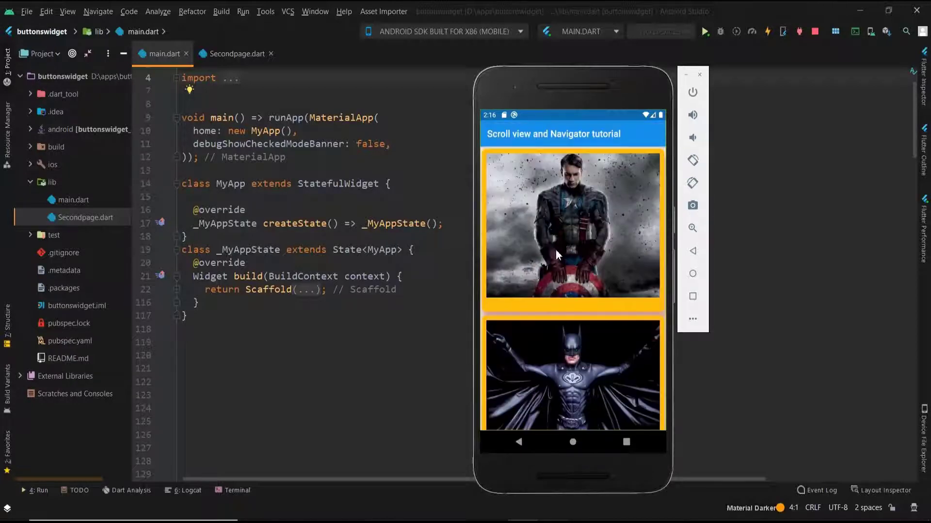
pyautogui.moveTo(593, 247)
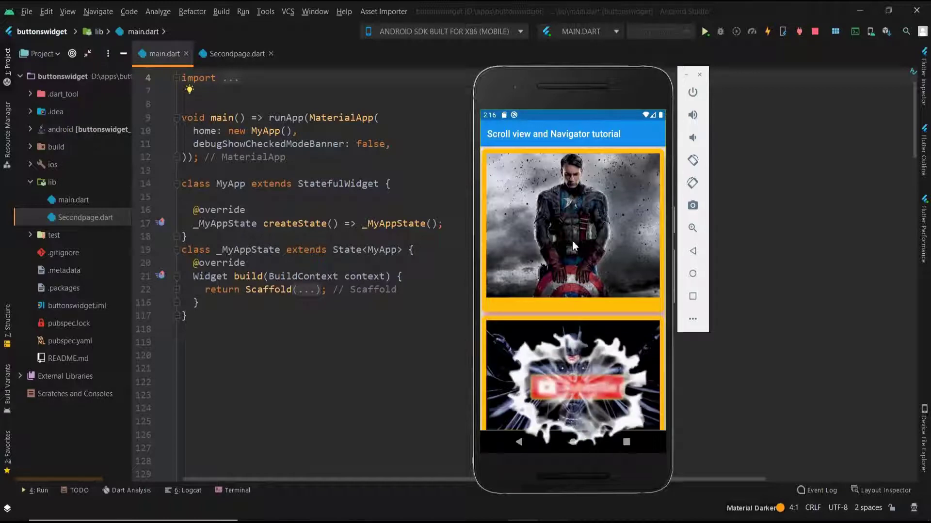
pyautogui.click(572, 388)
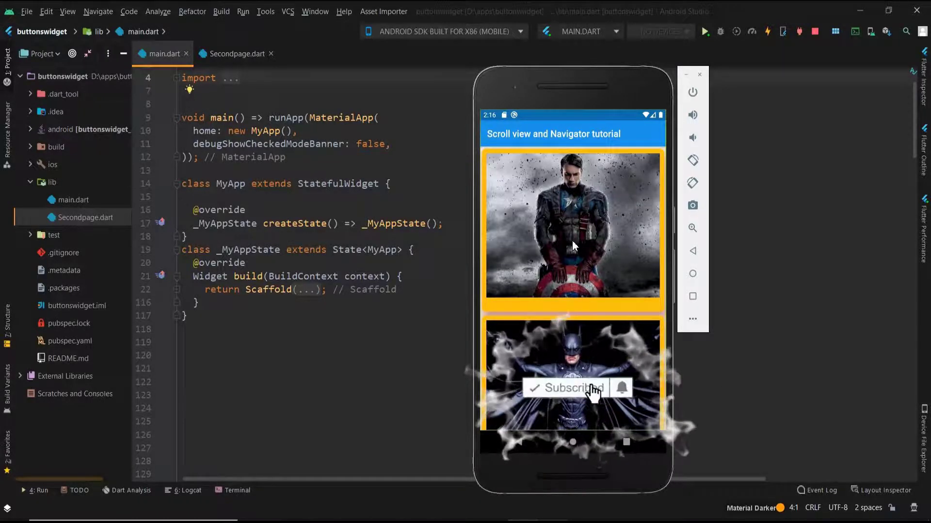
pyautogui.click(565, 388)
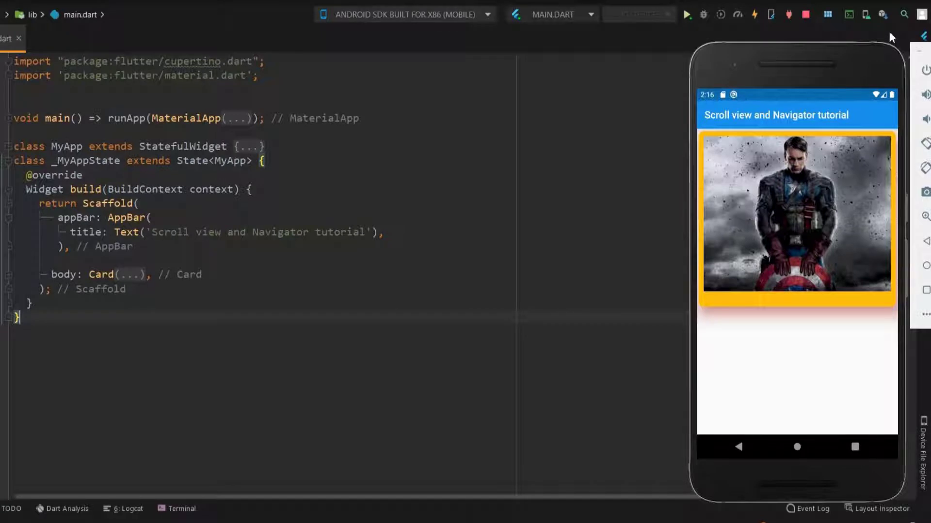
pyautogui.moveTo(101, 279)
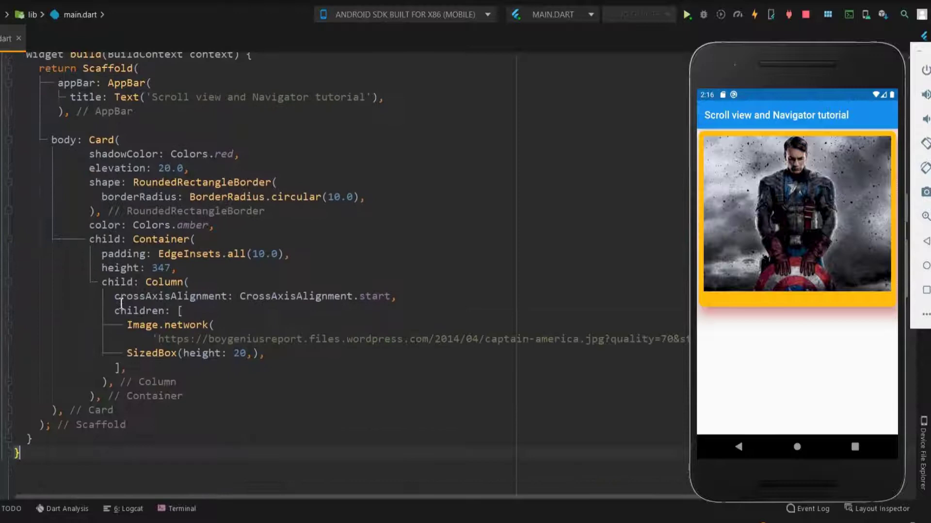
# Review the Image.network calls in the pasted Cards and fold each Card block
pyautogui.doubleClick(140, 325)
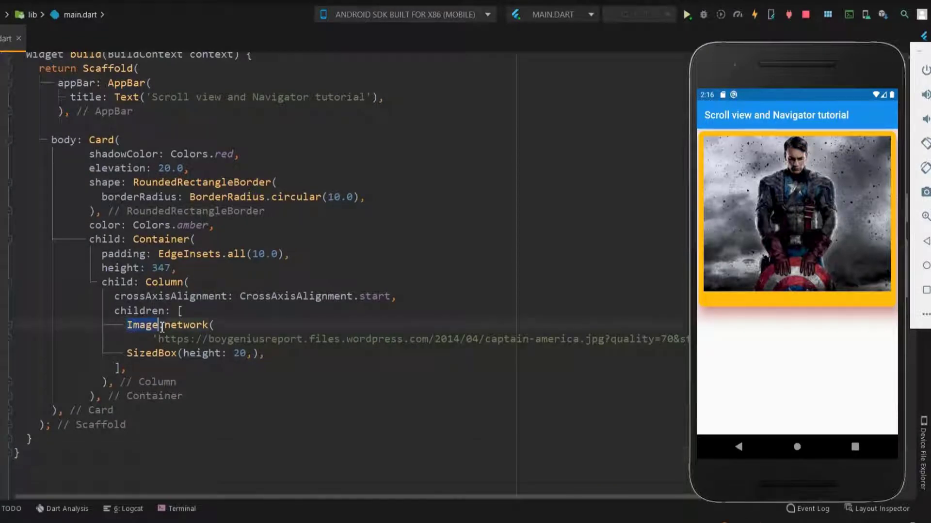
pyautogui.doubleClick(187, 325)
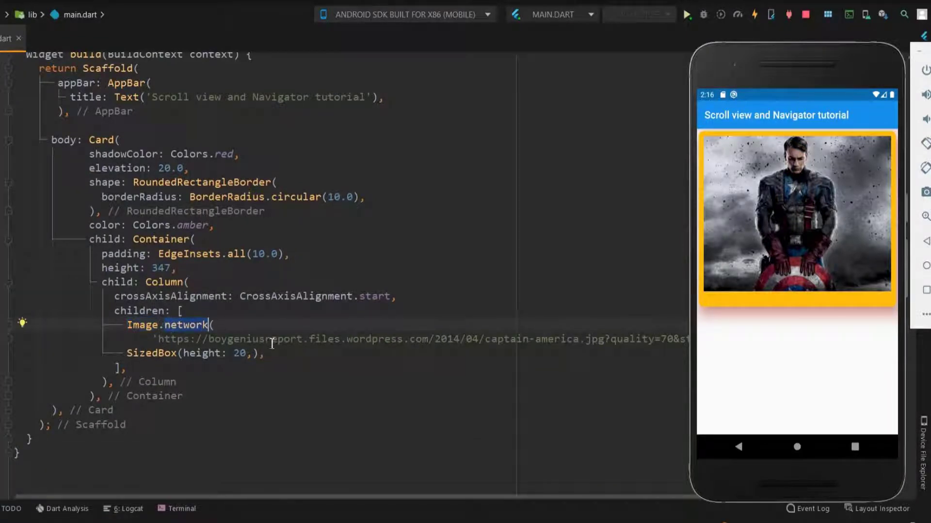
pyautogui.moveTo(392, 344)
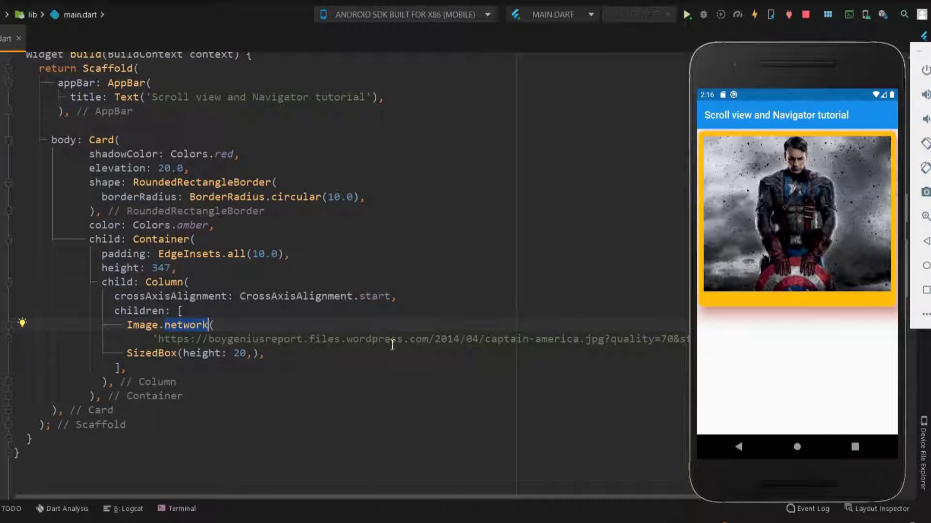
pyautogui.moveTo(627, 239)
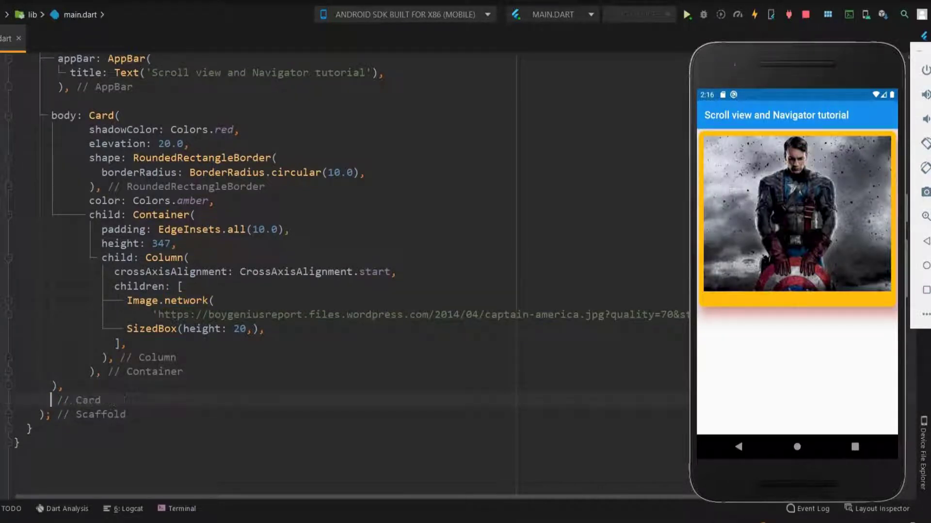
pyautogui.scroll(-3)
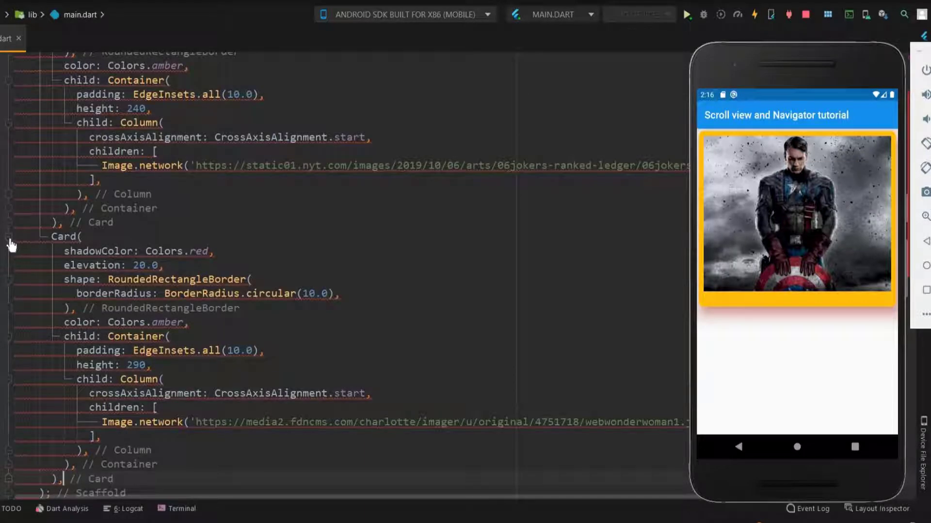
pyautogui.scroll(3)
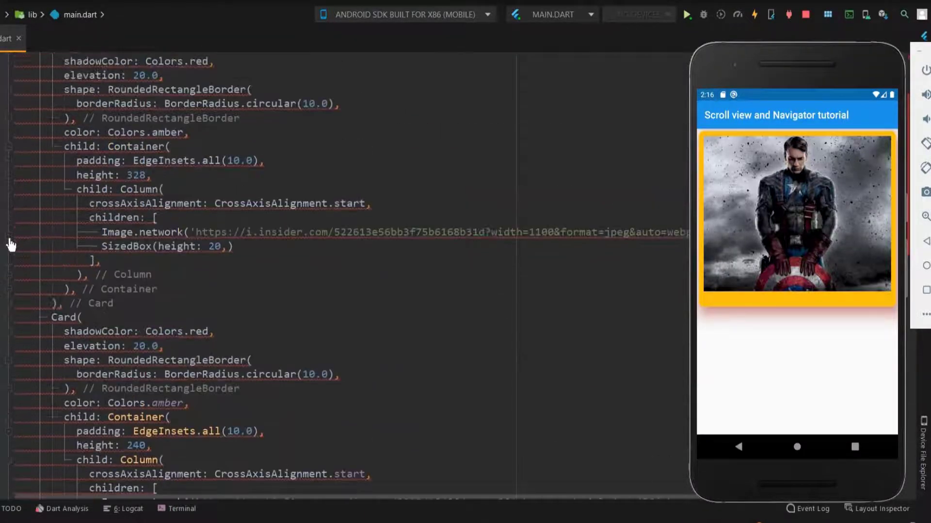
pyautogui.scroll(-3)
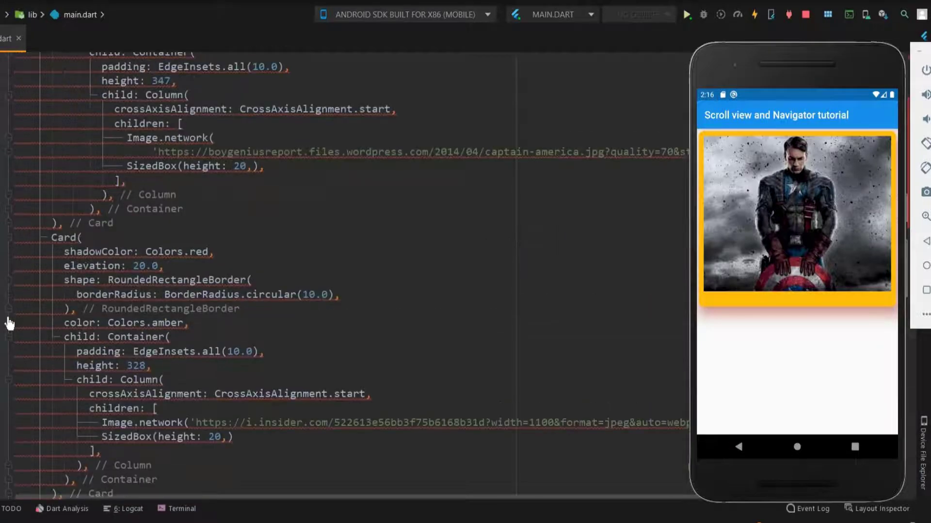
pyautogui.scroll(3)
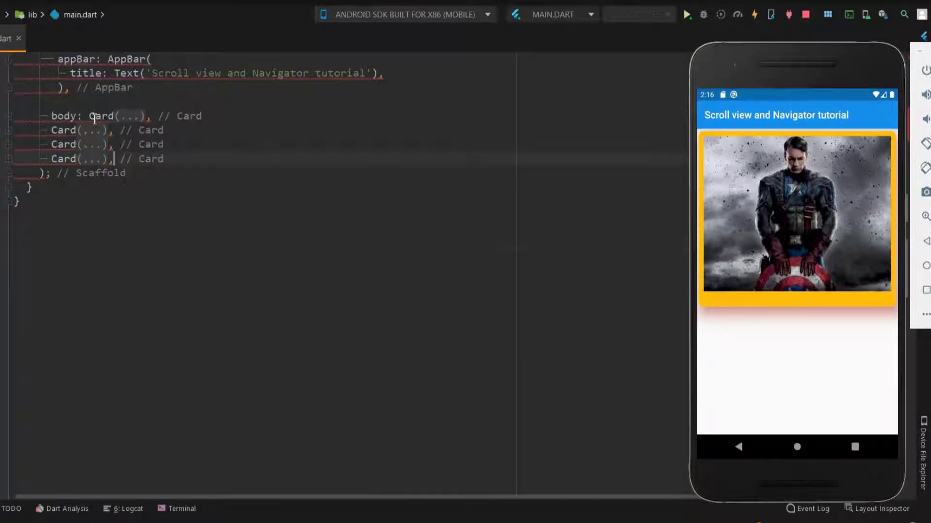
# Wrap the body Card in a Column via the Wrap with Column quick fix
pyautogui.click(22, 114)
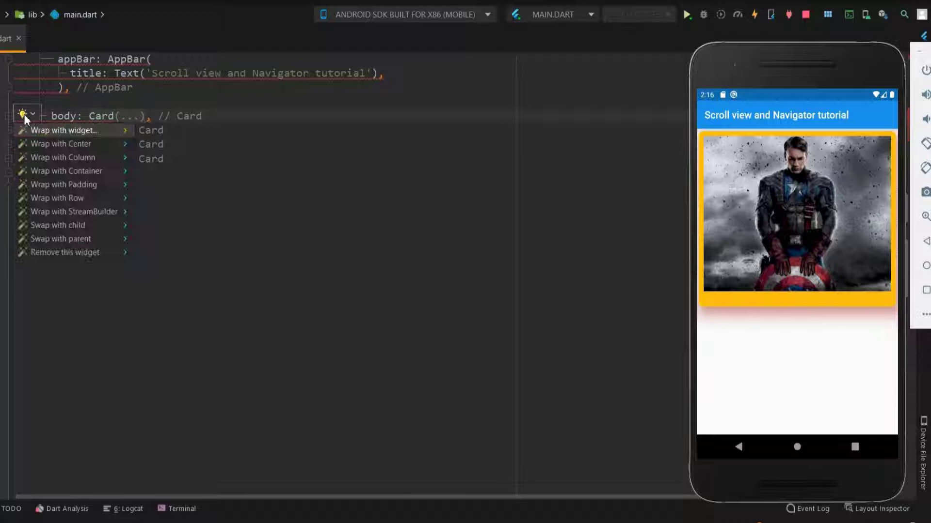
pyautogui.click(63, 157)
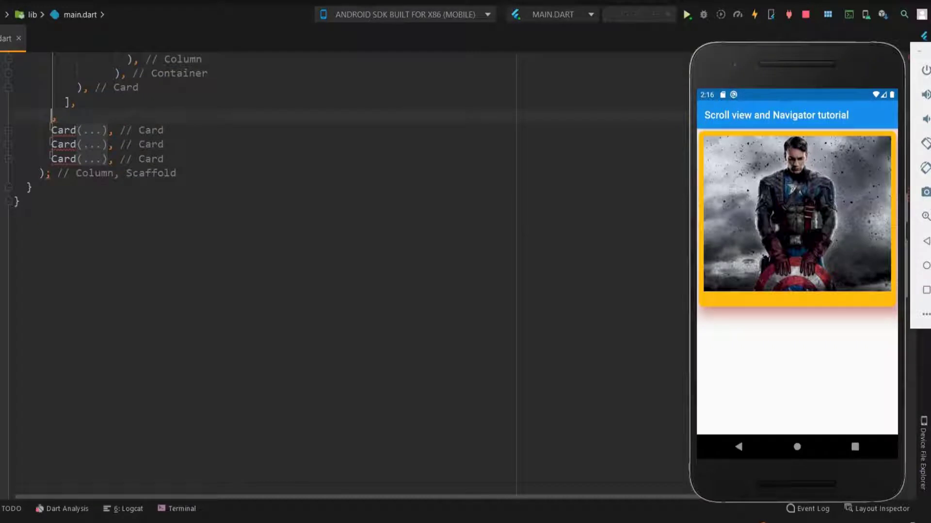
pyautogui.scroll(3)
pyautogui.write('),')
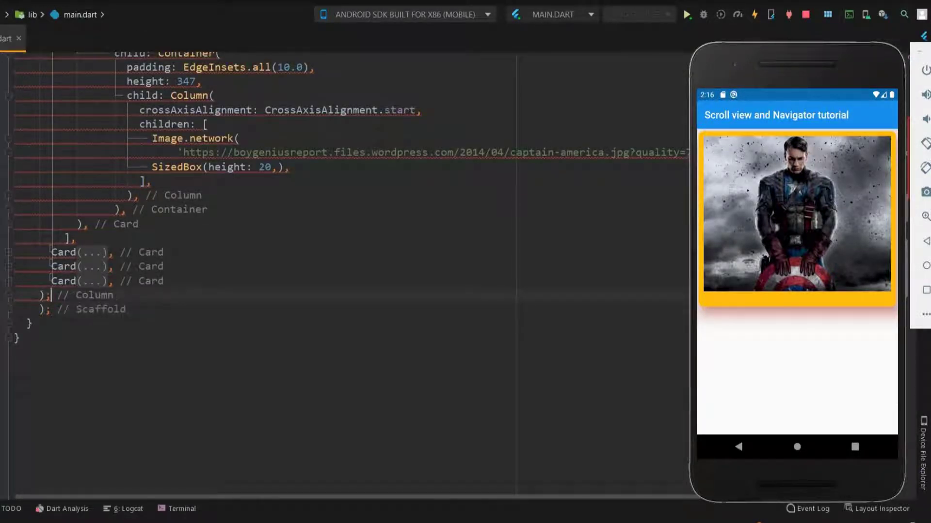
pyautogui.scroll(3)
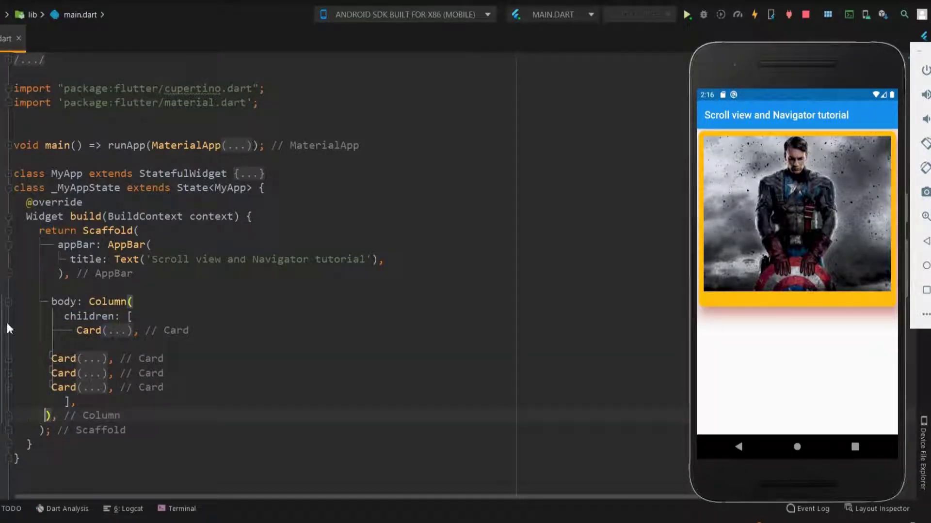
# Fold and unfold the Column to confirm all four Cards sit in its children list
pyautogui.click(7, 301)
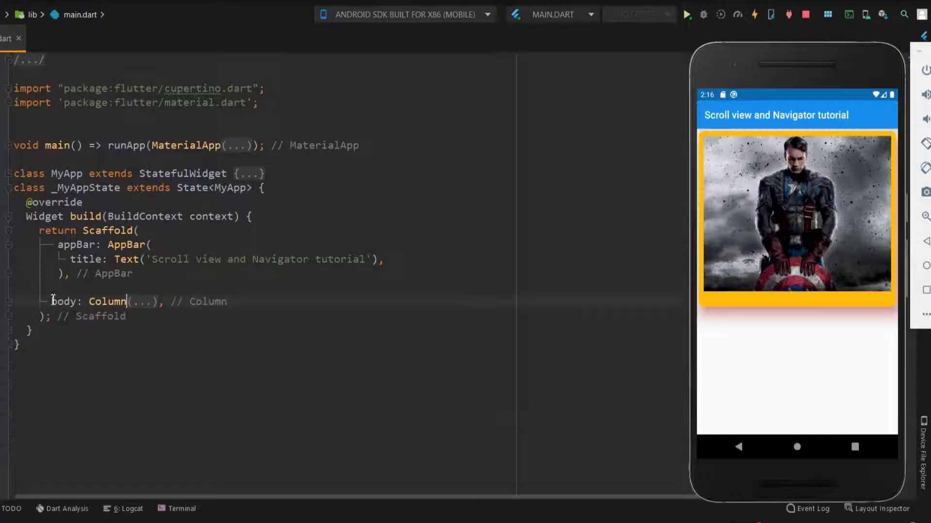
pyautogui.doubleClick(108, 301)
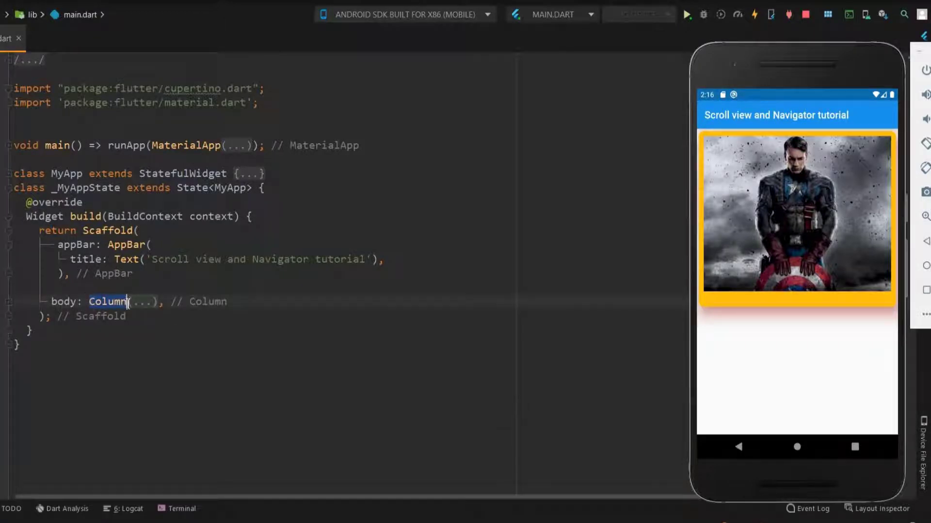
pyautogui.click(128, 301)
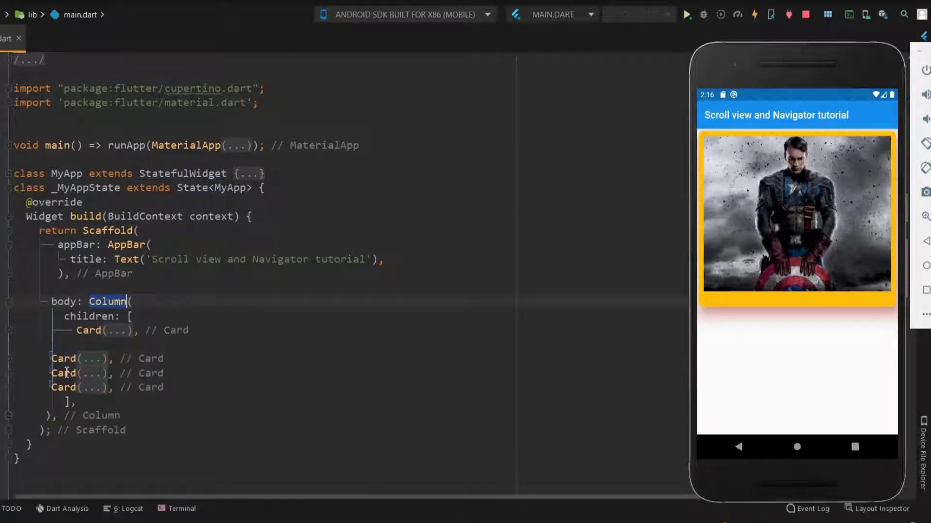
pyautogui.moveTo(215, 354)
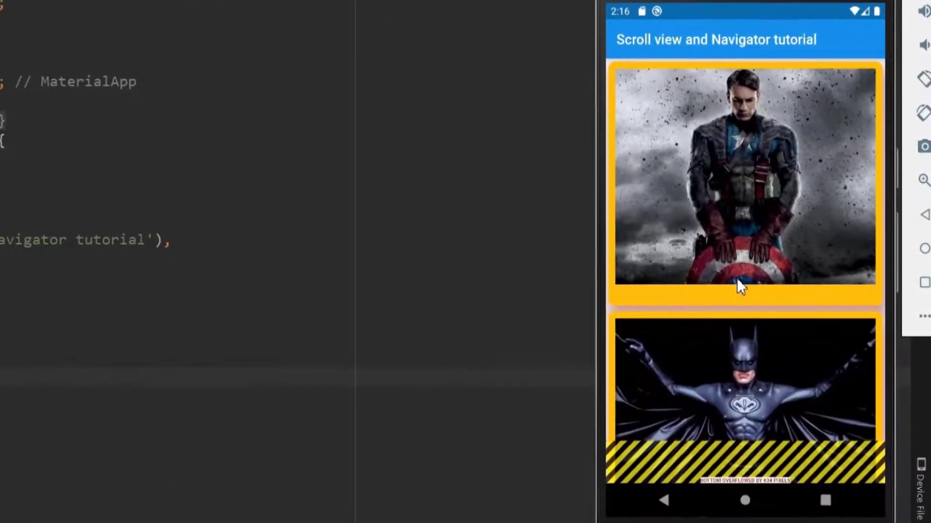
pyautogui.moveTo(765, 359)
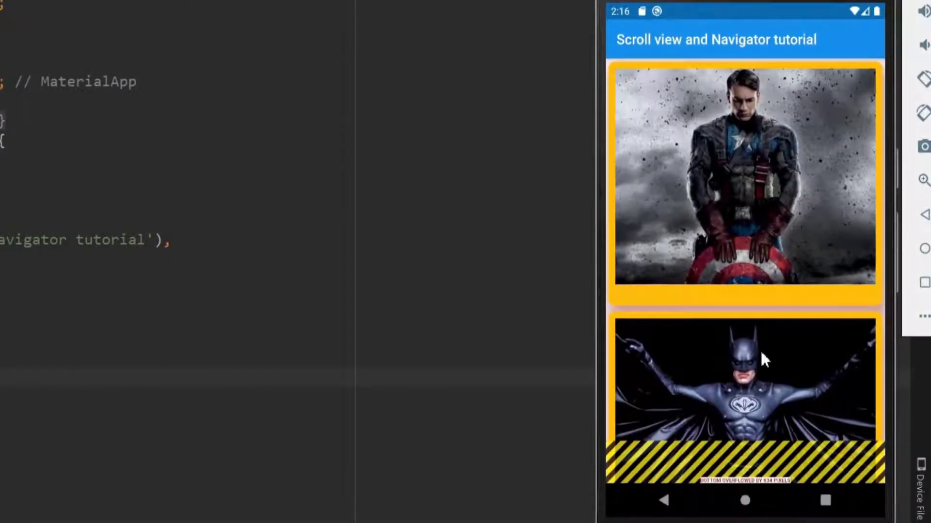
pyautogui.moveTo(840, 427)
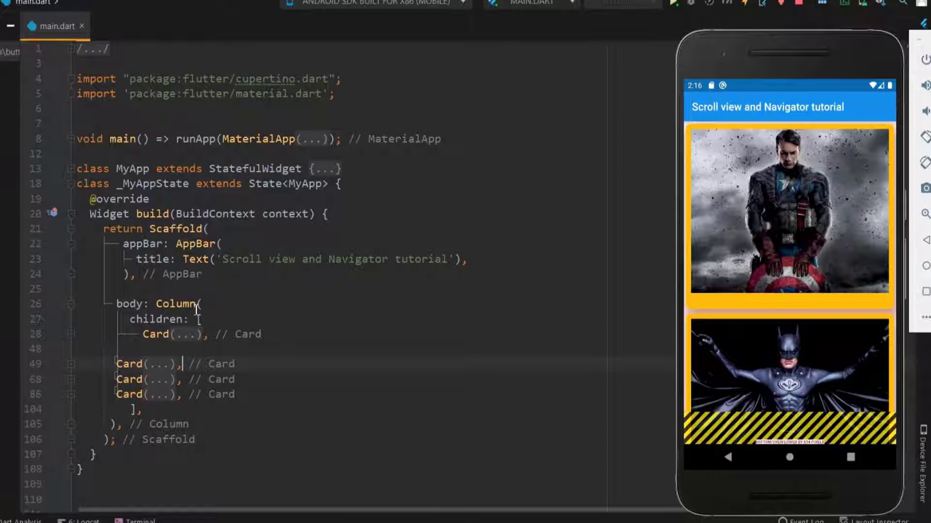
# Wrap the body Column in a SingleChildScrollView so the card list can scroll
pyautogui.click(88, 304)
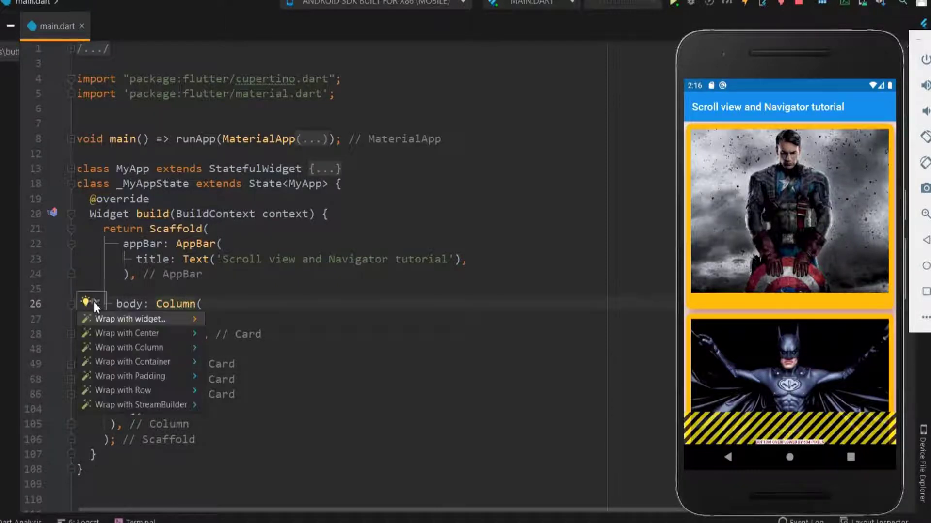
pyautogui.click(125, 319)
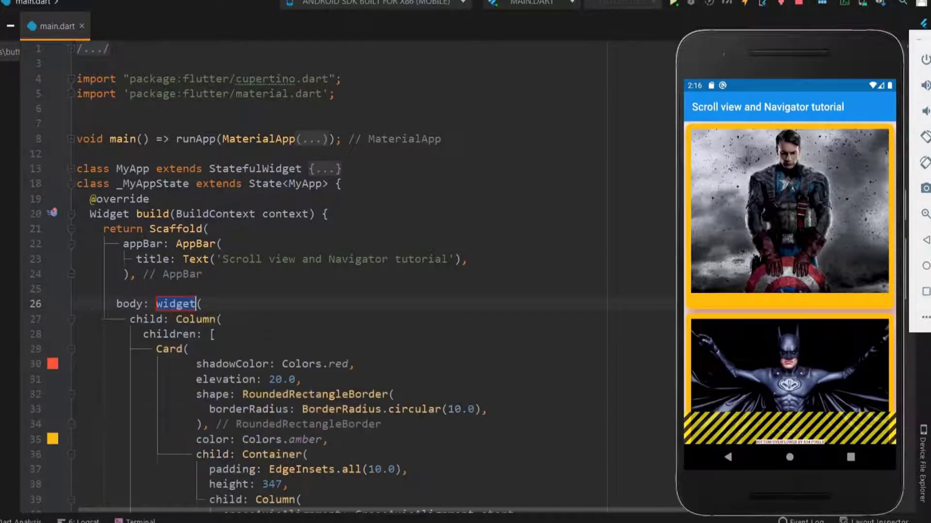
pyautogui.write('SingleChildScrollView')
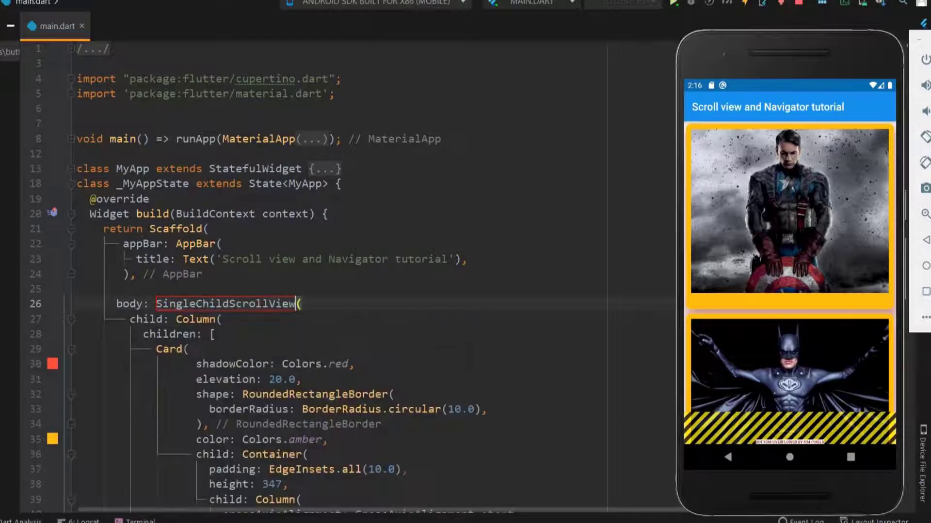
pyautogui.doubleClick(228, 303)
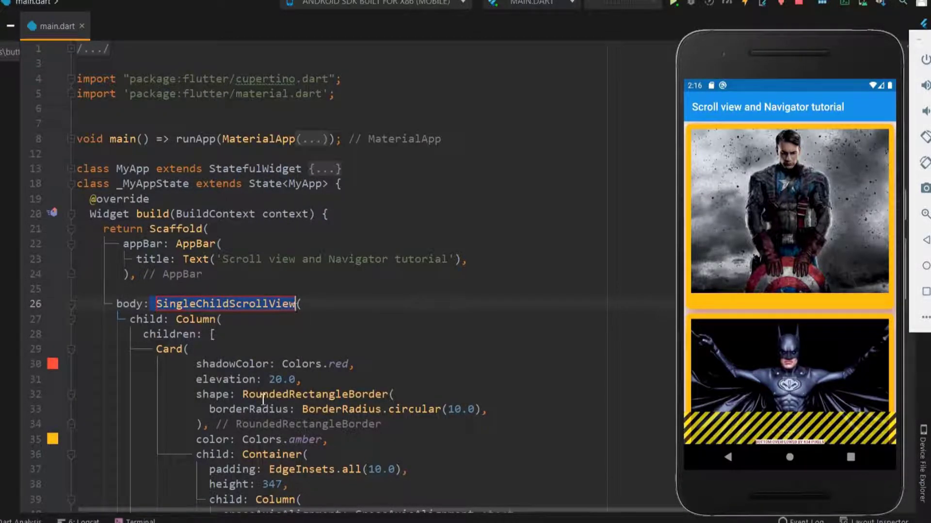
pyautogui.scroll(-3)
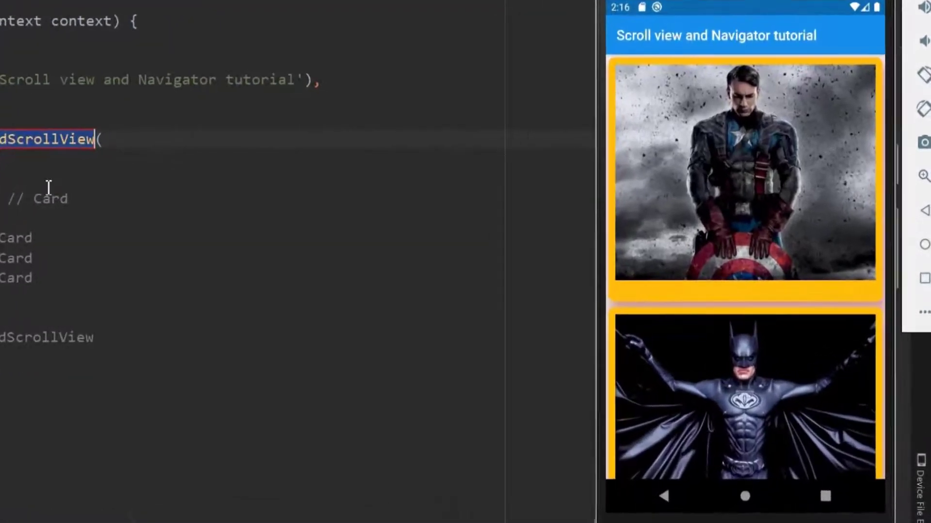
pyautogui.scroll(-3)
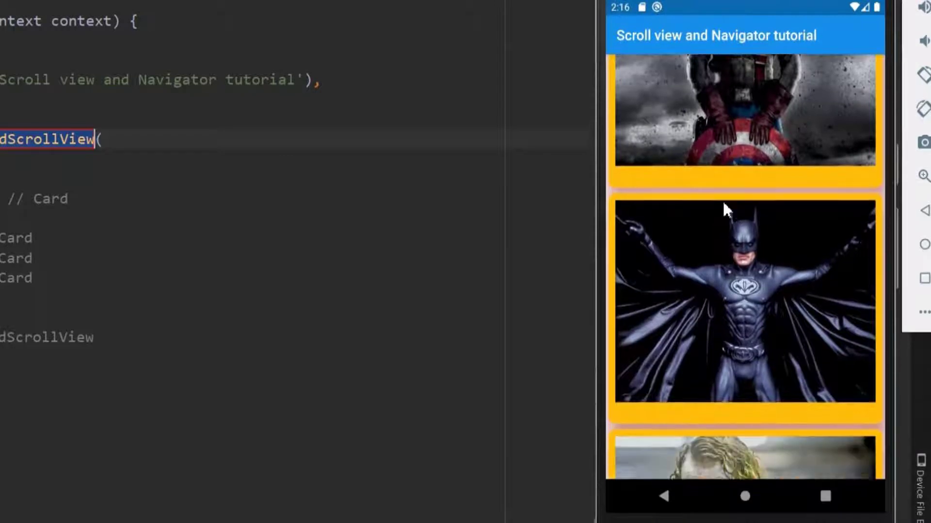
pyautogui.scroll(-3)
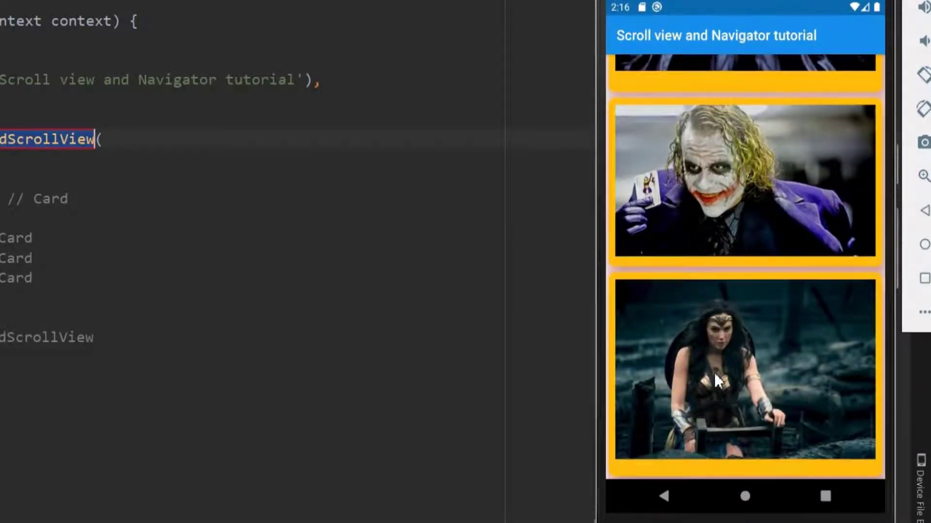
pyautogui.scroll(3)
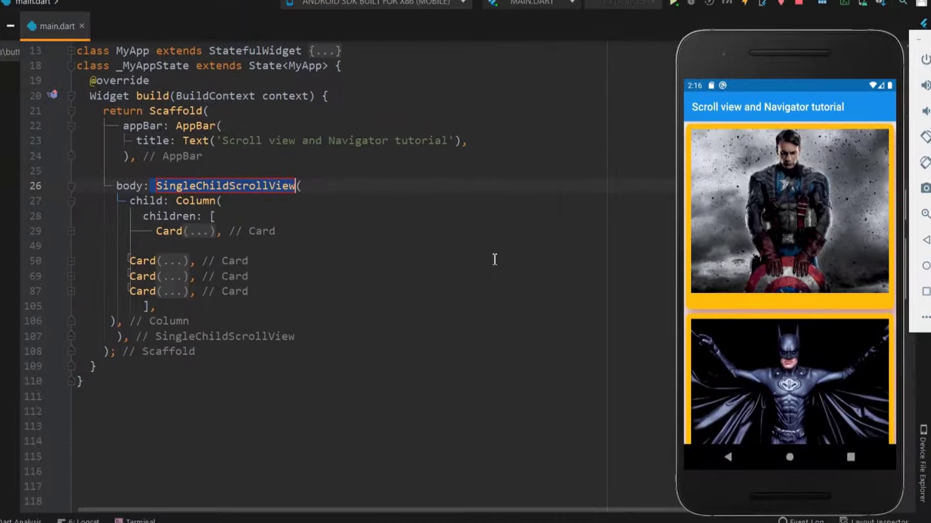
pyautogui.moveTo(757, 227)
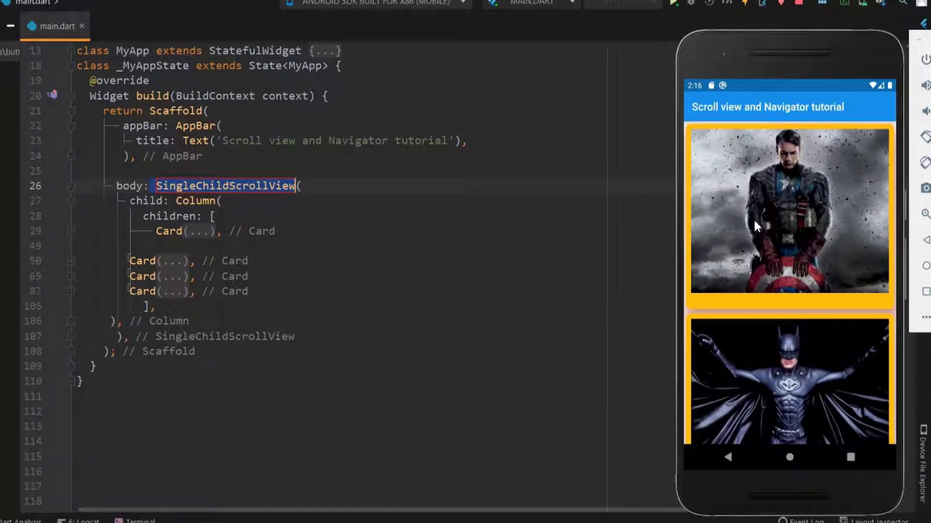
pyautogui.moveTo(722, 416)
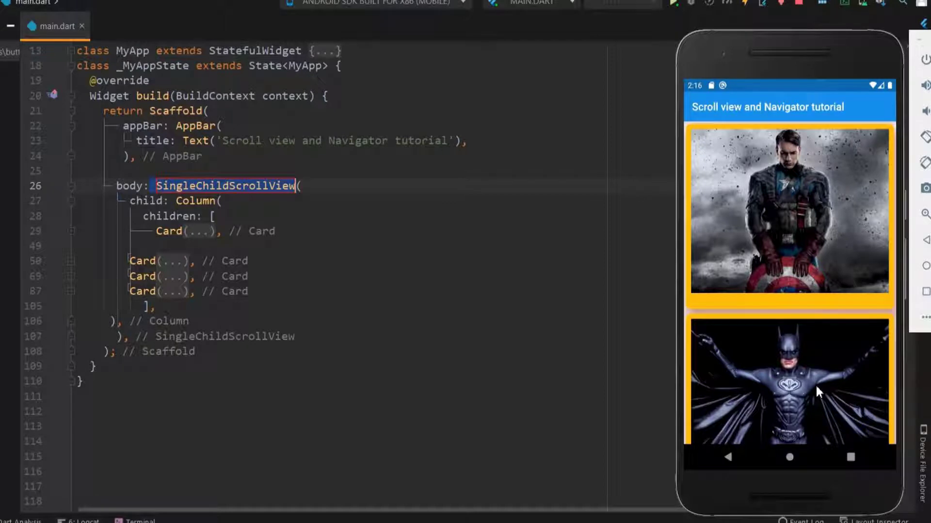
# Expand the first Card's code and place the cursor on its Image.network line
pyautogui.click(193, 216)
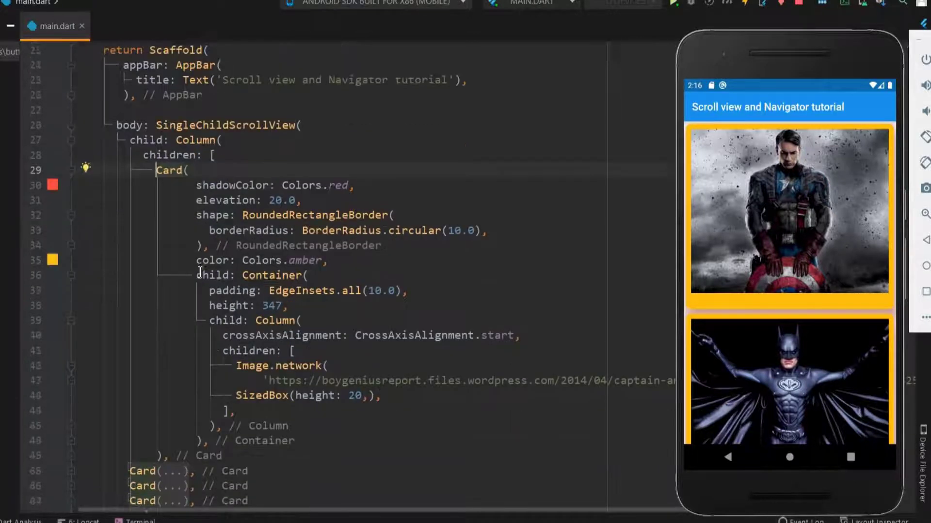
pyautogui.scroll(-3)
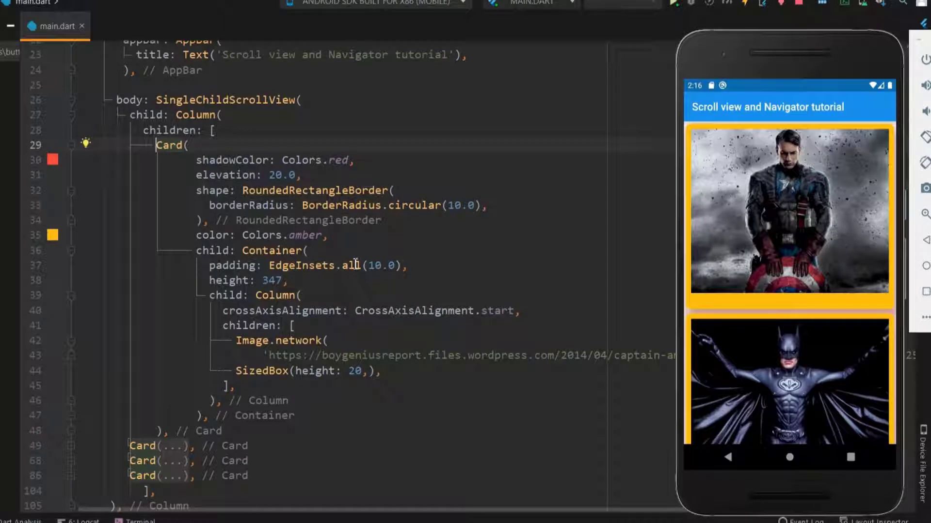
pyautogui.click(256, 340)
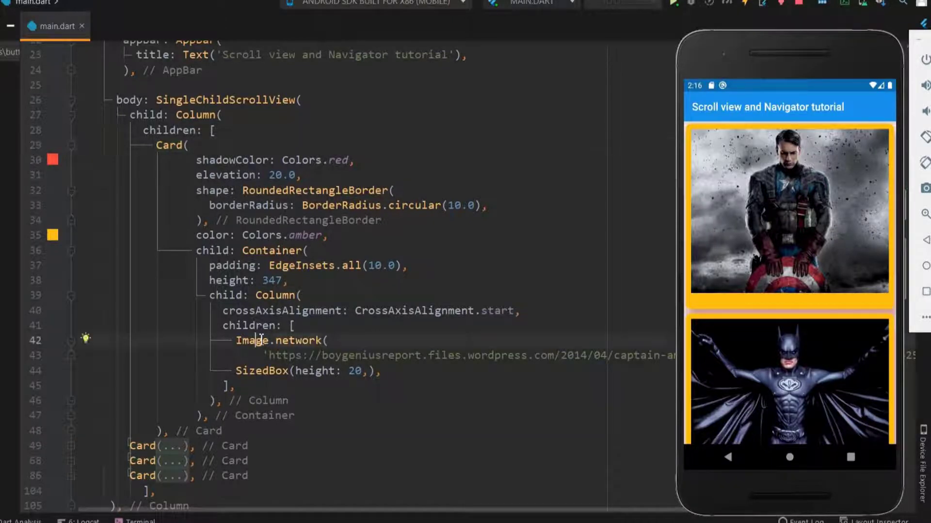
# Wrap the first card's Image.network in a GestureDetector with a blank line after its child
pyautogui.click(85, 338)
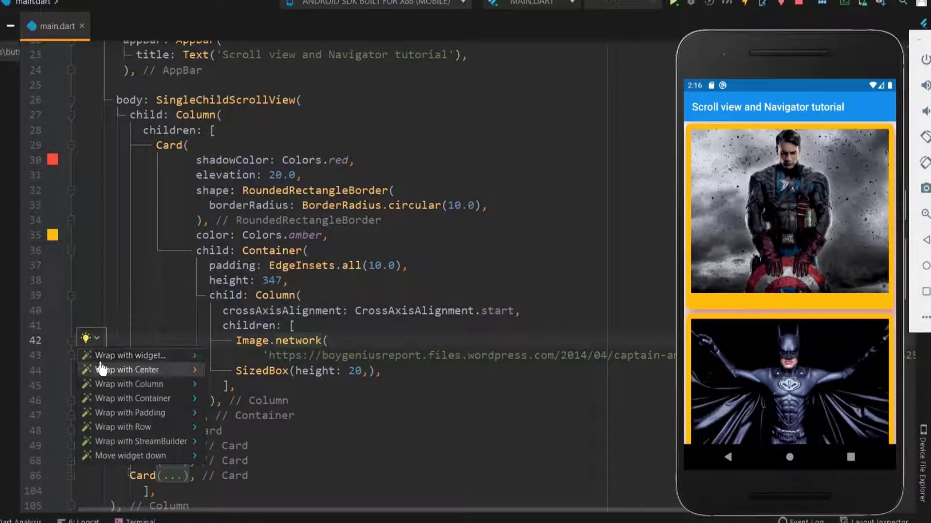
pyautogui.click(128, 369)
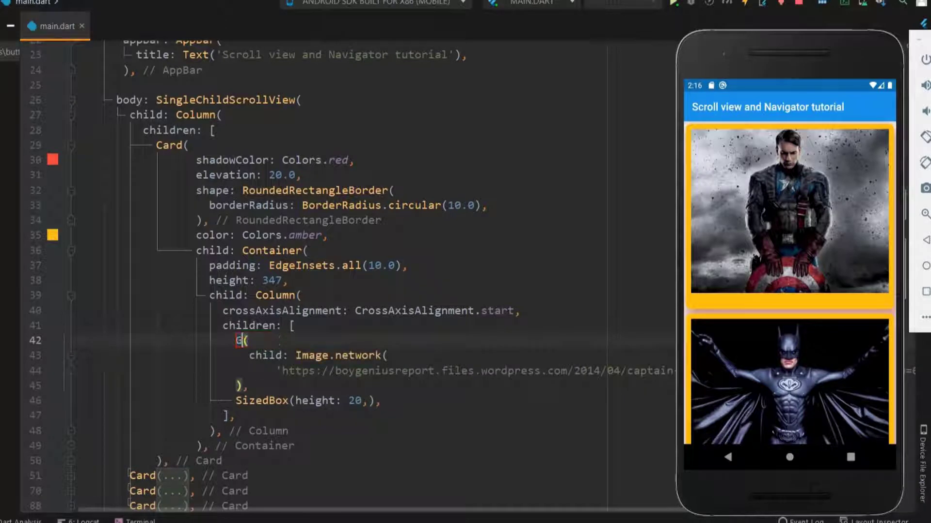
pyautogui.write('estureDetector')
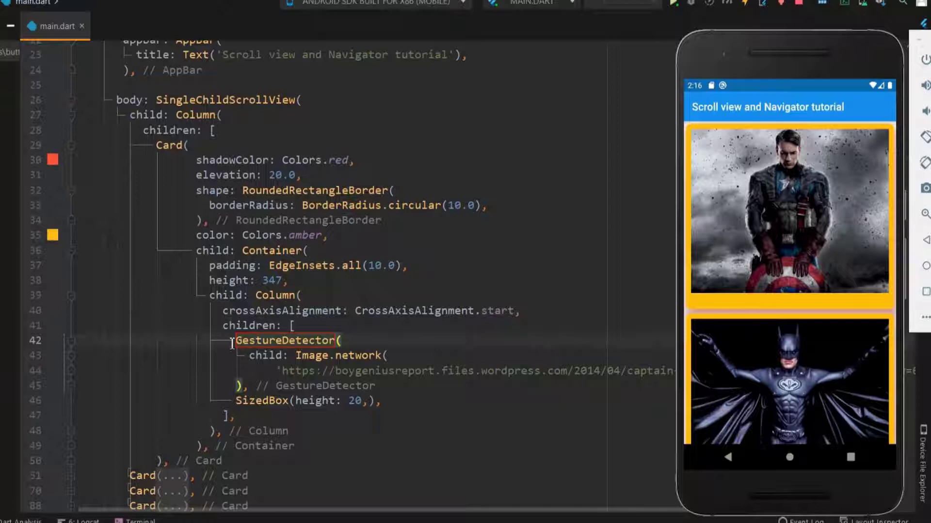
pyautogui.doubleClick(285, 340)
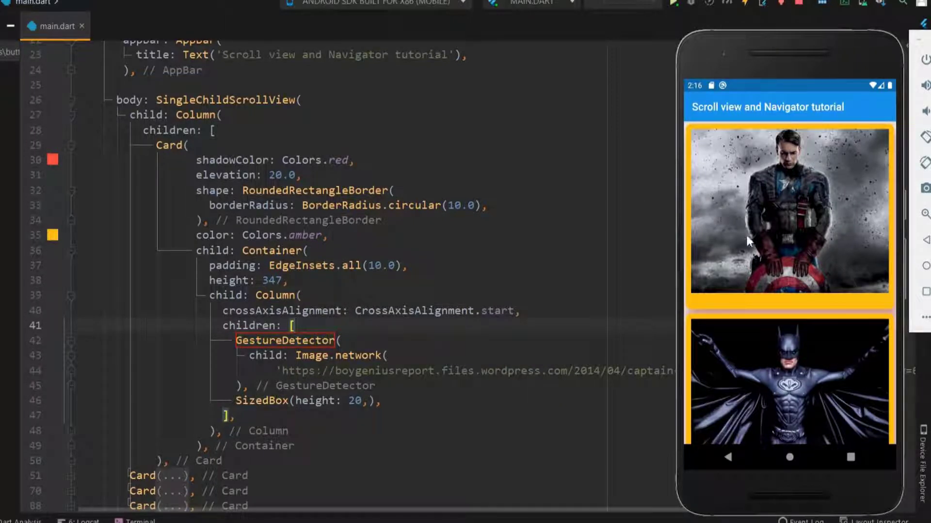
pyautogui.click(352, 339)
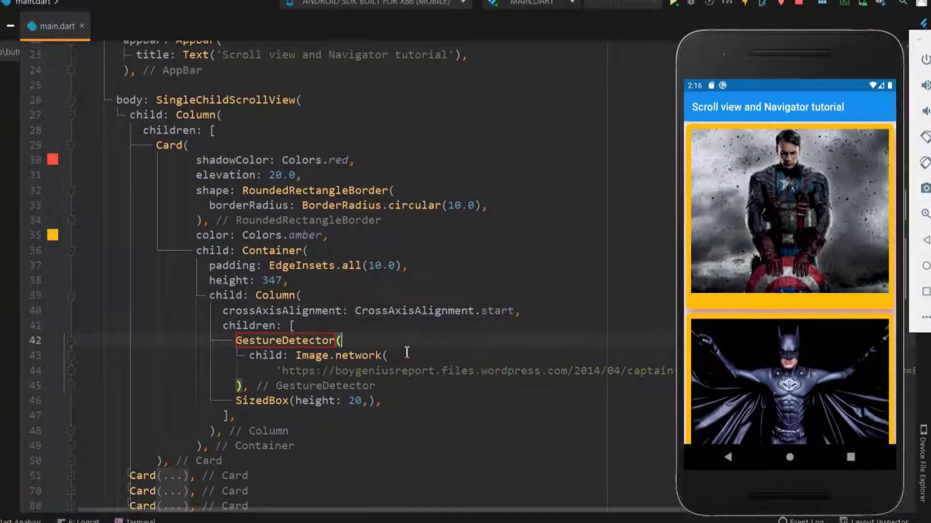
pyautogui.press('enter')
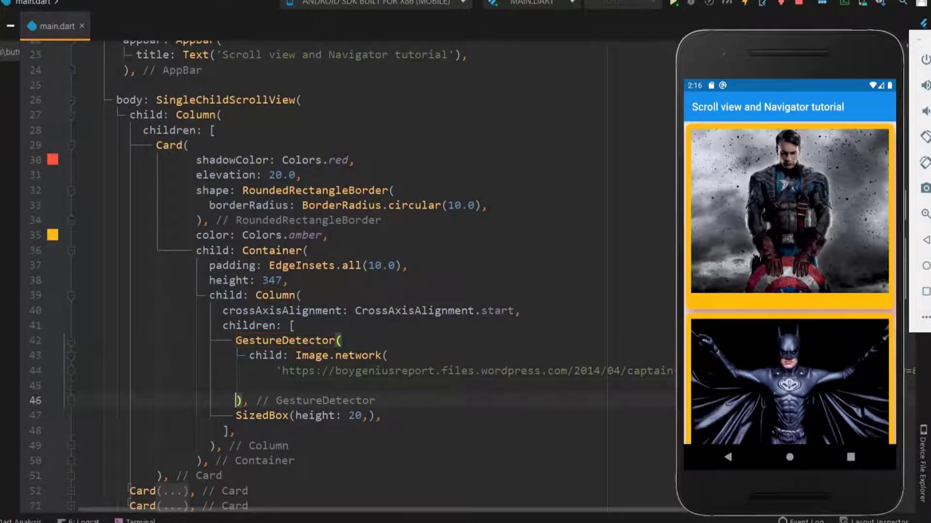
# Add an onTap handler to the GestureDetector calling Navigator.push(context, route)
pyautogui.write('onTap: (){')
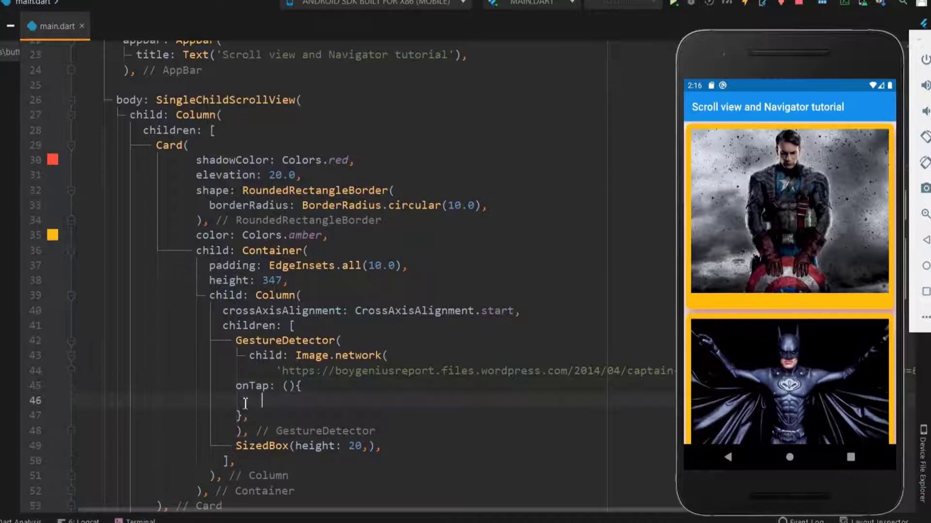
pyautogui.scroll(-3)
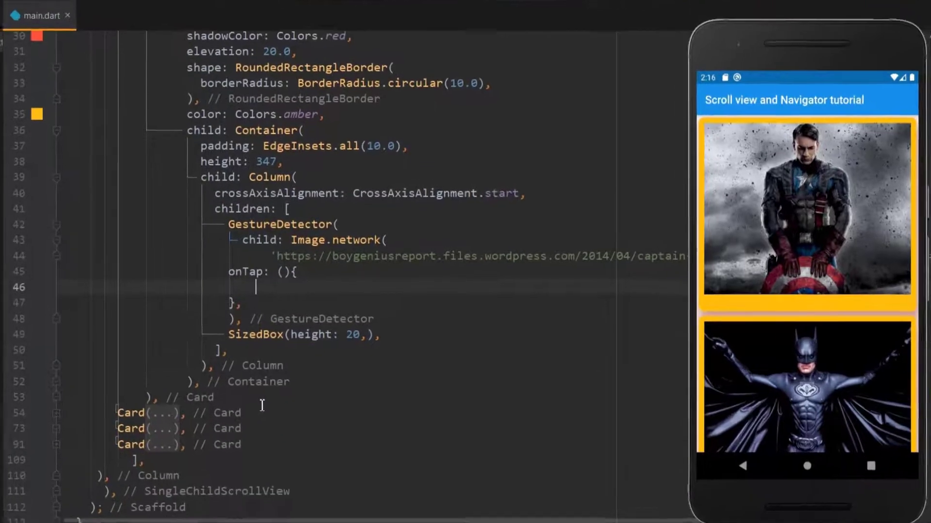
pyautogui.write('Navigator')
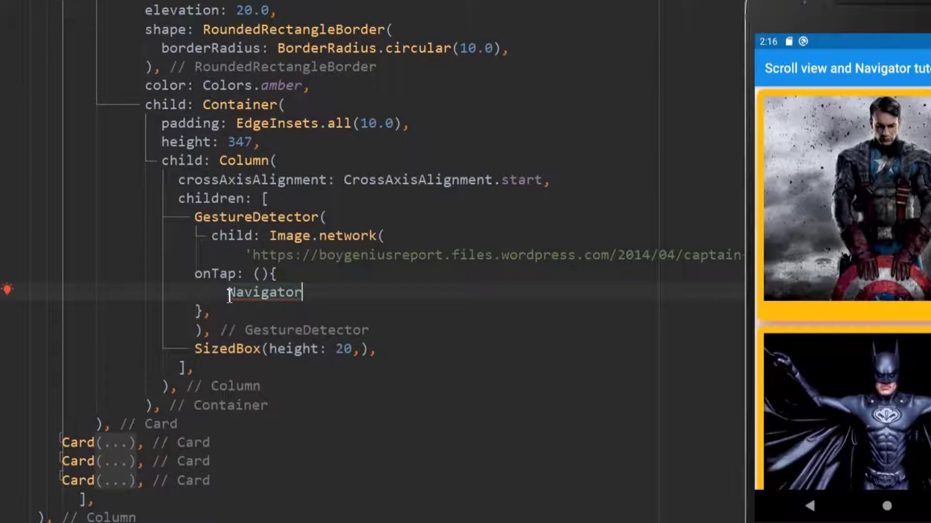
pyautogui.doubleClick(264, 292)
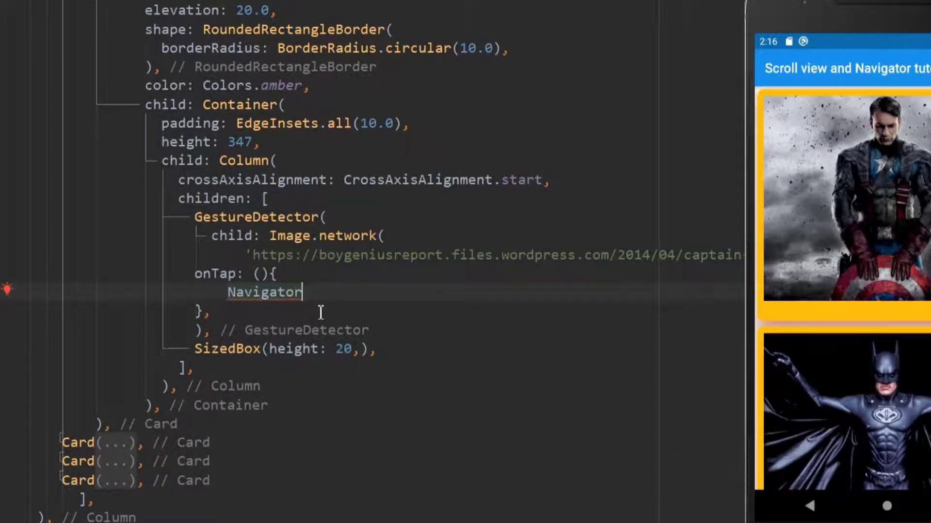
pyautogui.write('.push(context, route')
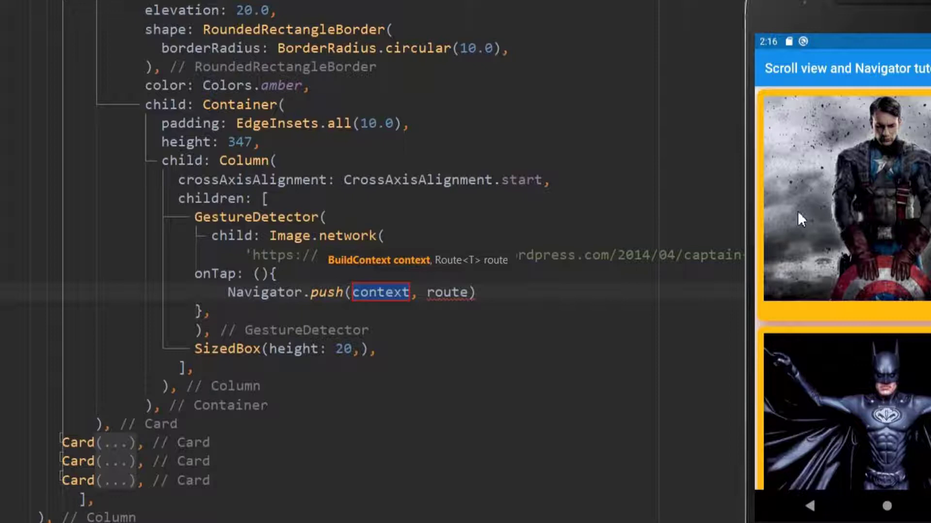
pyautogui.moveTo(807, 110)
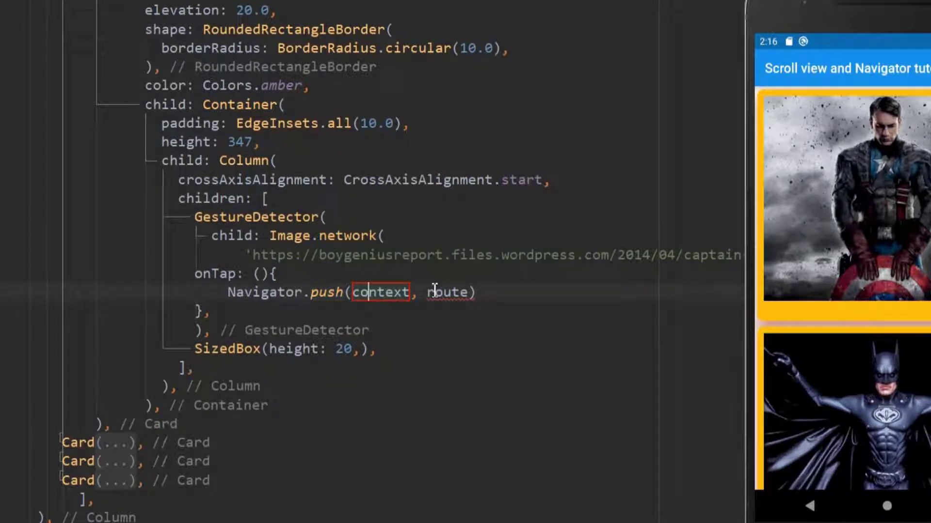
# Replace the route placeholder with an empty MaterialPageRoute from autocomplete
pyautogui.doubleClick(448, 292)
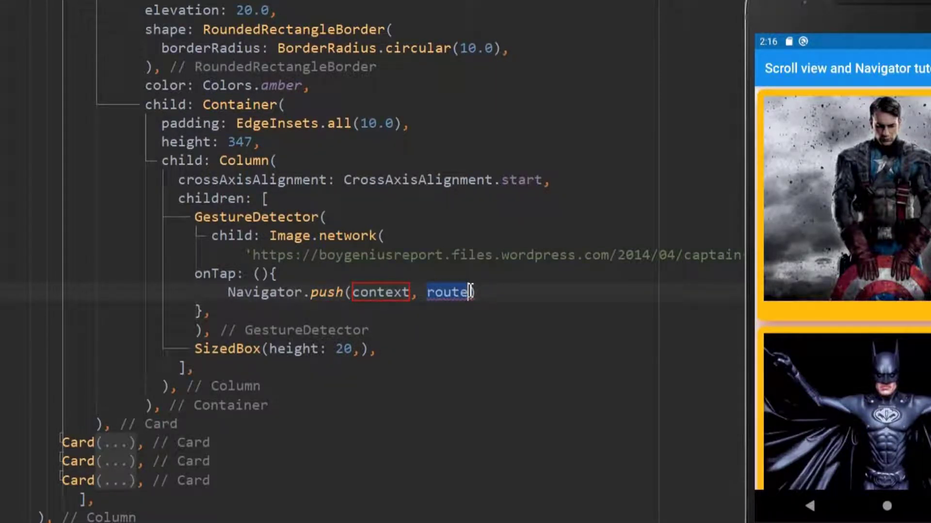
pyautogui.write('Mater')
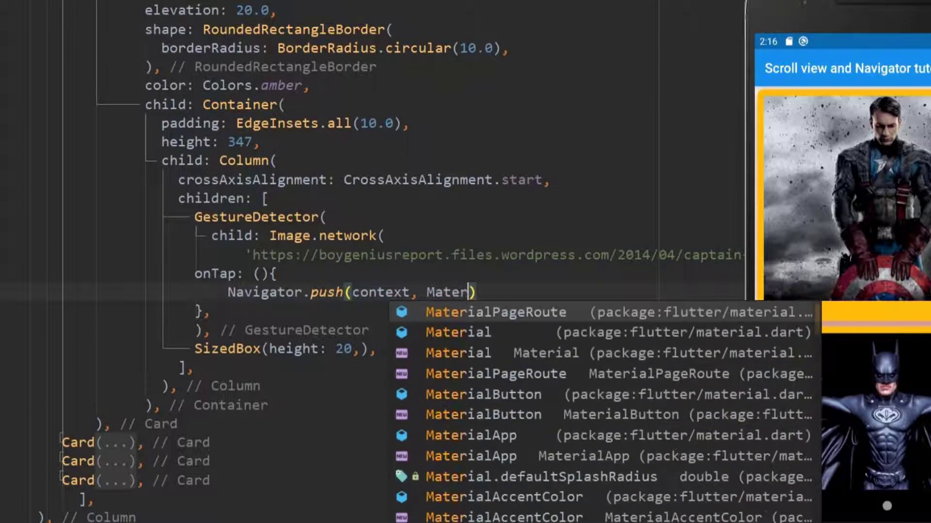
pyautogui.click(496, 312)
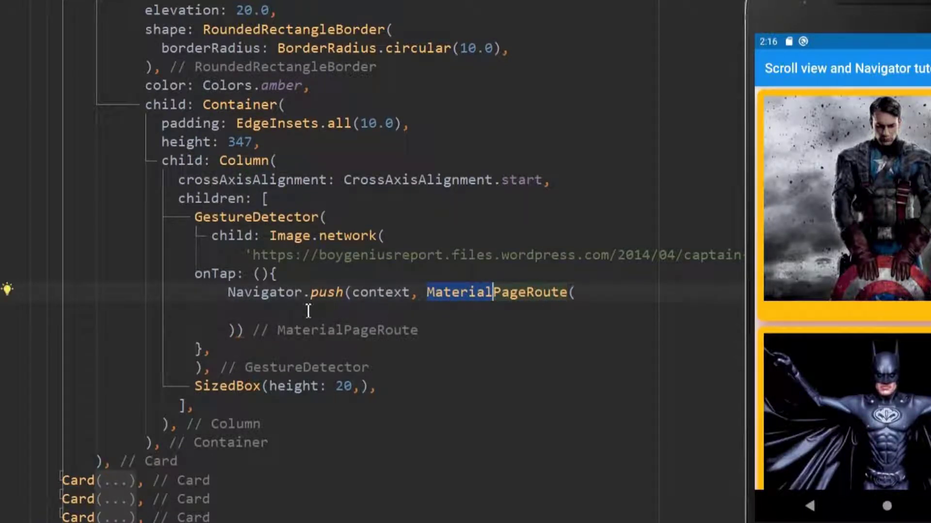
pyautogui.write(';')
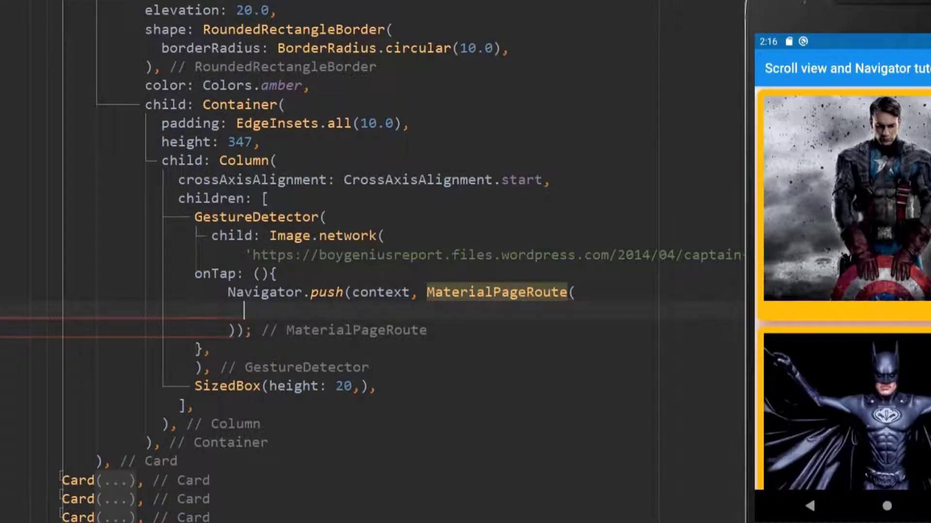
# Complete the MaterialPageRoute with builder: (context) => Secondpage()
pyautogui.write('builder:')
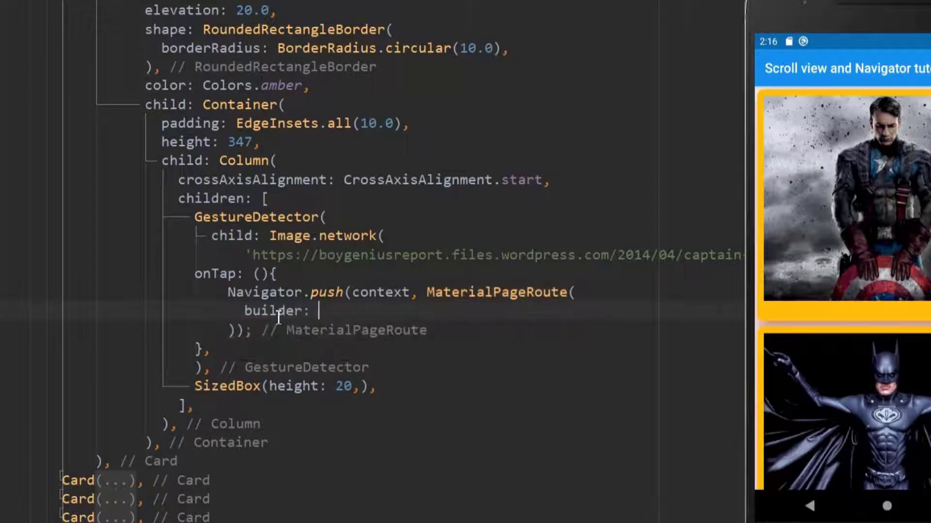
pyautogui.write('()')
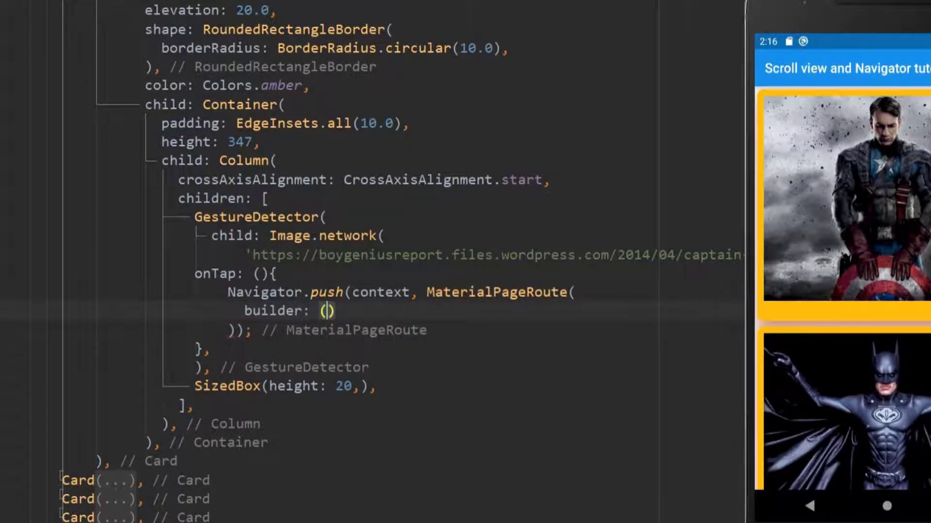
pyautogui.write('context')
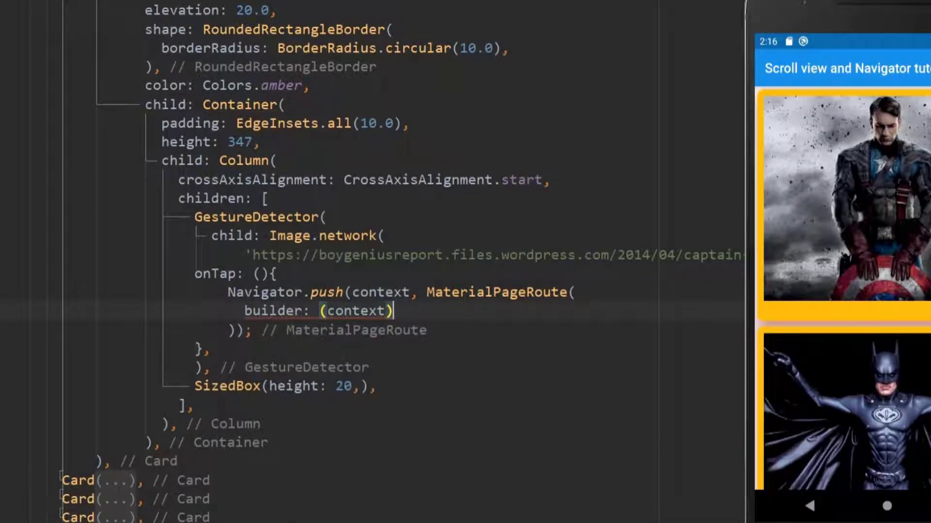
pyautogui.write('=>')
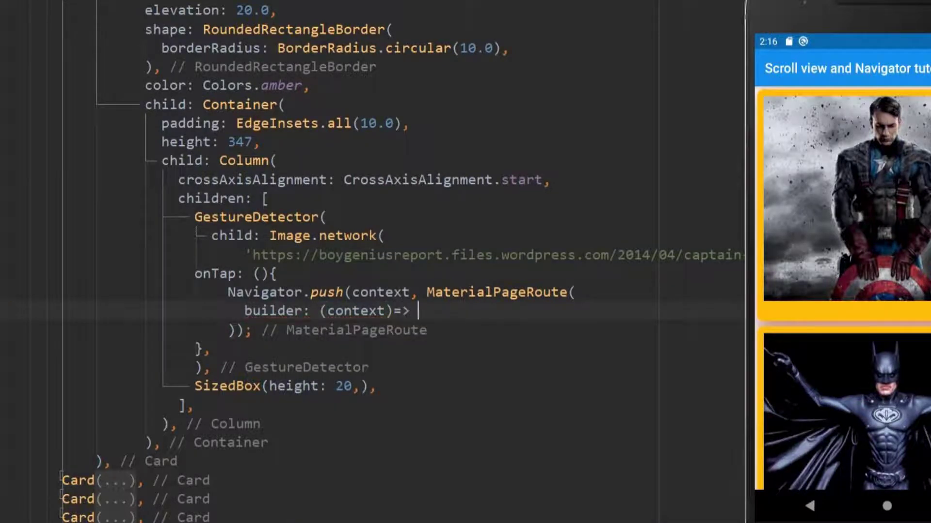
pyautogui.write('Secondpage(')
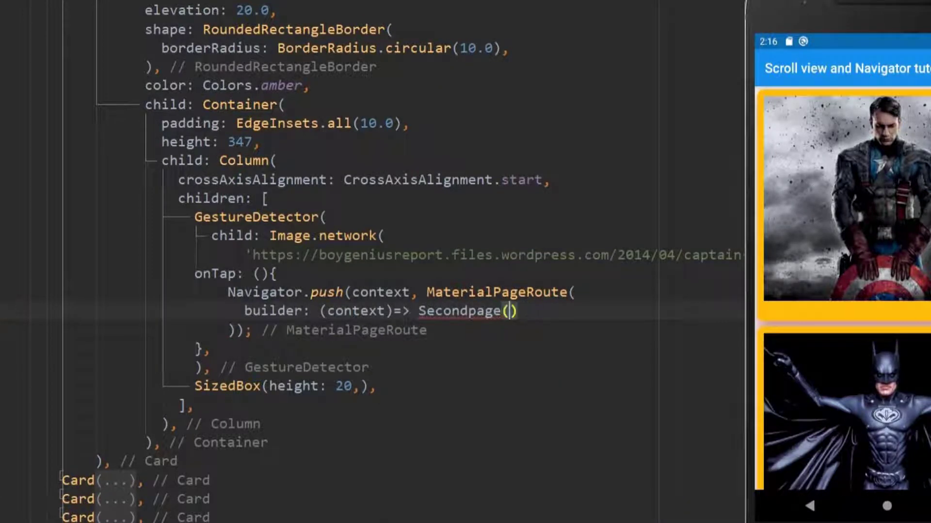
pyautogui.write(',')
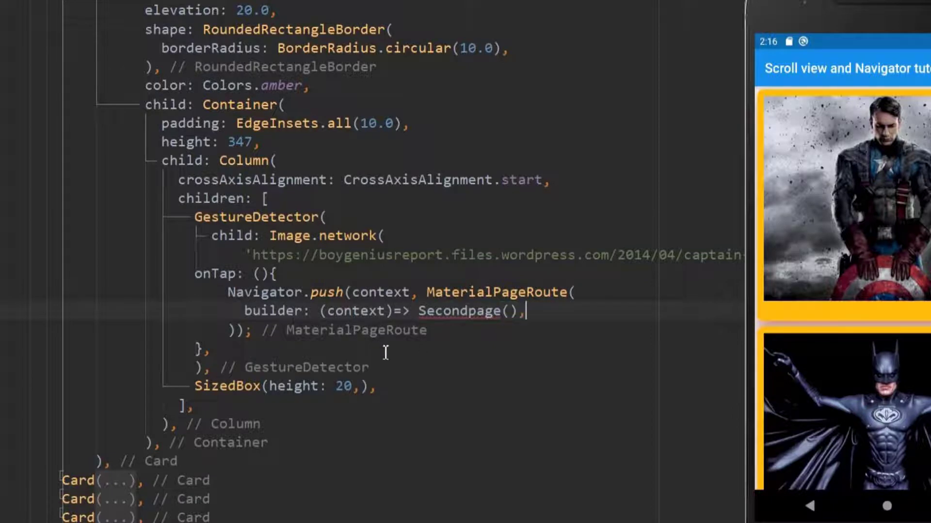
pyautogui.doubleClick(216, 274)
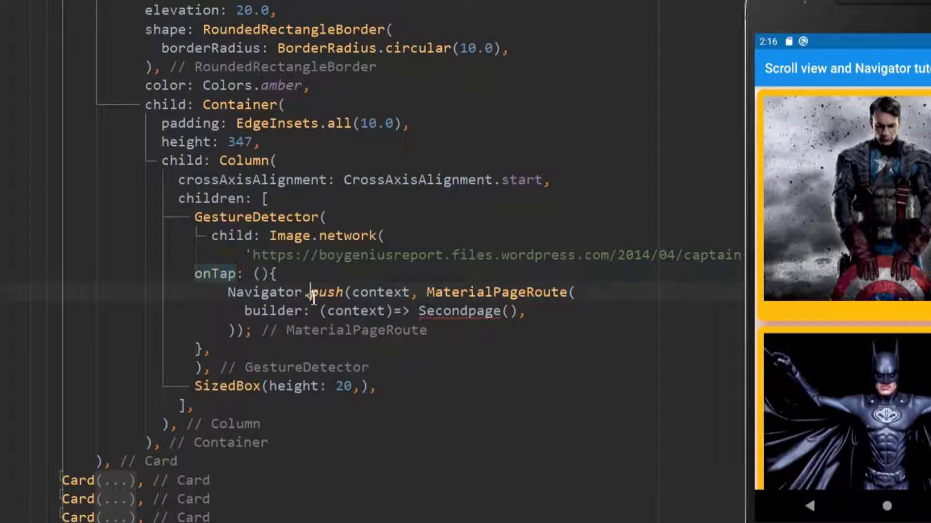
pyautogui.doubleClick(494, 291)
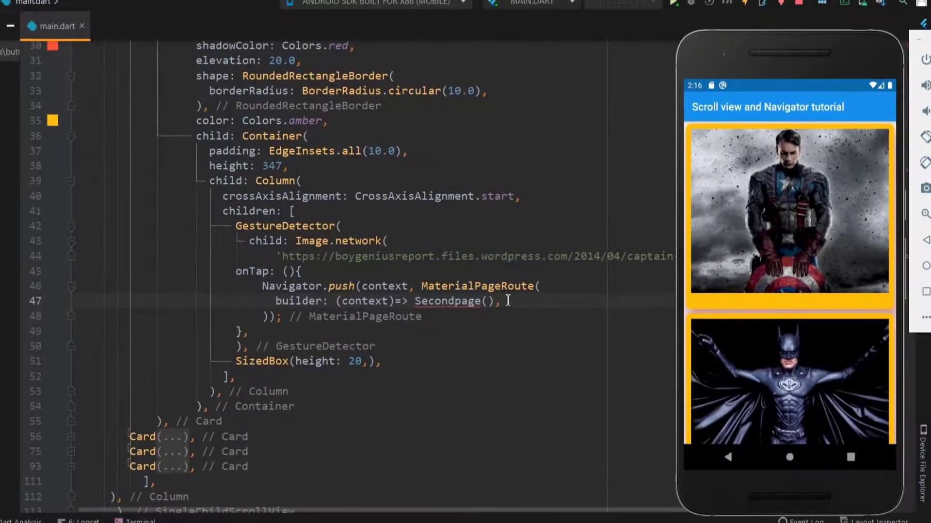
# Insert a stful StatefulWidget at the end of main.dart named Secondpage
pyautogui.scroll(-3)
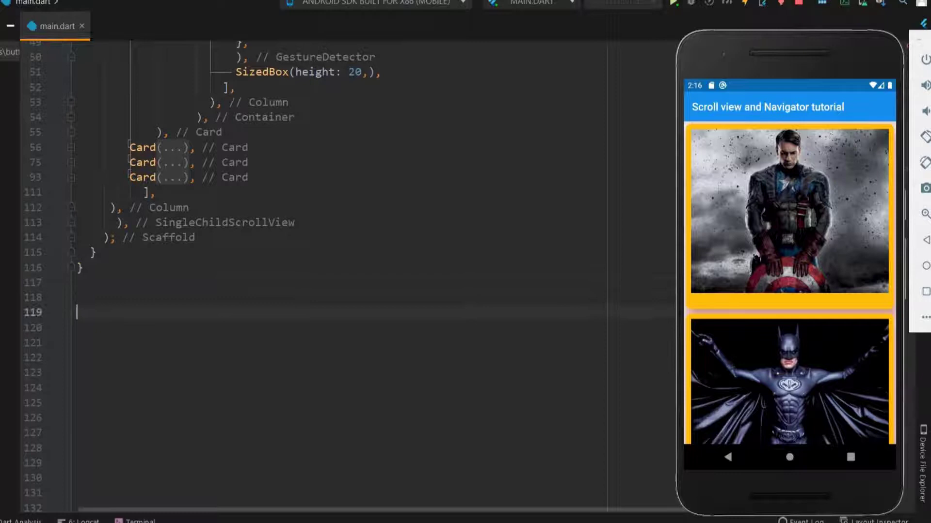
pyautogui.scroll(-3)
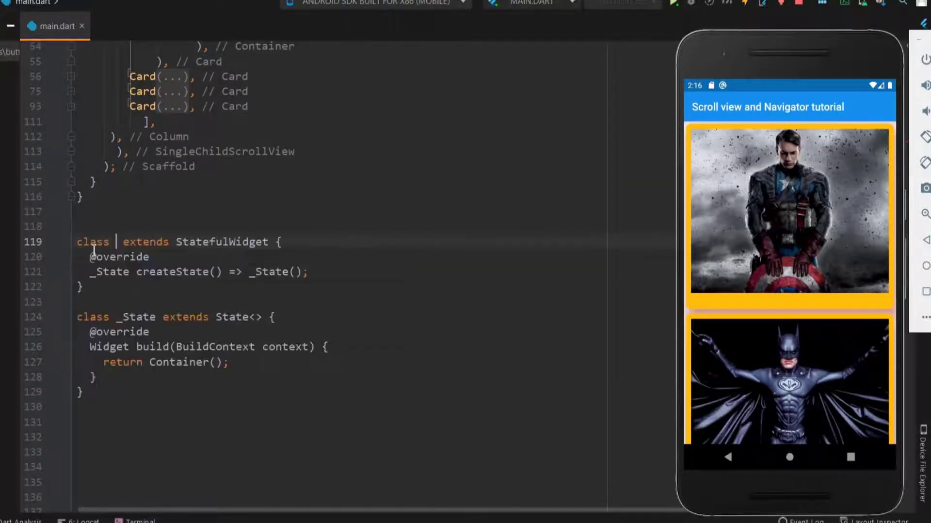
pyautogui.write('Secon')
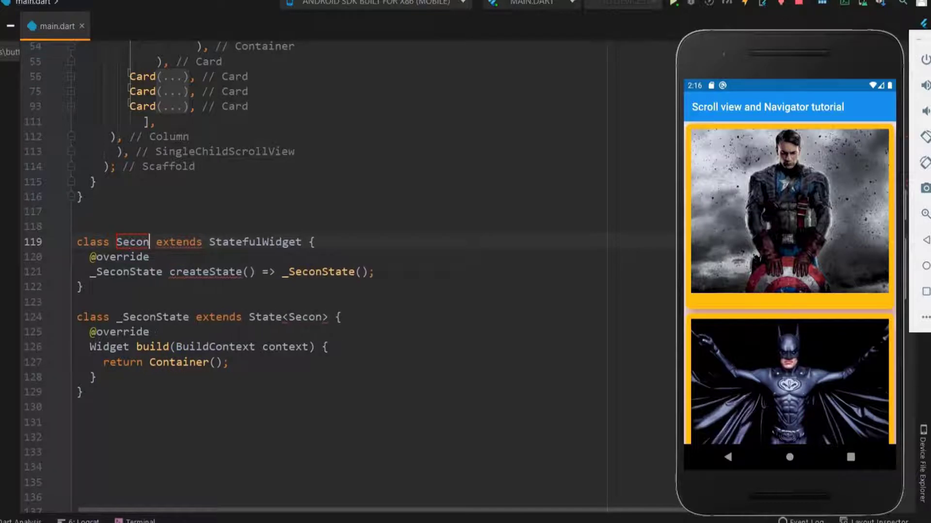
pyautogui.write('dpage')
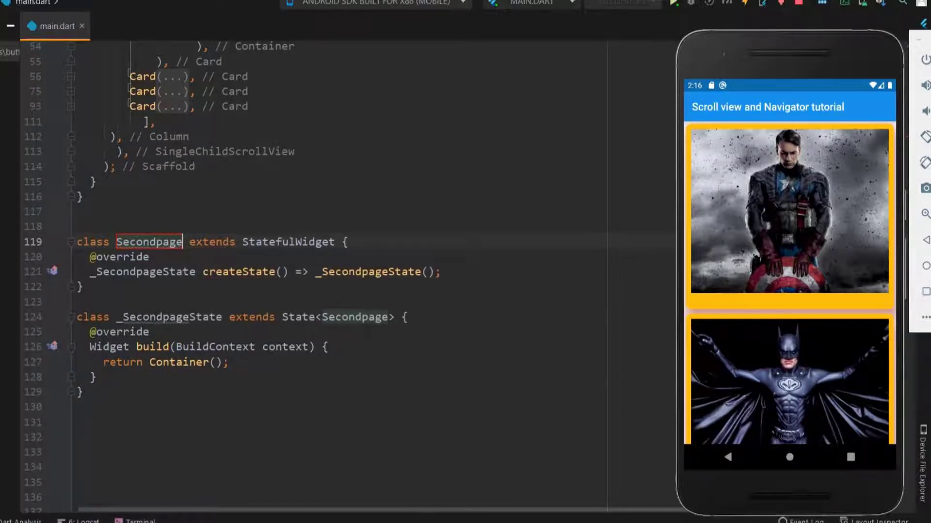
# Check the Secondpage reference in onTap now resolves and return to the new class
pyautogui.scroll(3)
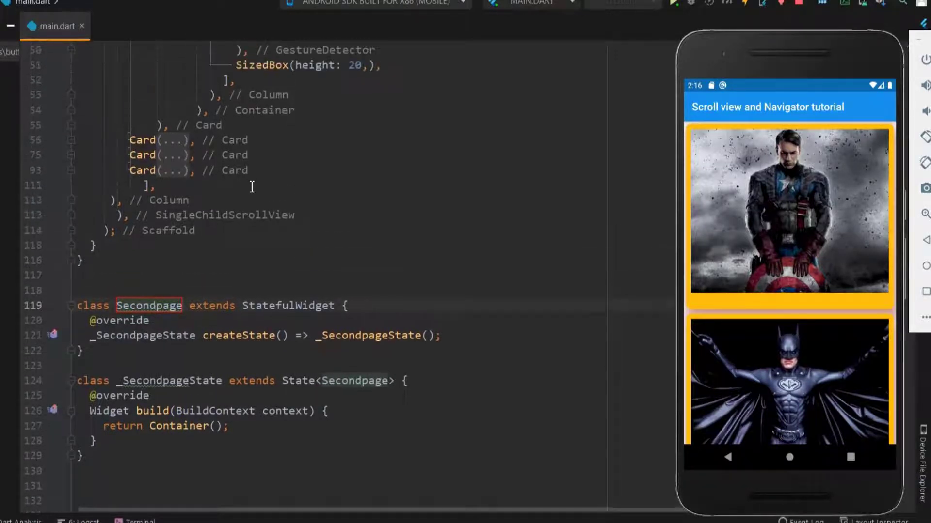
pyautogui.scroll(3)
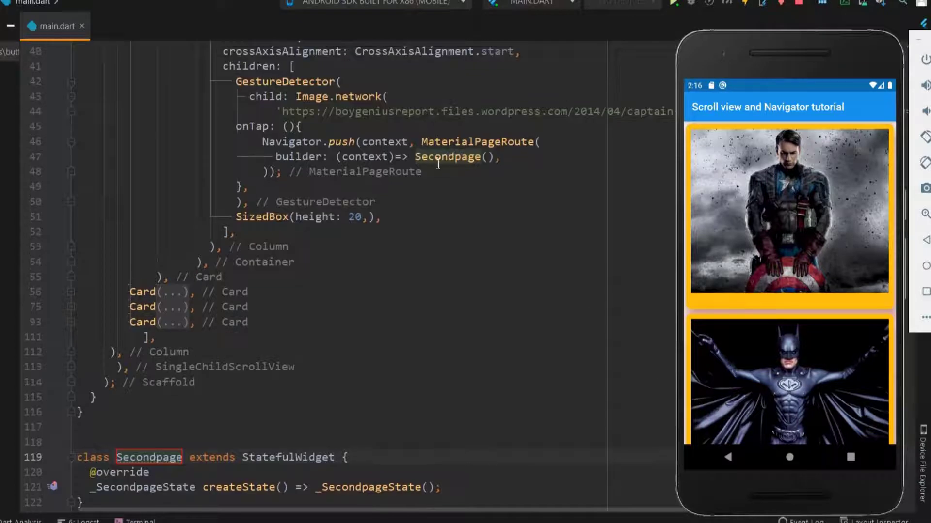
pyautogui.click(422, 171)
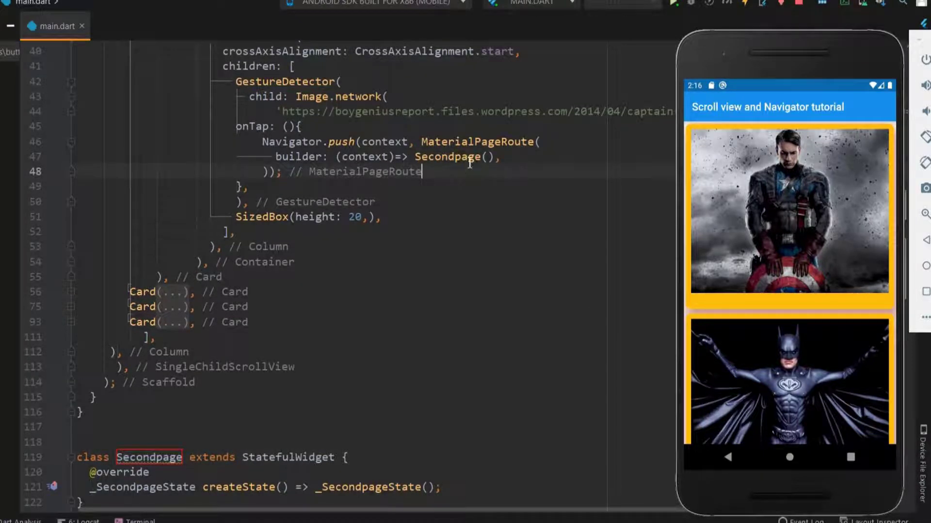
pyautogui.scroll(-3)
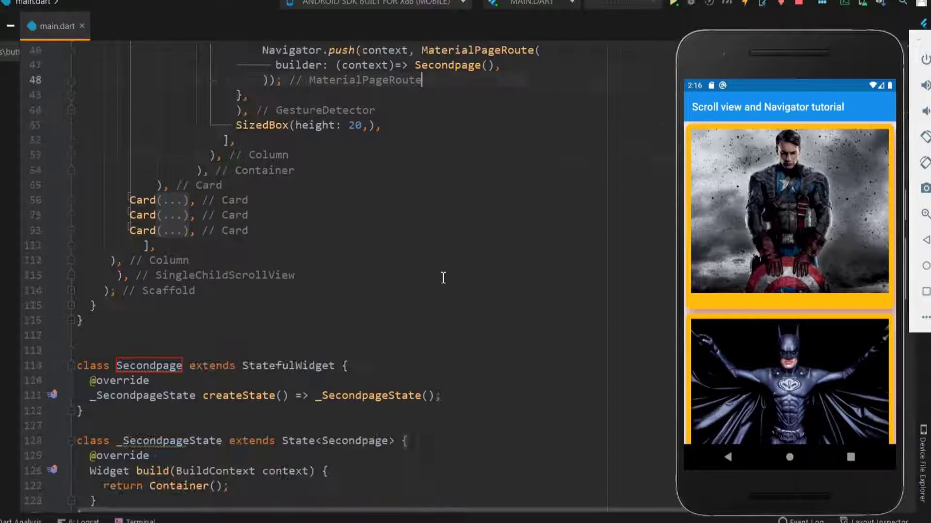
pyautogui.scroll(-3)
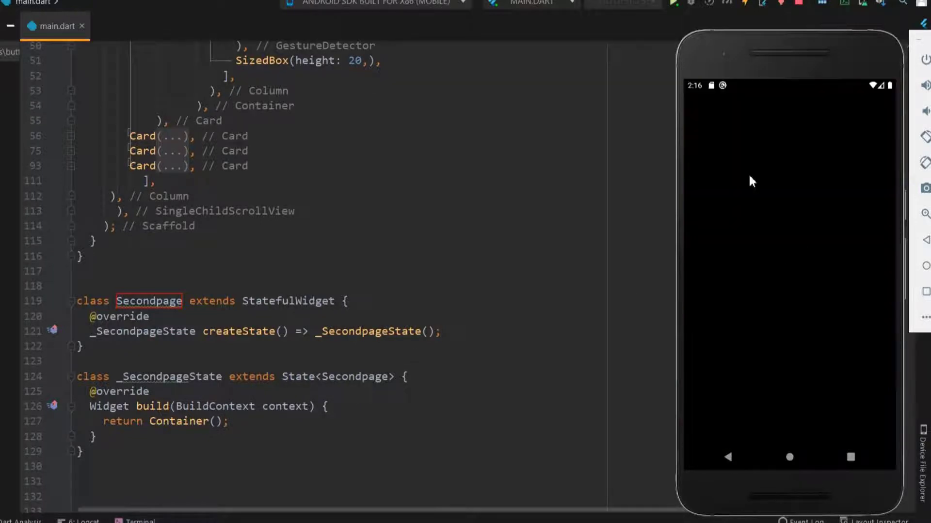
pyautogui.moveTo(822, 333)
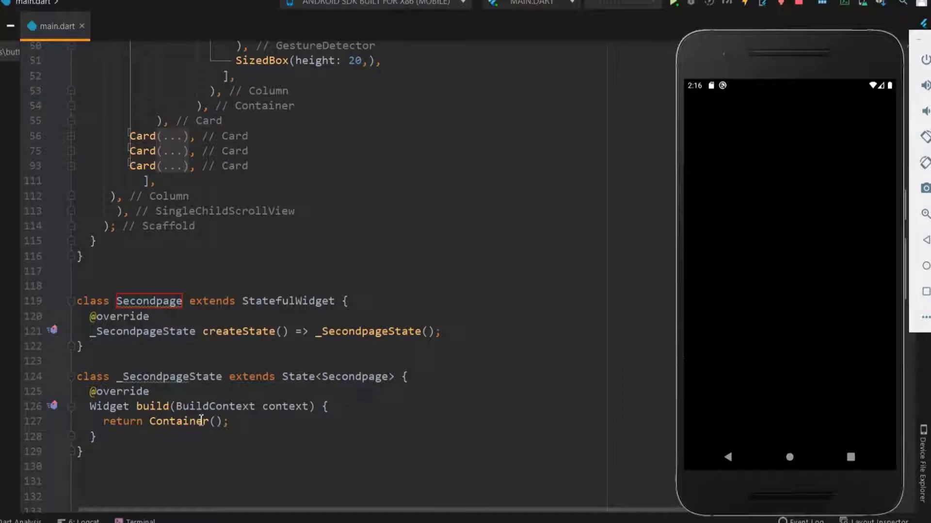
# Begin erasing the Container returned by Secondpage's build method
pyautogui.press('Backspace')
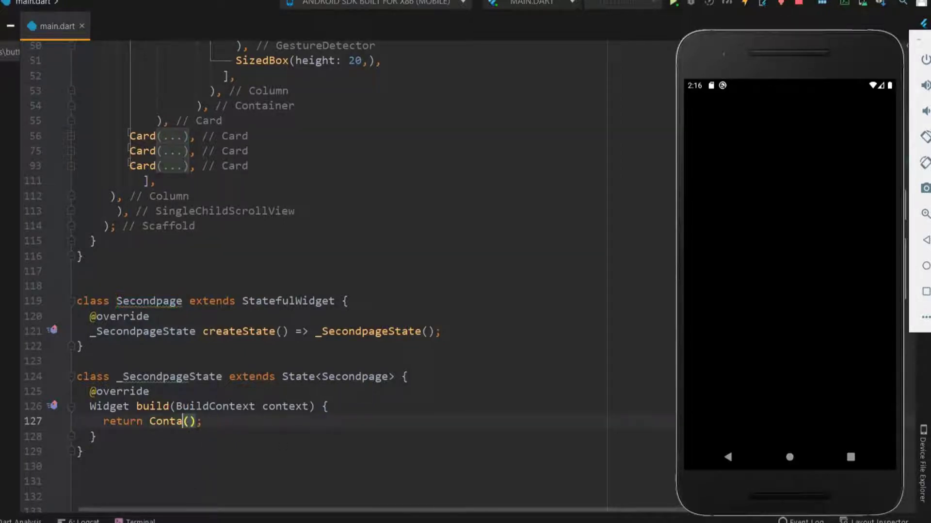
# Make Secondpage's build return a Card with color Colors.amber
pyautogui.press('Backspace')
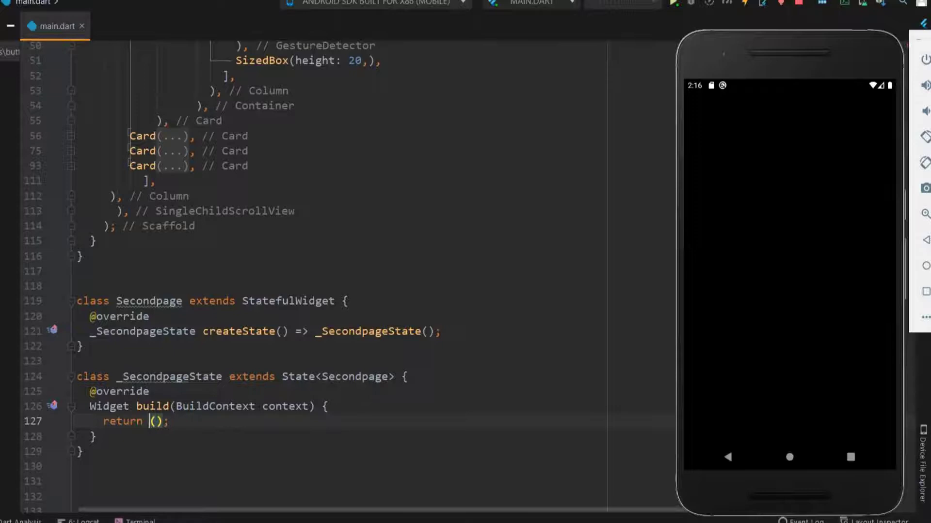
pyautogui.write('Card')
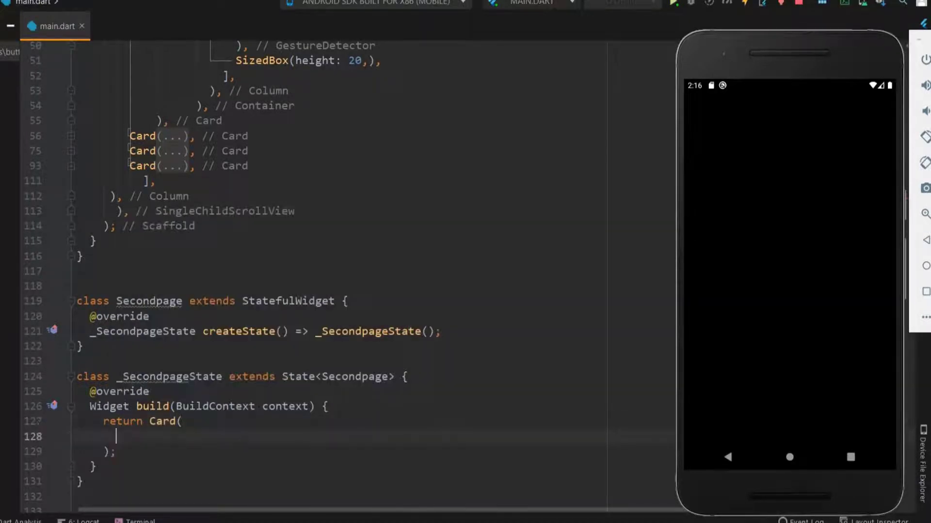
pyautogui.write('colors')
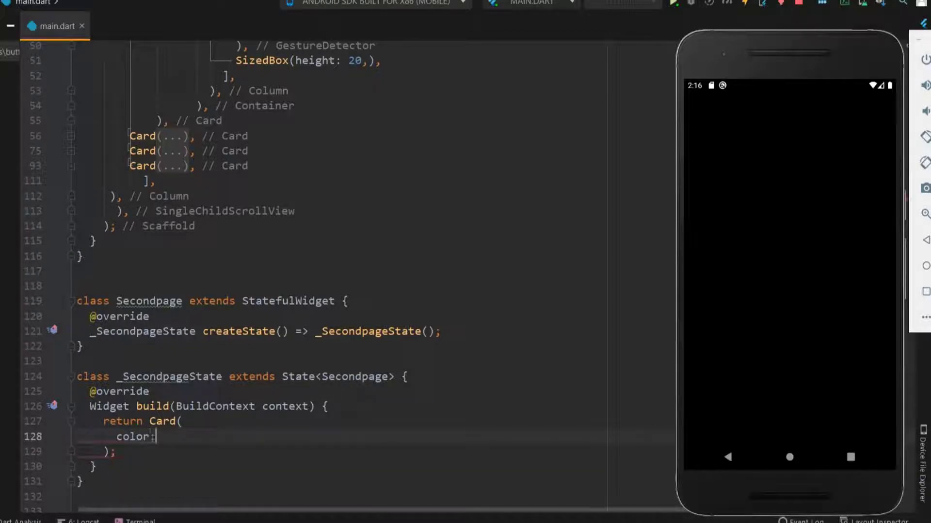
pyautogui.write('C')
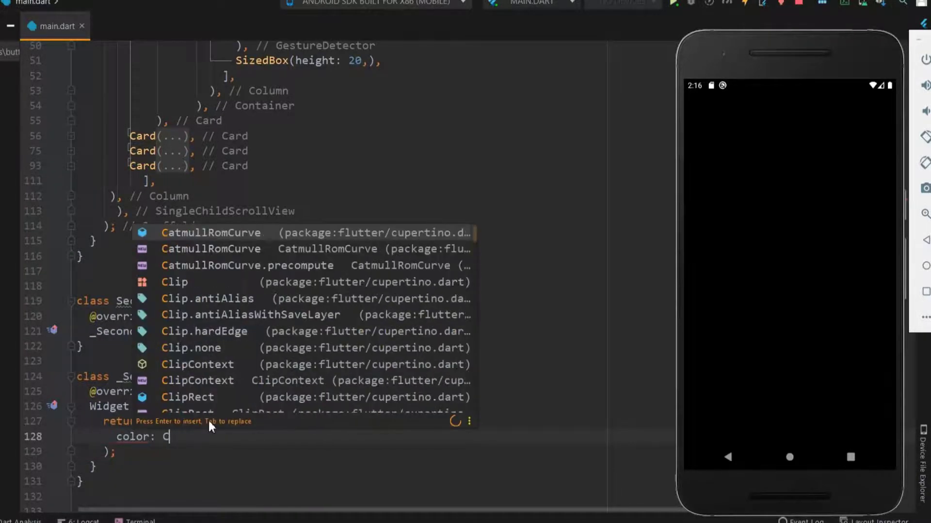
pyautogui.write('olors.a')
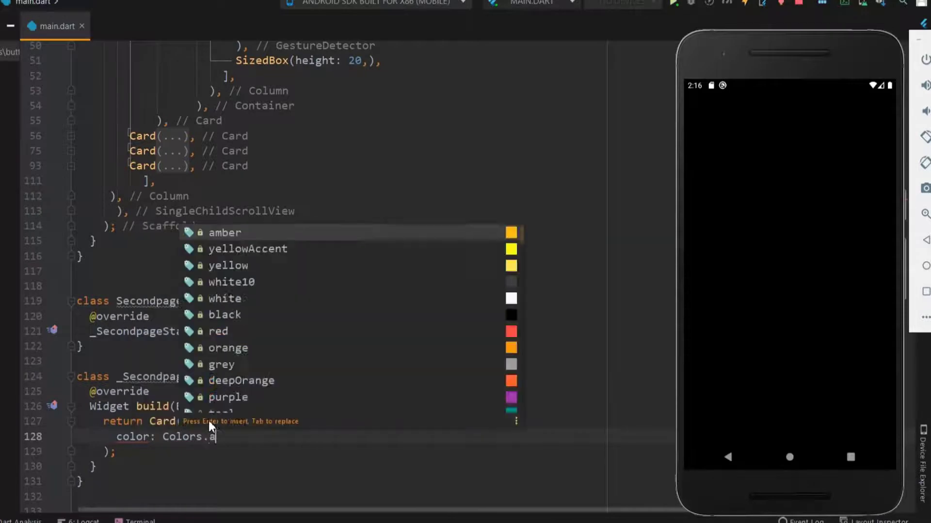
pyautogui.click(224, 232)
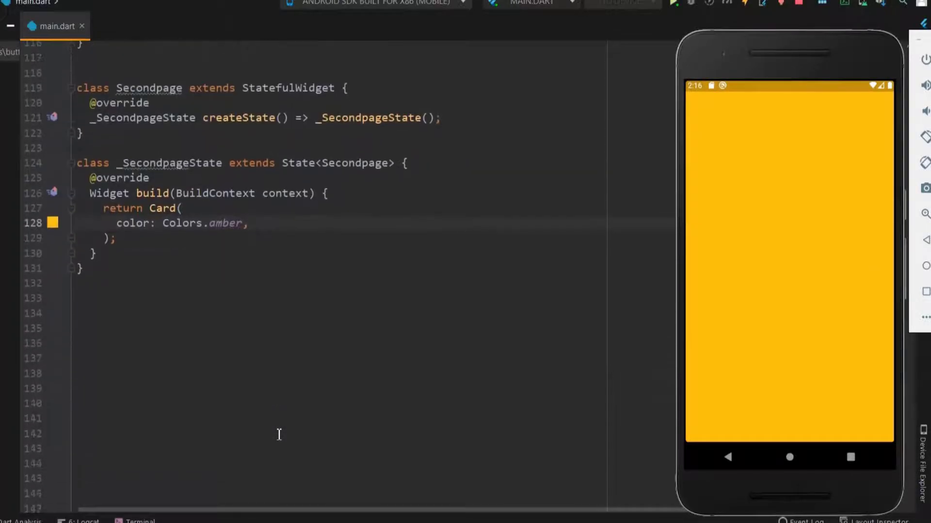
# Give the amber Card a child Column with a children list
pyautogui.press('enter')
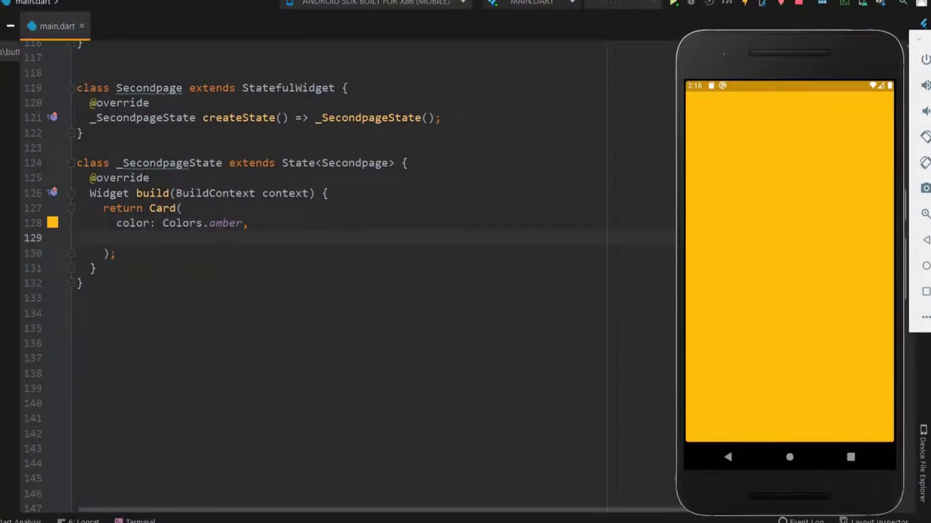
pyautogui.write('child: Column,')
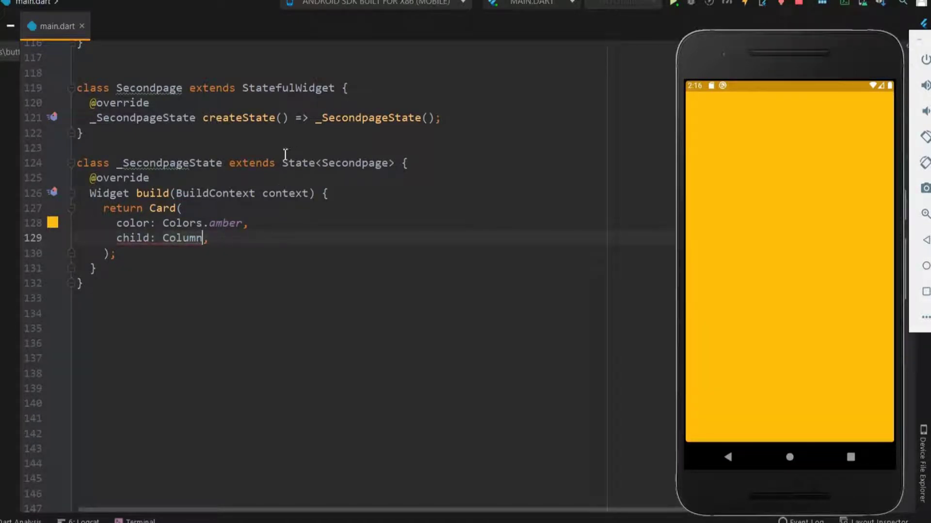
pyautogui.doubleClick(182, 238)
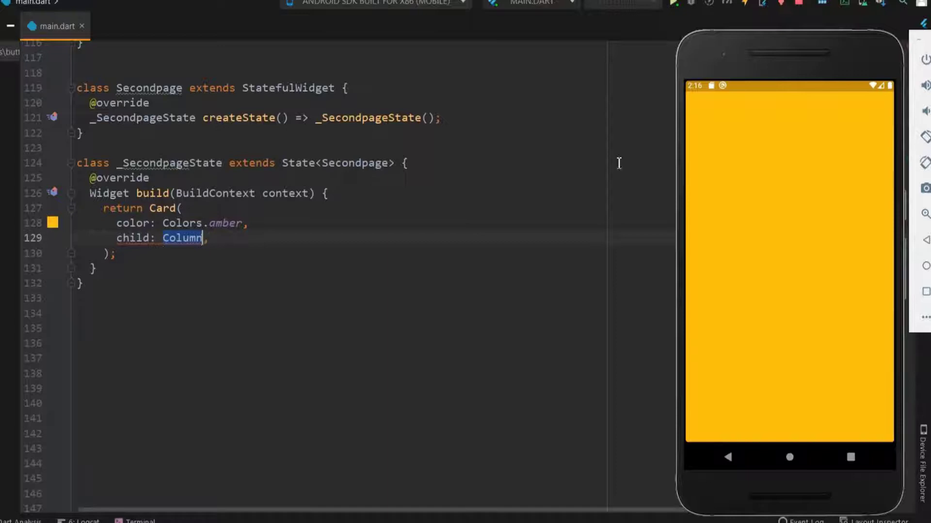
pyautogui.moveTo(765, 67)
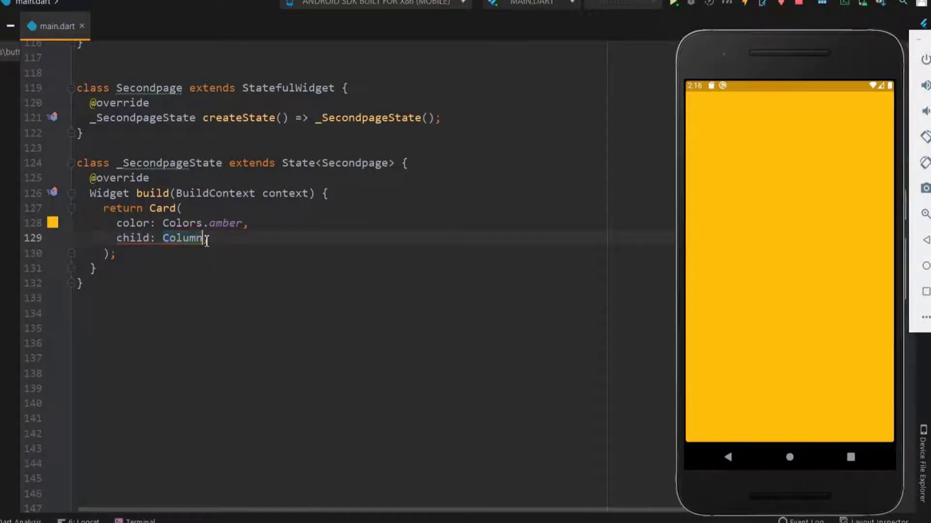
pyautogui.write('(')
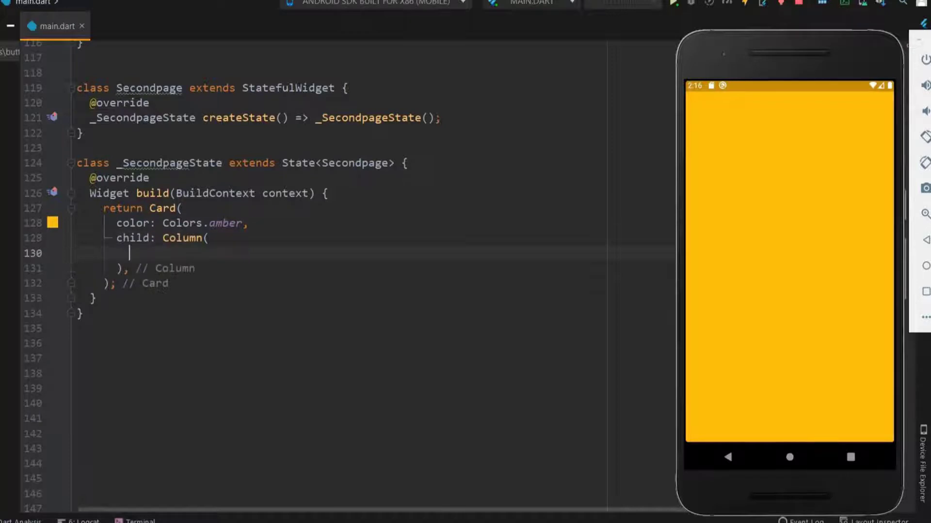
pyautogui.write('child')
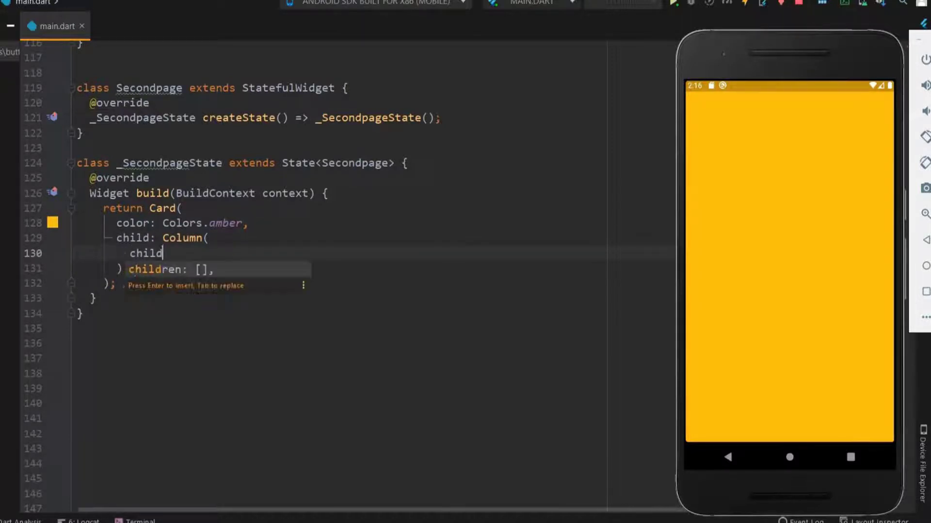
# Add two Image.network widgets with pasted image URLs as the Column's children
pyautogui.write("Image.network('")
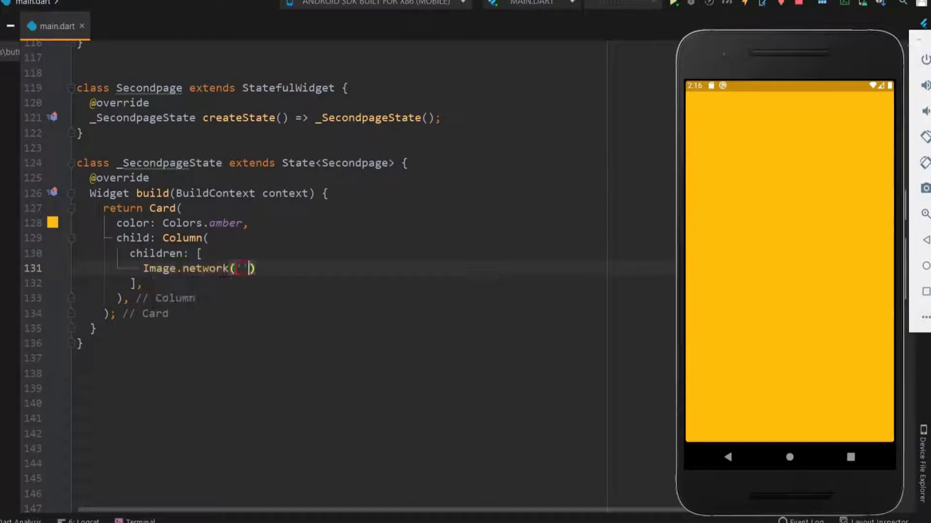
pyautogui.write('Image.network(),')
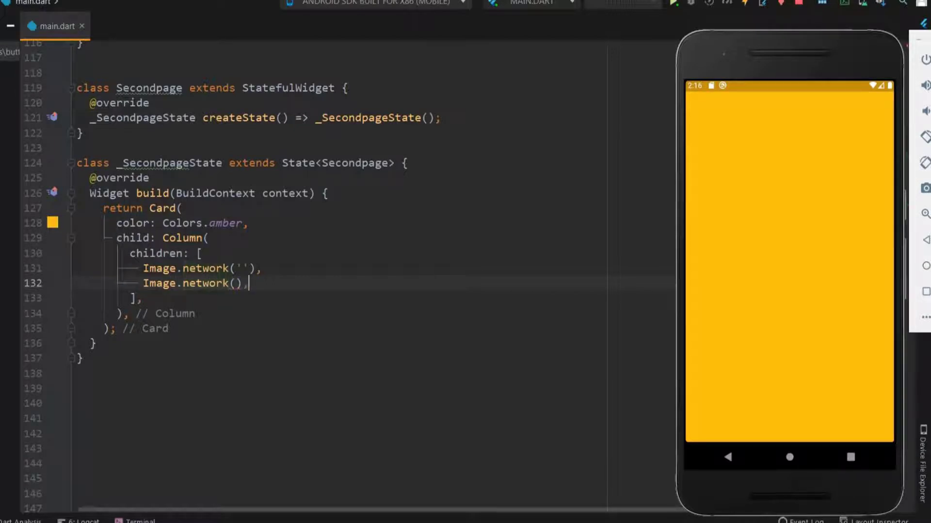
pyautogui.write("''")
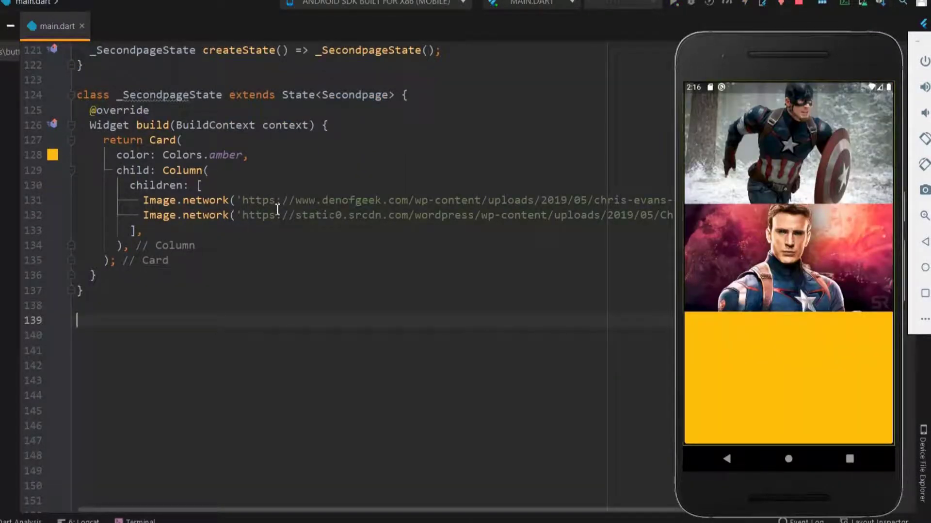
pyautogui.moveTo(746, 75)
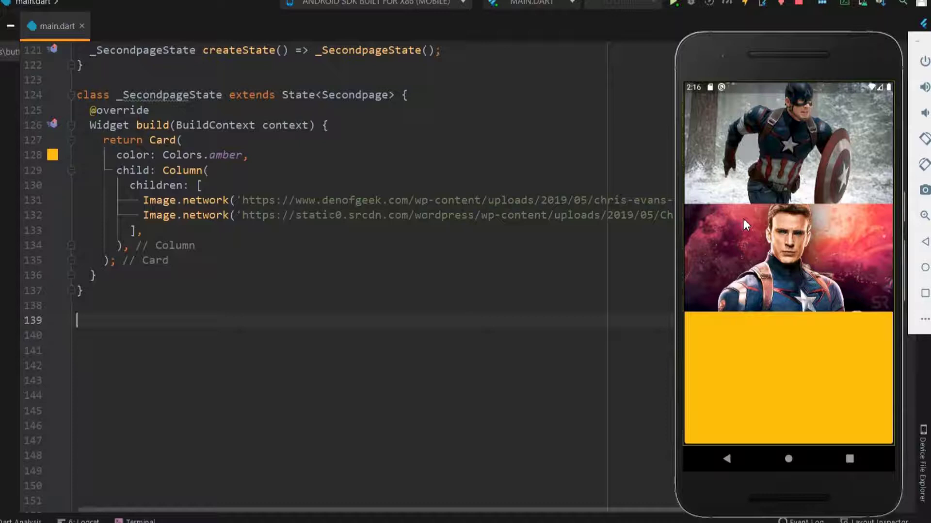
pyautogui.moveTo(745, 221)
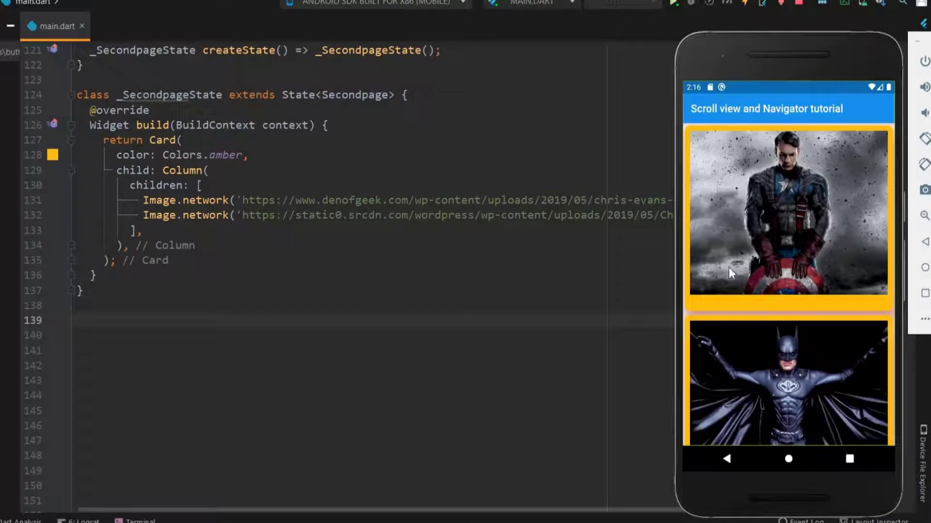
pyautogui.moveTo(751, 215)
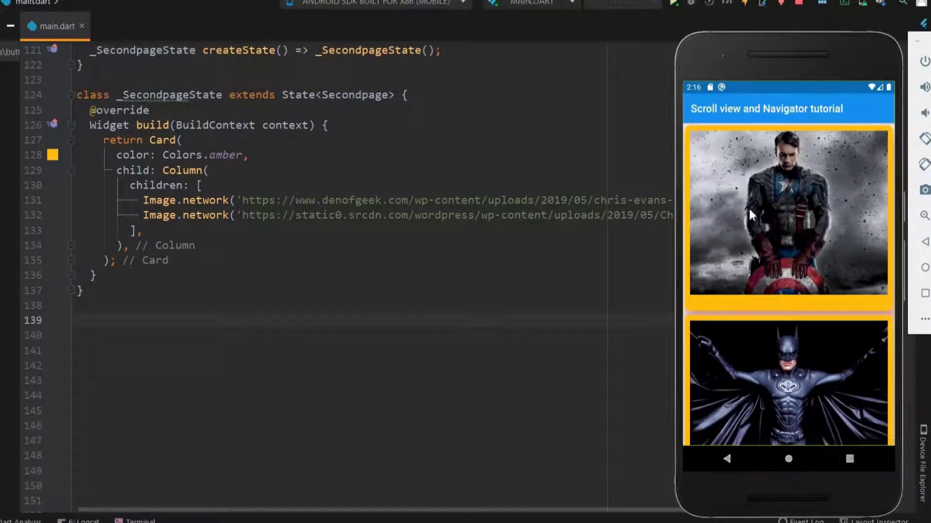
pyautogui.scroll(-3)
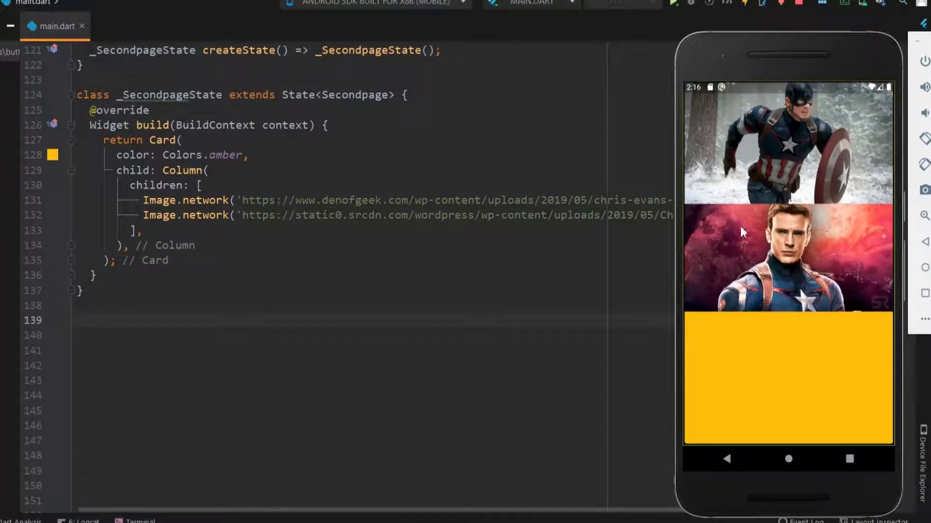
pyautogui.moveTo(687, 129)
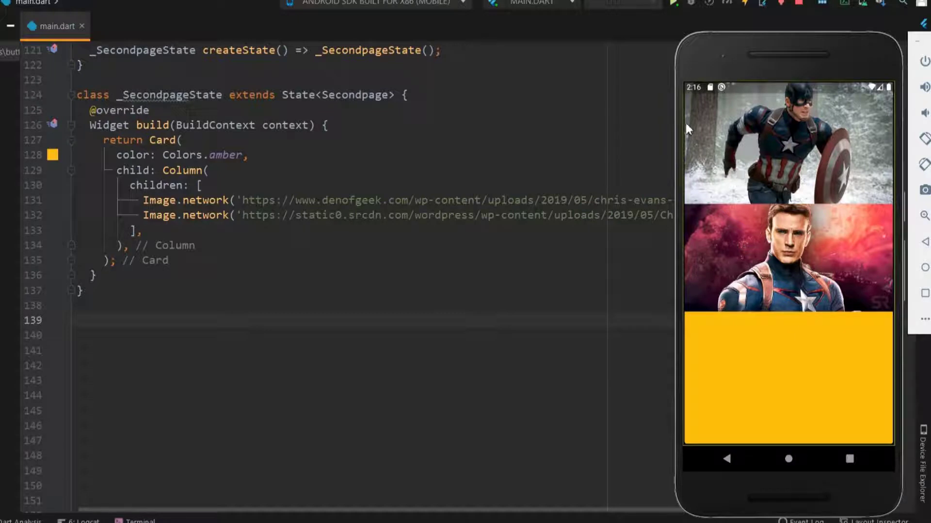
pyautogui.moveTo(824, 193)
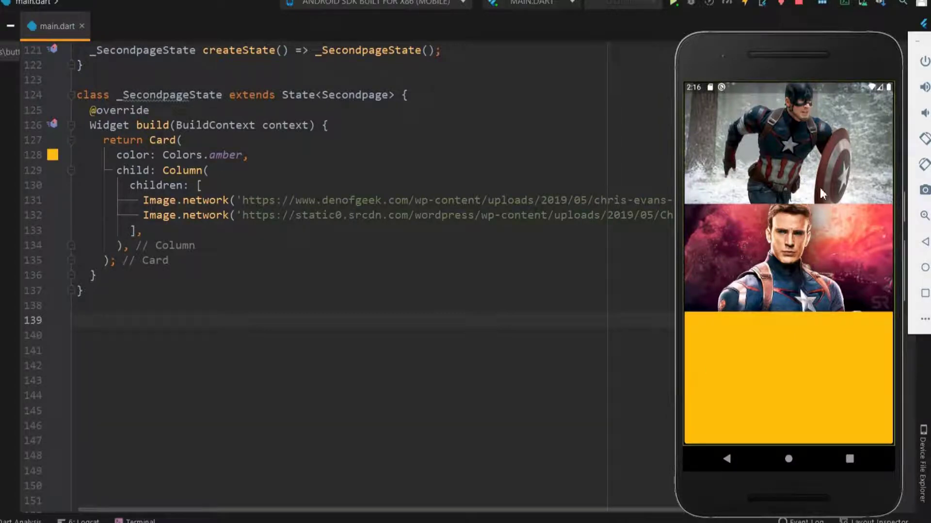
pyautogui.moveTo(388, 238)
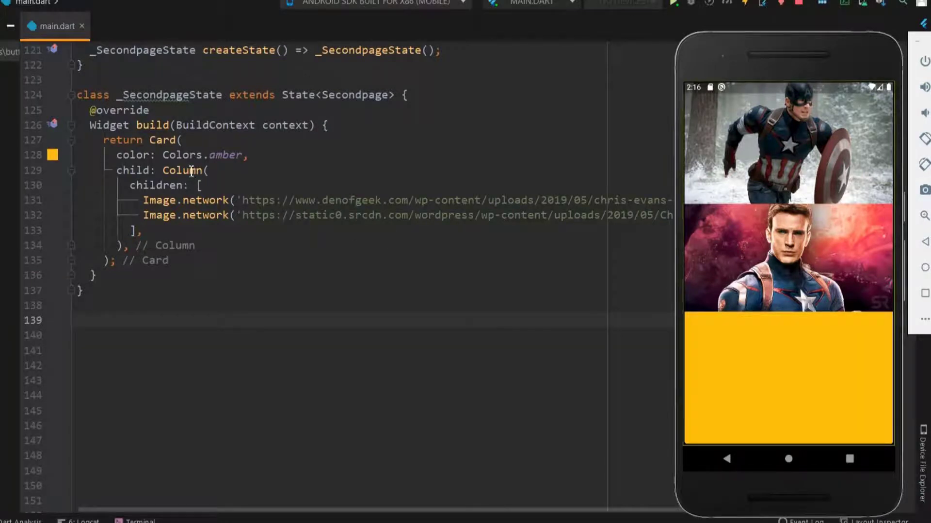
# Wrap the Column in a SafeArea so the images start below the status bar
pyautogui.click(89, 168)
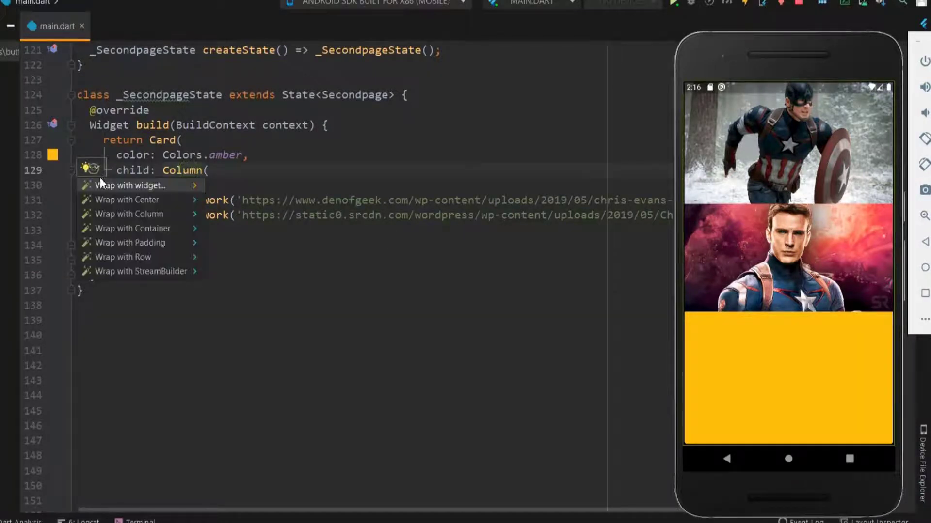
pyautogui.write('SafeArea')
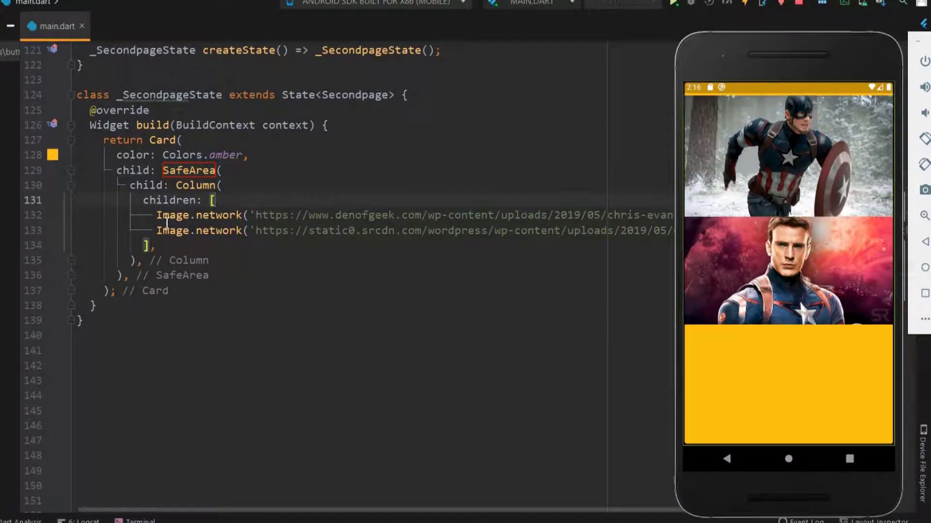
# Insert a SizedBox(height: 10.0,) between the two Image.network lines
pyautogui.click(159, 231)
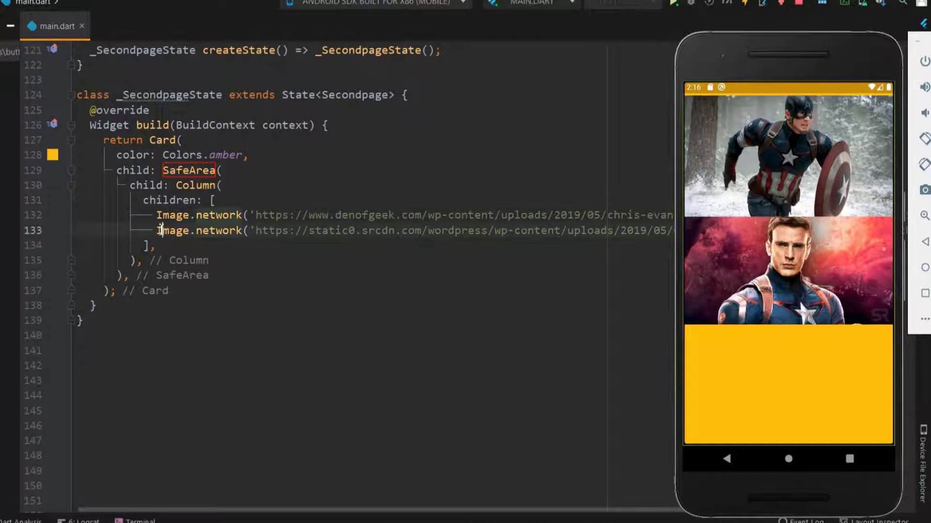
pyautogui.press('Return')
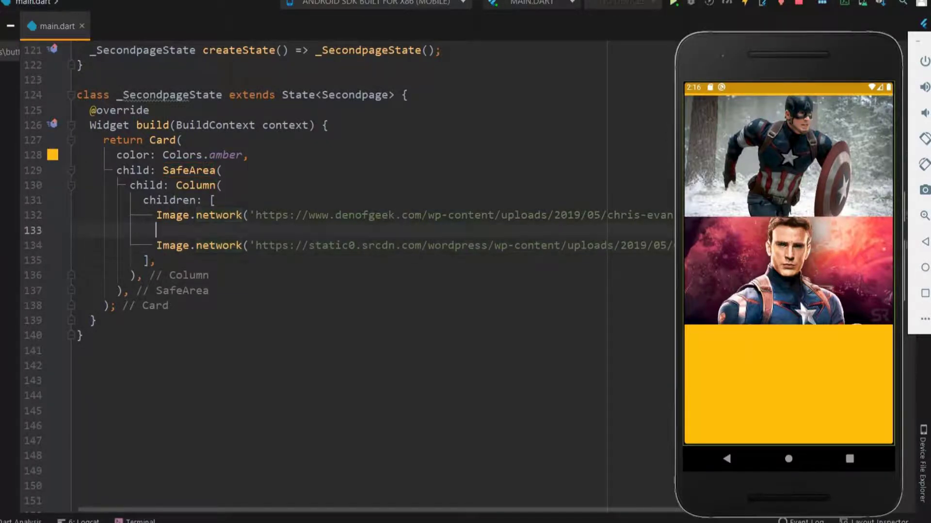
pyautogui.write('SizedBox()')
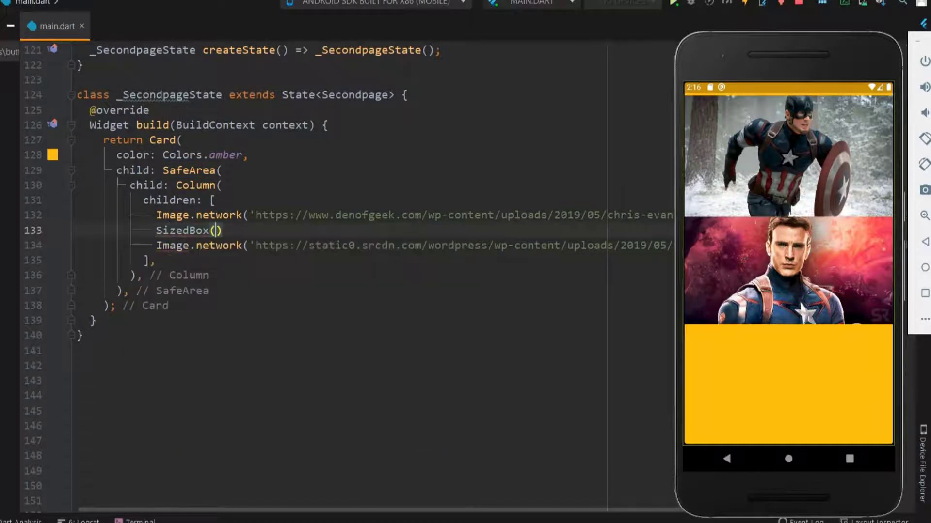
pyautogui.write('height: 10.0,')
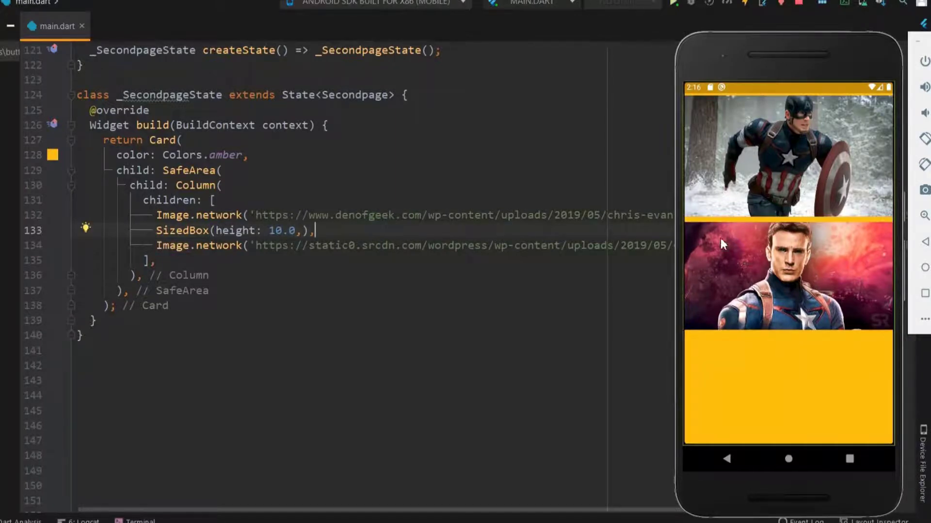
pyautogui.moveTo(206, 184)
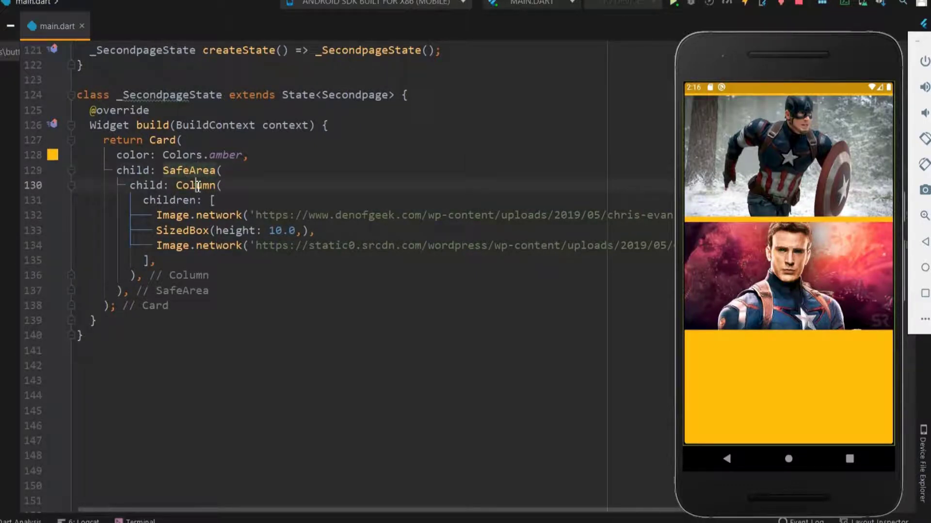
# Wrap the Column in a SingleChildScrollView and add a SizedBox(height: 10.0,) after the second image
pyautogui.click(85, 182)
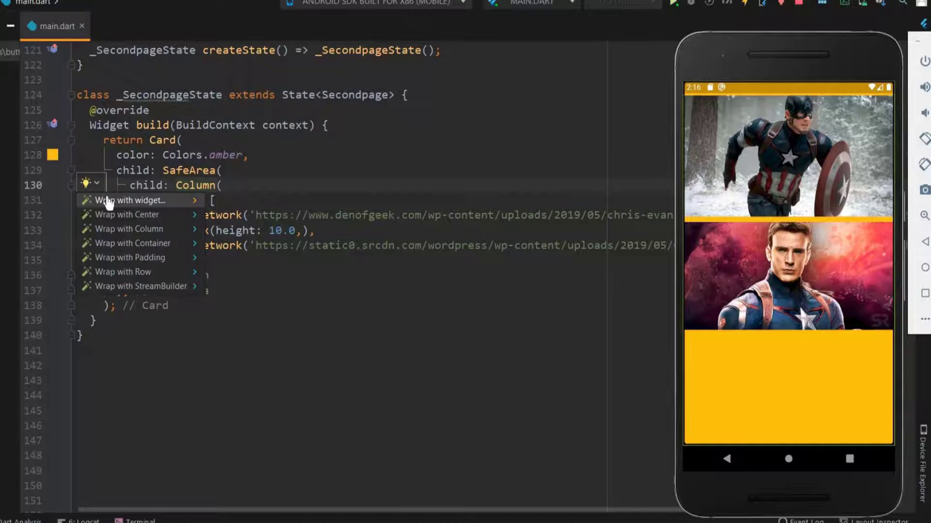
pyautogui.write('SingleChildScrollView')
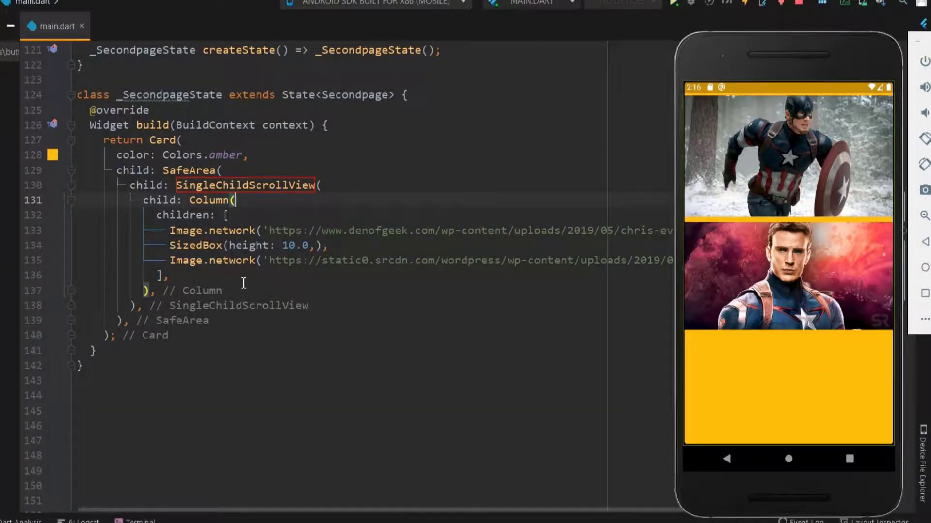
pyautogui.click(170, 245)
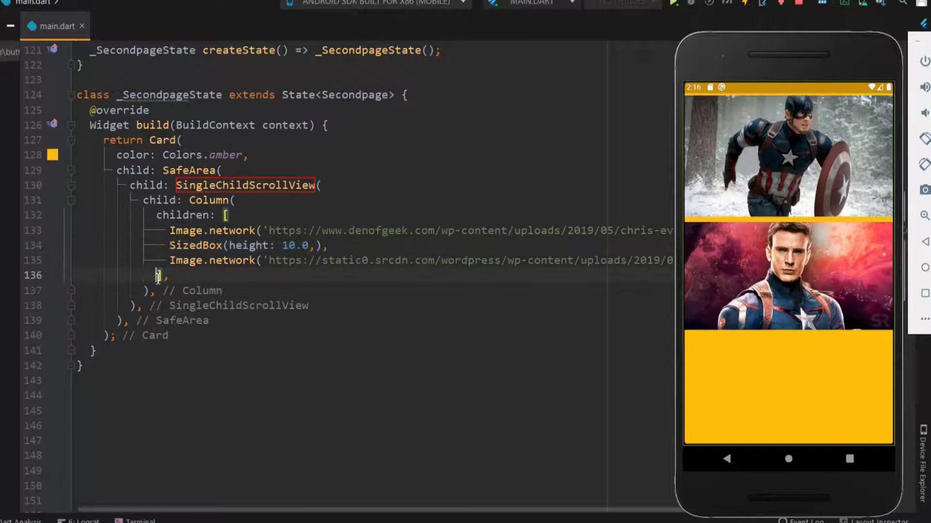
pyautogui.write('SizedBox(height: 10.0,),')
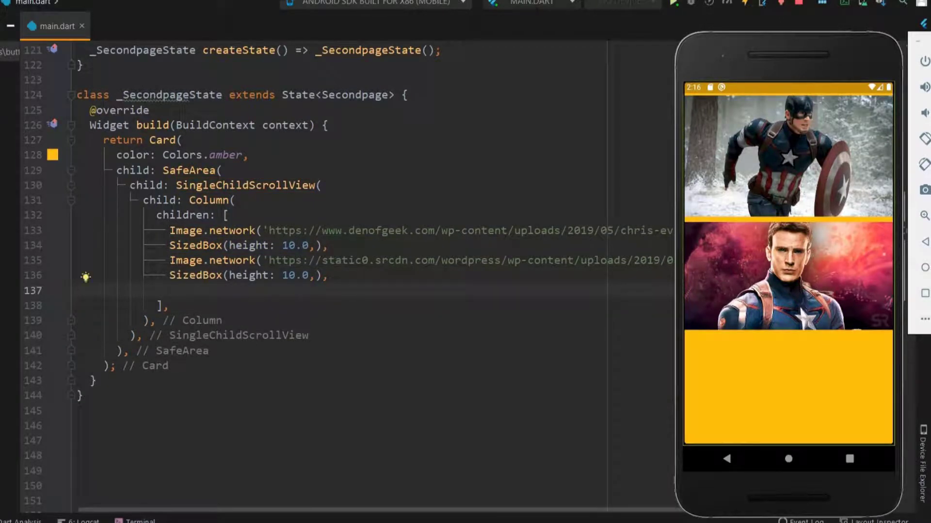
# Add a RaisedButton with child Text('Go back') and an empty onPressed: (){}
pyautogui.write('RaisedButton')
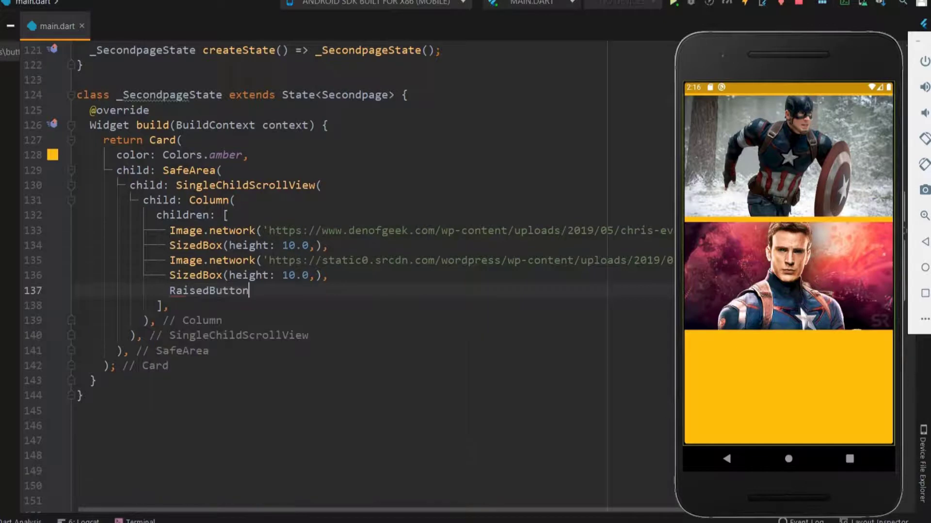
pyautogui.write('(')
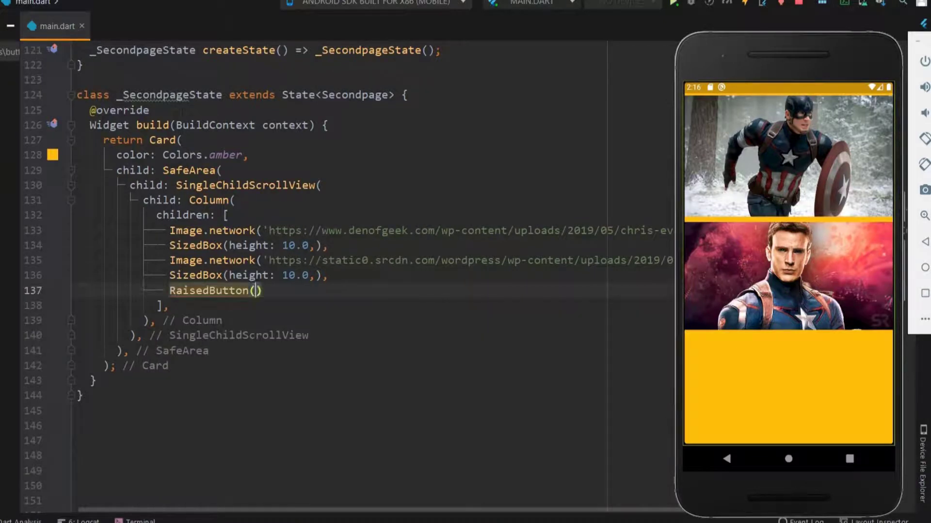
pyautogui.press('Enter')
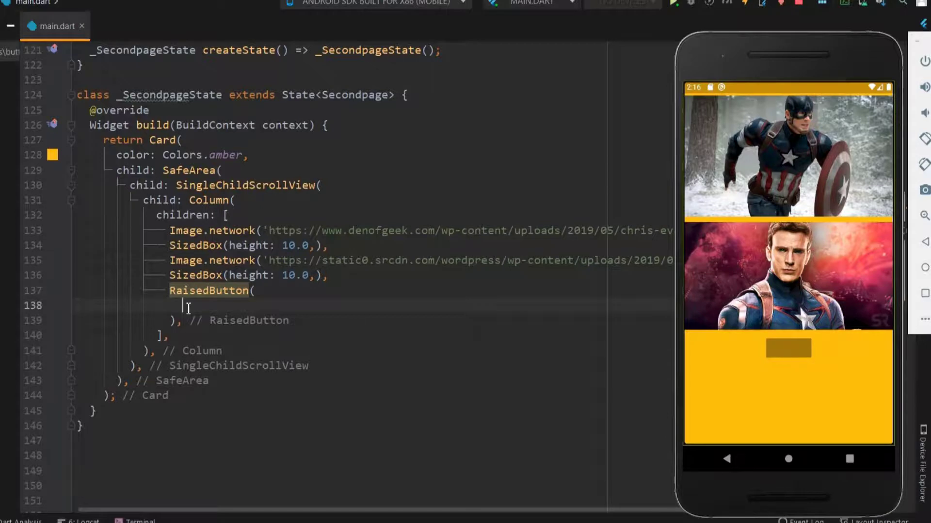
pyautogui.write('onPressed: (),')
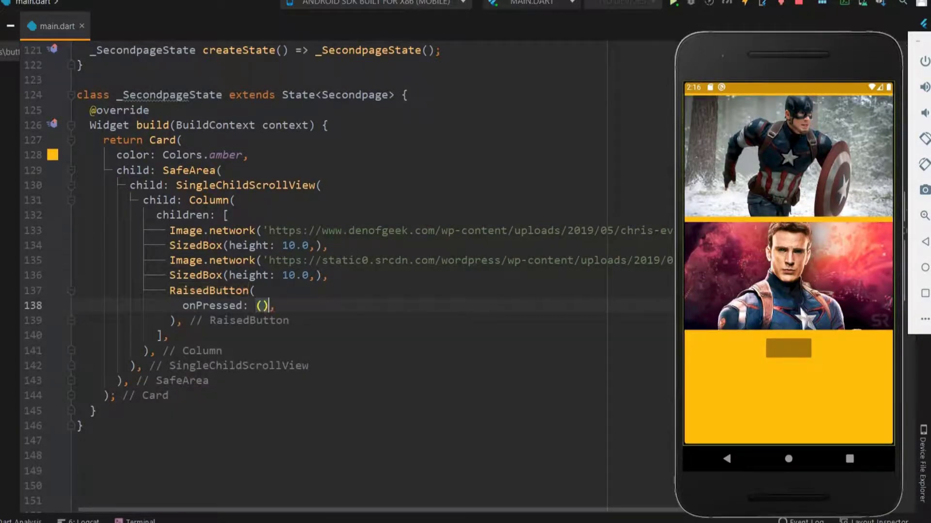
pyautogui.write('{}')
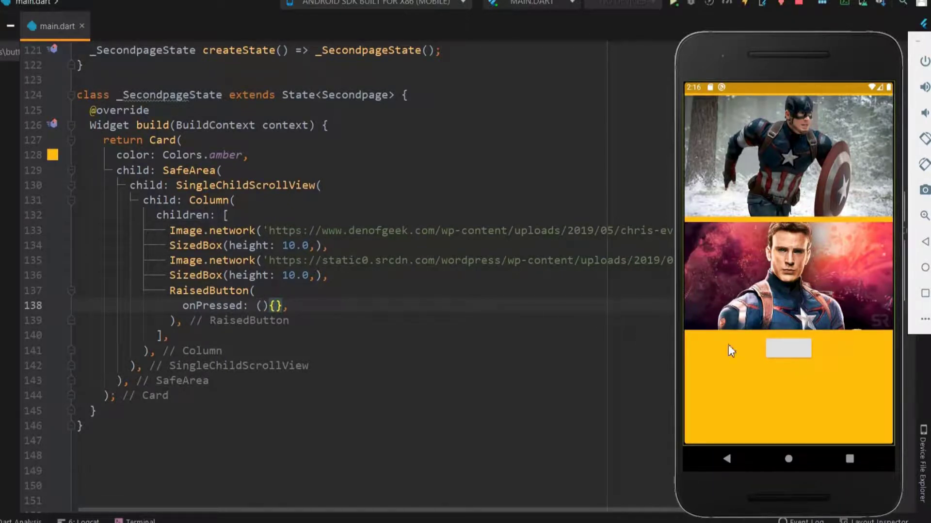
pyautogui.write("child: Text('Go back'),")
pyautogui.write('color: Colors.blue,')
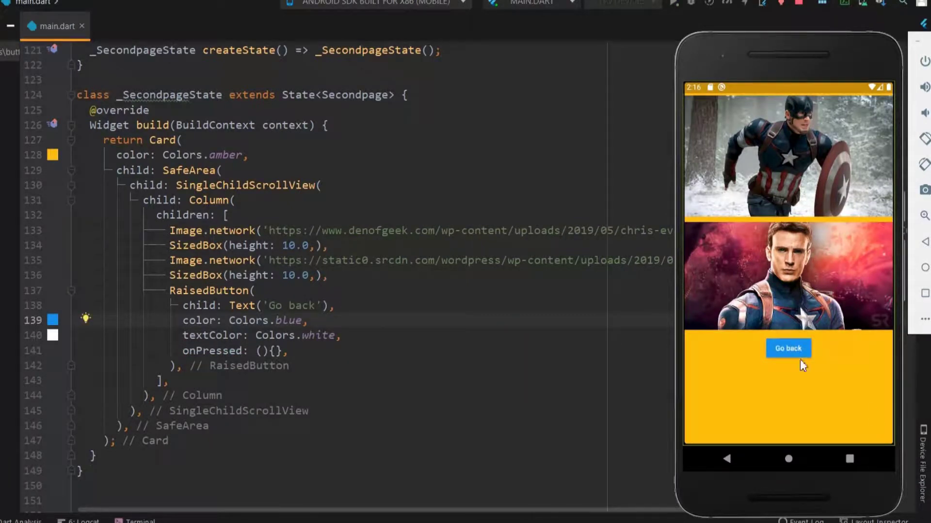
pyautogui.moveTo(797, 351)
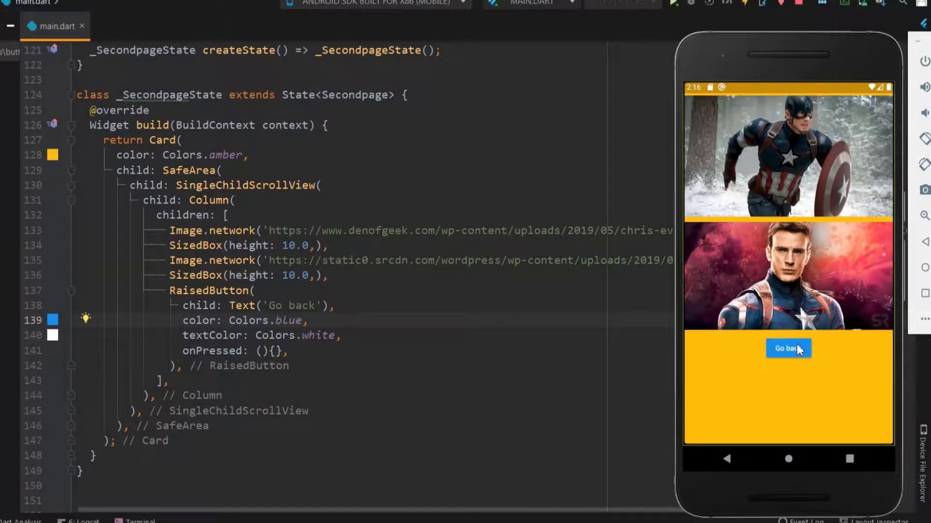
pyautogui.moveTo(615, 376)
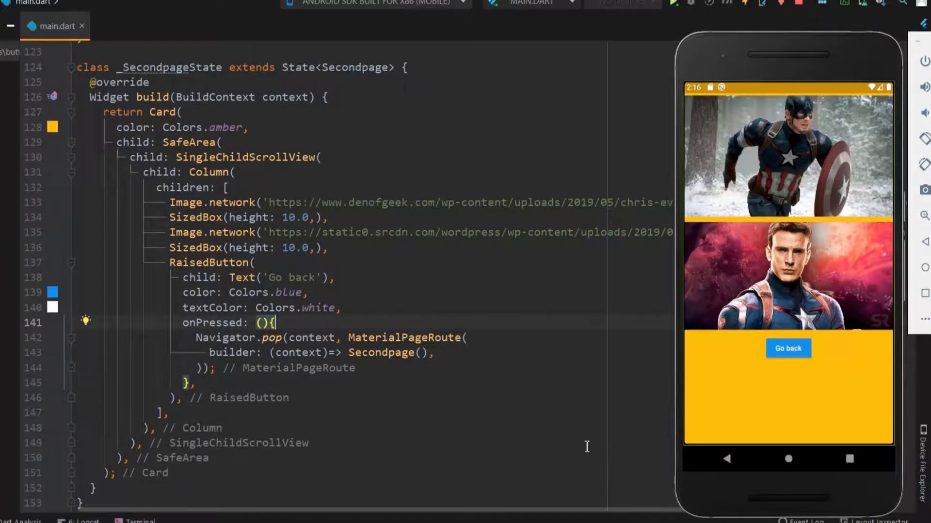
pyautogui.moveTo(728, 496)
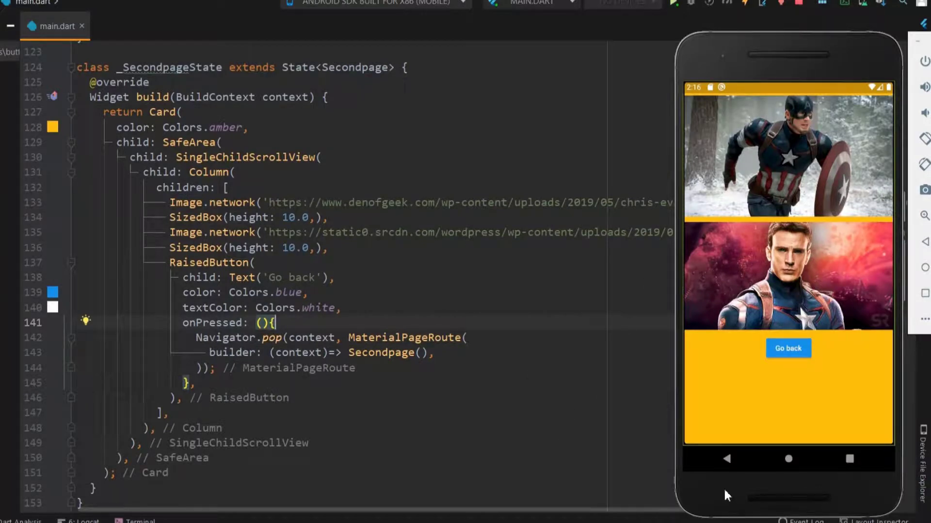
pyautogui.moveTo(526, 190)
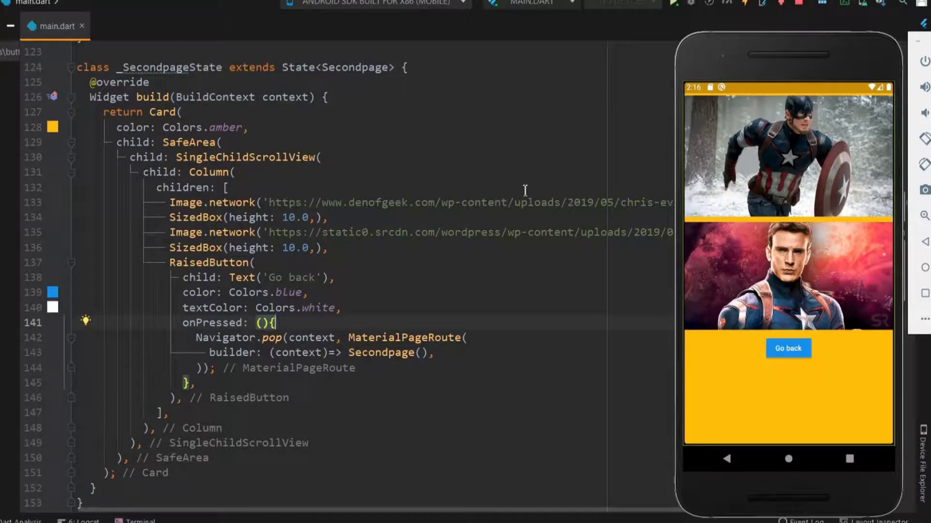
pyautogui.moveTo(387, 355)
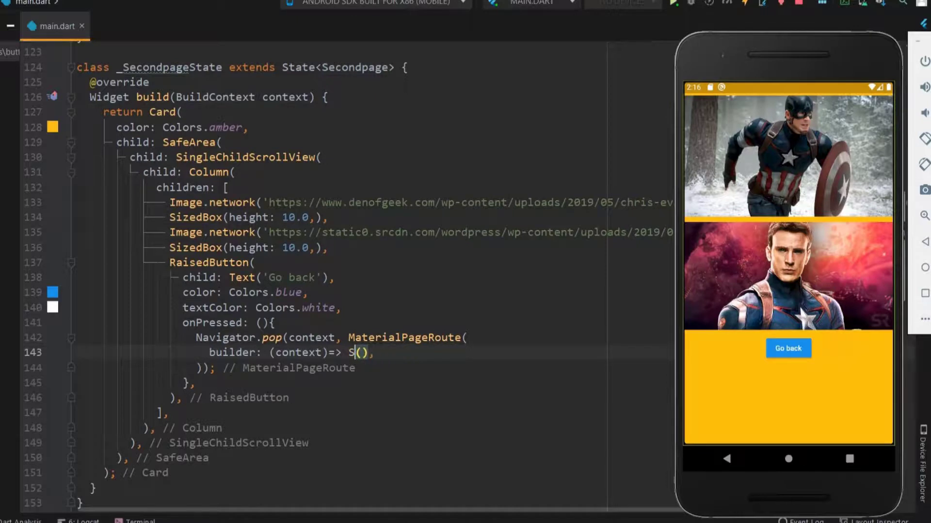
# Complete the pop route's builder with MyApp() and check the MyApp class at the top of main.dart
pyautogui.write('yApp')
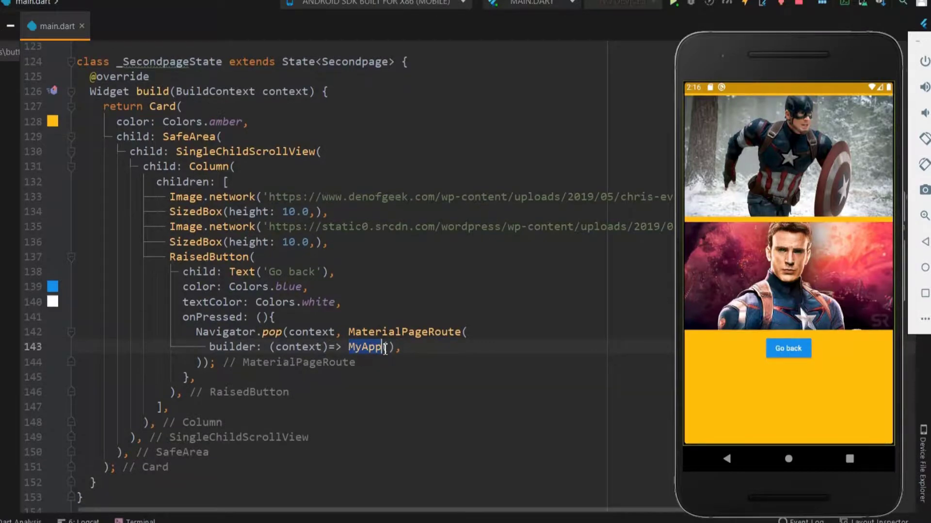
pyautogui.scroll(3)
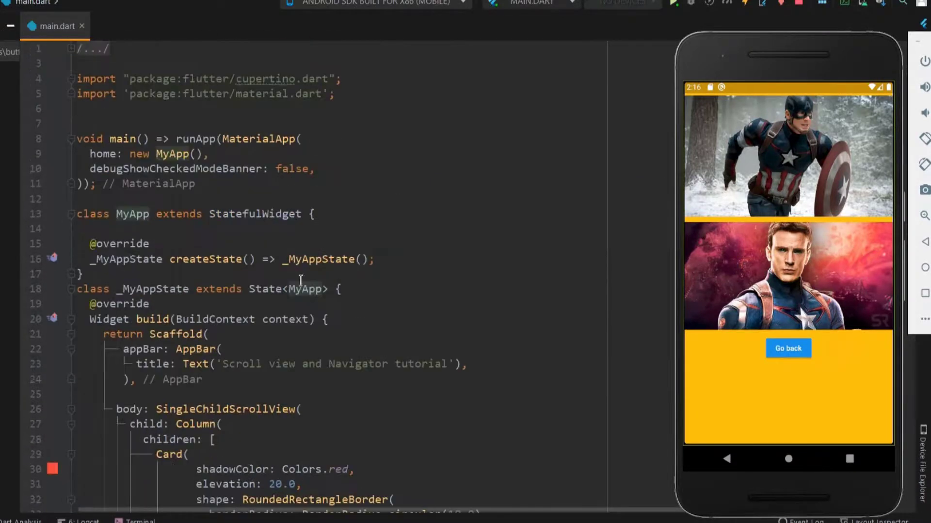
pyautogui.click(104, 155)
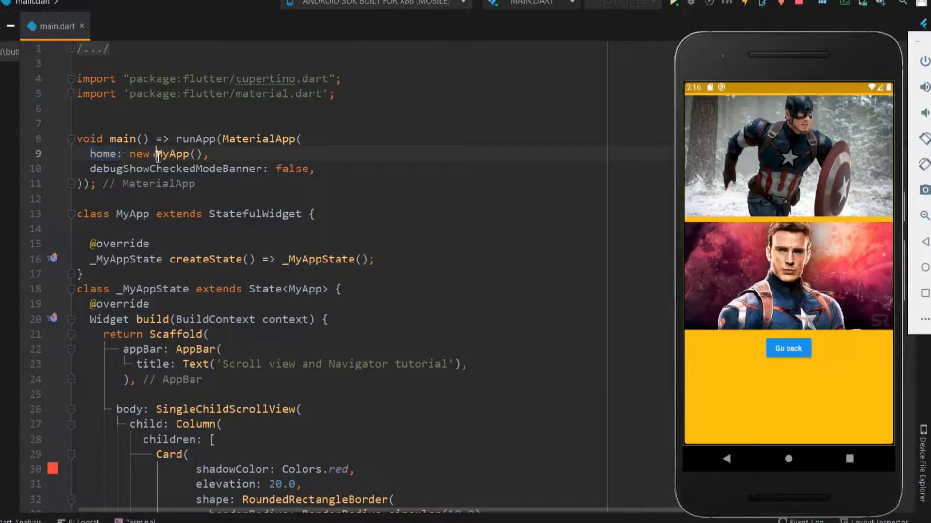
pyautogui.scroll(-3)
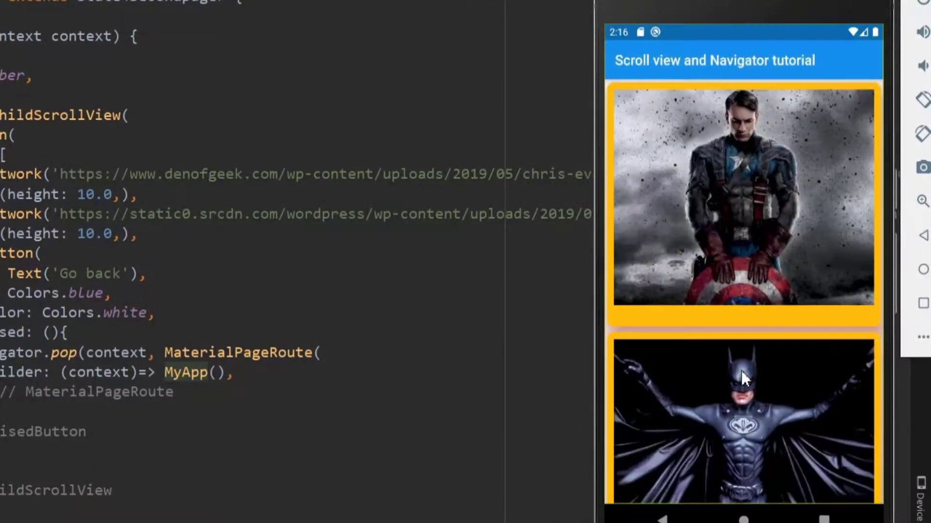
pyautogui.moveTo(679, 211)
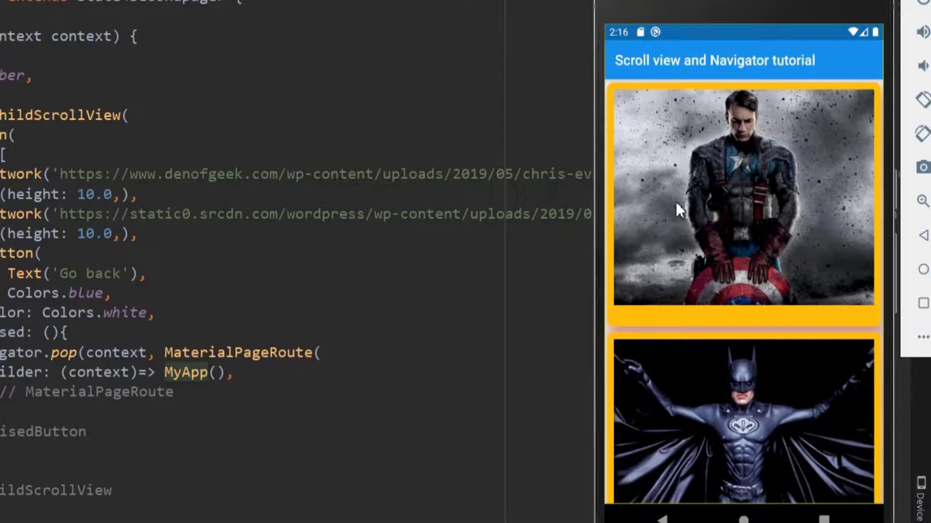
# Tap Go back on the emulator's second page to return to the home card list
pyautogui.scroll(-3)
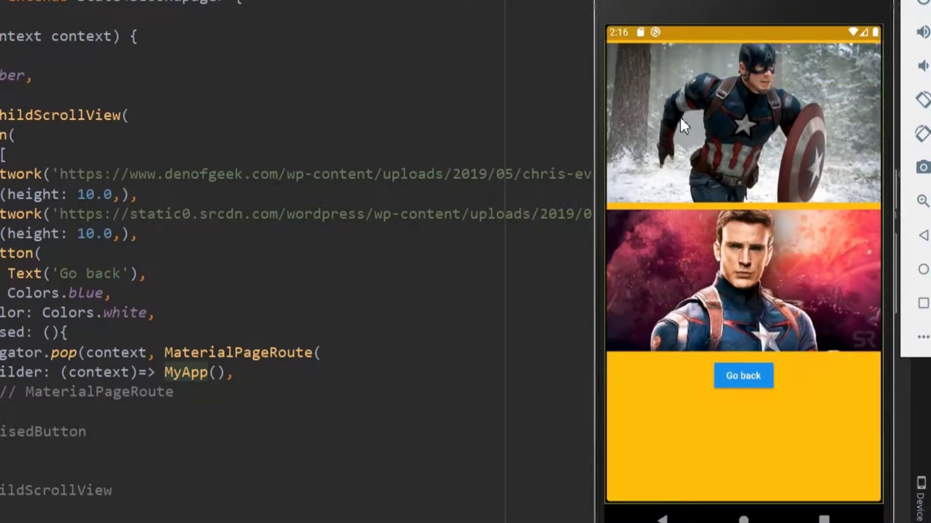
pyautogui.moveTo(744, 376)
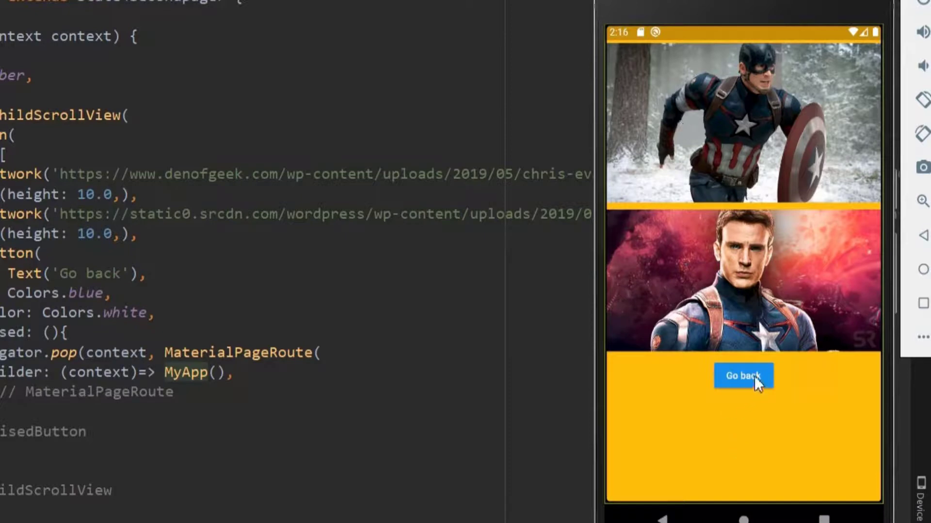
pyautogui.click(743, 376)
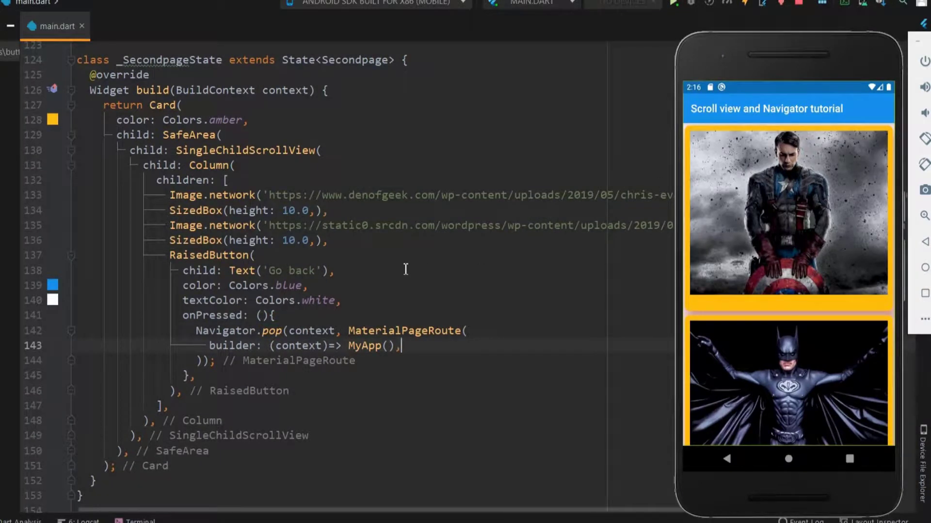
# Fold _SecondpageState and create a new Dart file 'Secondpage' in lib for the Secondpage classes
pyautogui.click(71, 135)
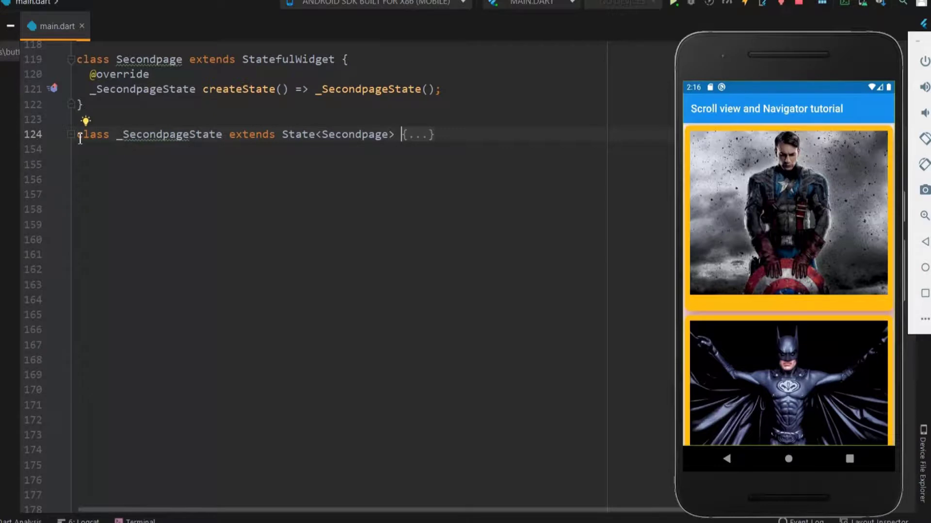
pyautogui.click(70, 89)
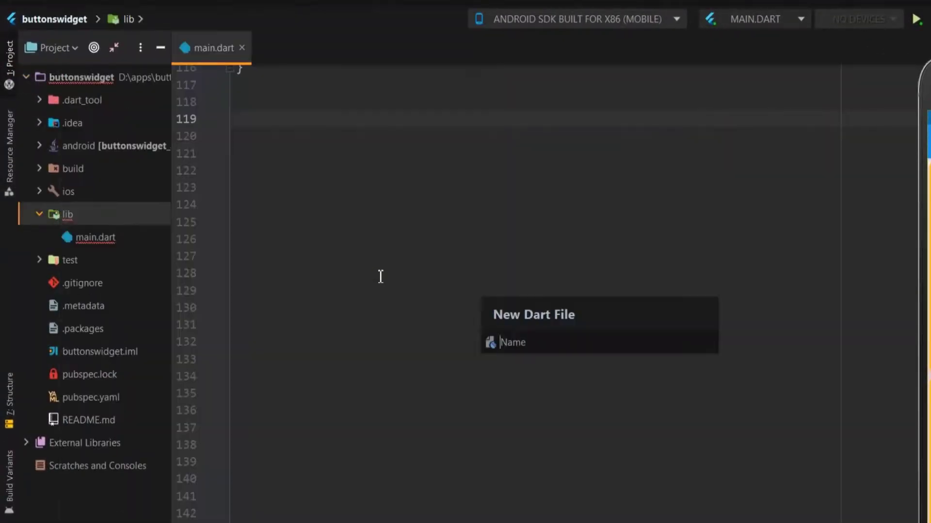
pyautogui.write('Seco')
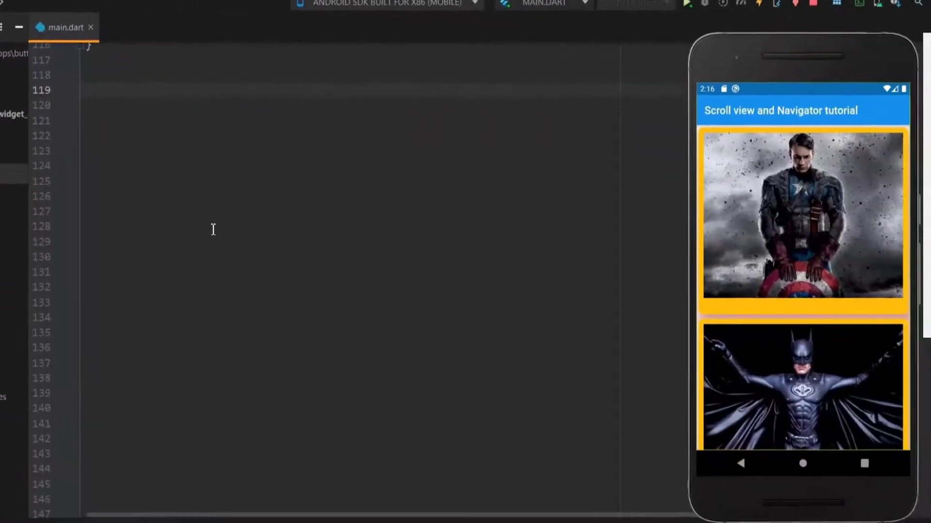
pyautogui.click(137, 26)
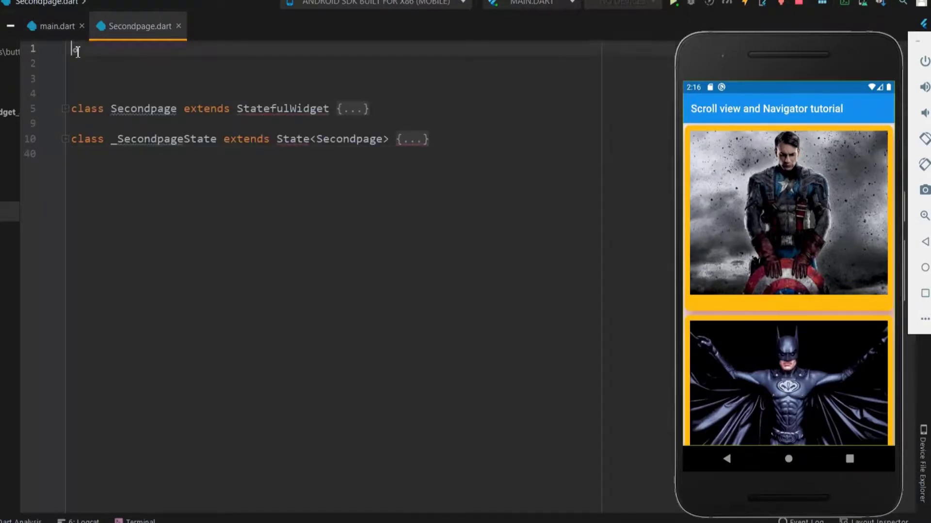
# Add import 'package:flutter/material.dart'; at the top of Secondpage.dart
pyautogui.write('im')
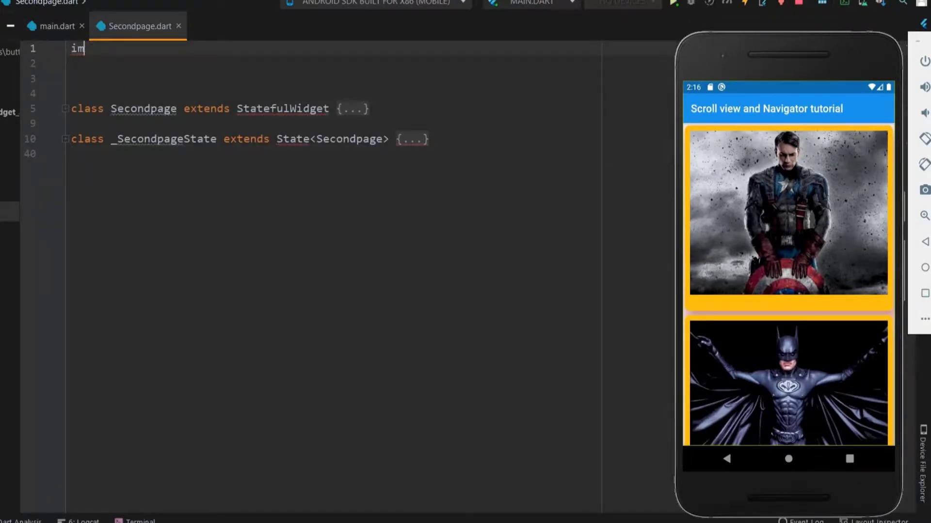
pyautogui.write("port '';")
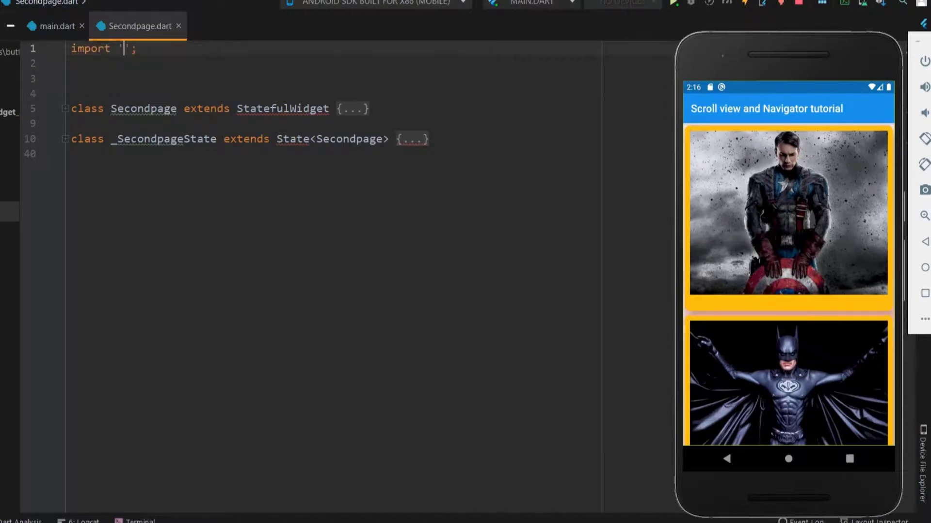
pyautogui.write('package:flutter/material.dart')
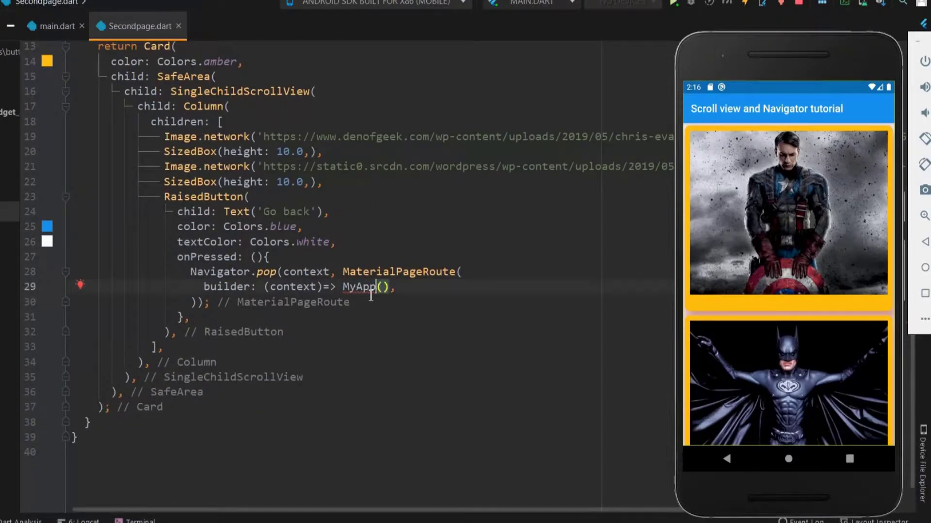
# Add import 'package:buttonswidget/main.dart' to Secondpage.dart, checking against main.dart
pyautogui.scroll(3)
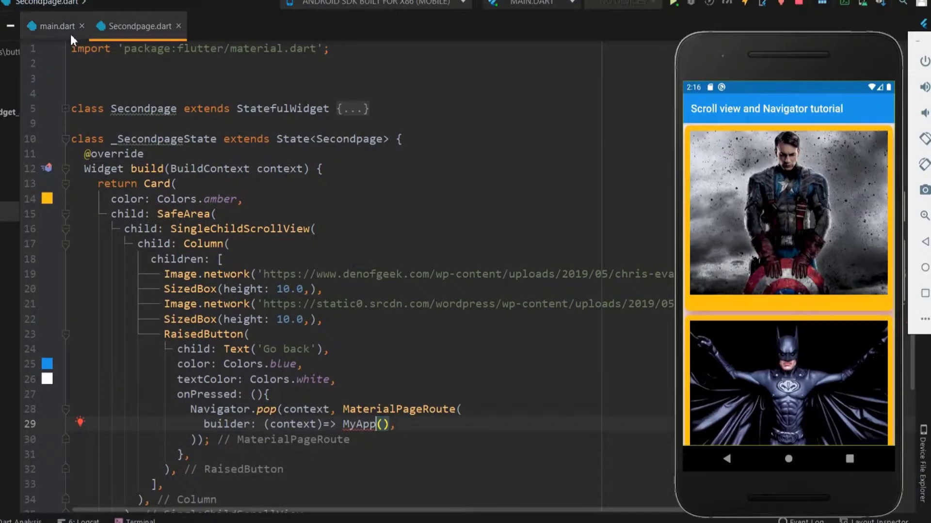
pyautogui.click(53, 26)
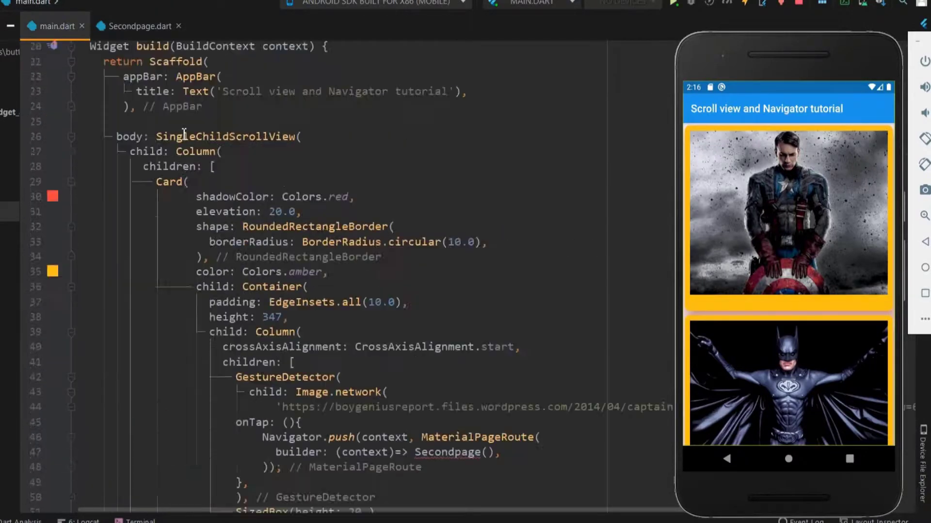
pyautogui.scroll(3)
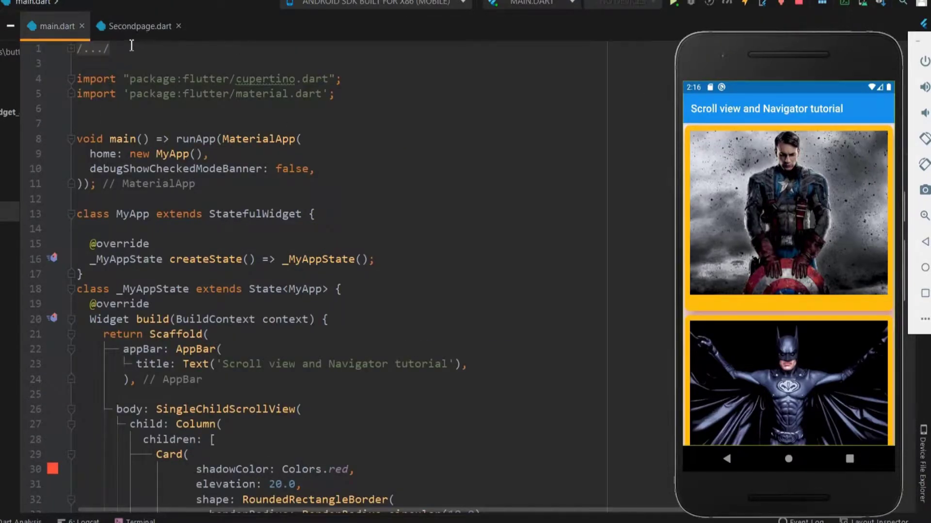
pyautogui.click(136, 25)
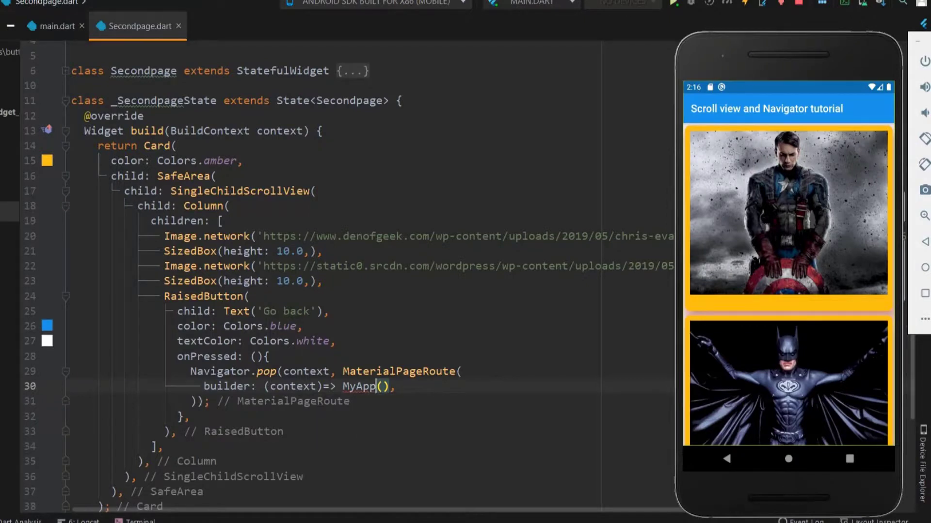
pyautogui.scroll(3)
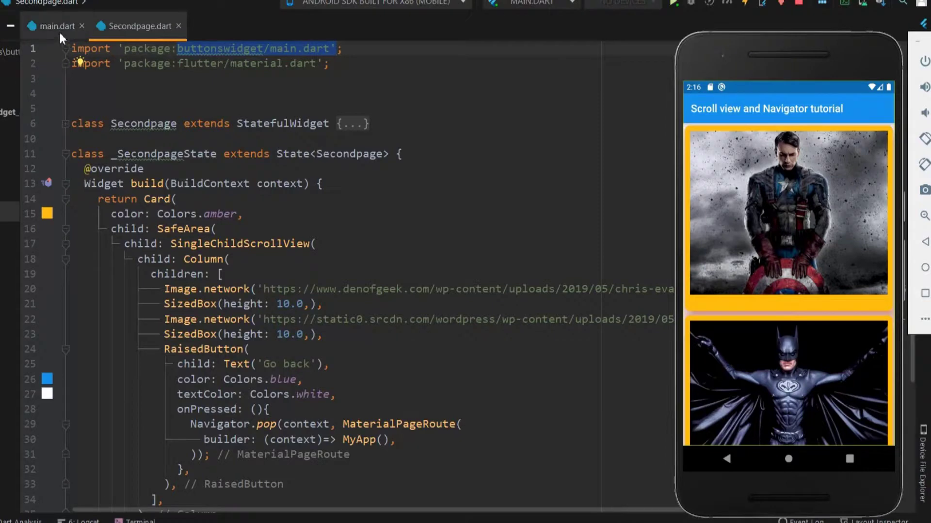
# Add import 'package:buttonswidget/Secondpage.dart' to main.dart so Secondpage() resolves
pyautogui.click(56, 25)
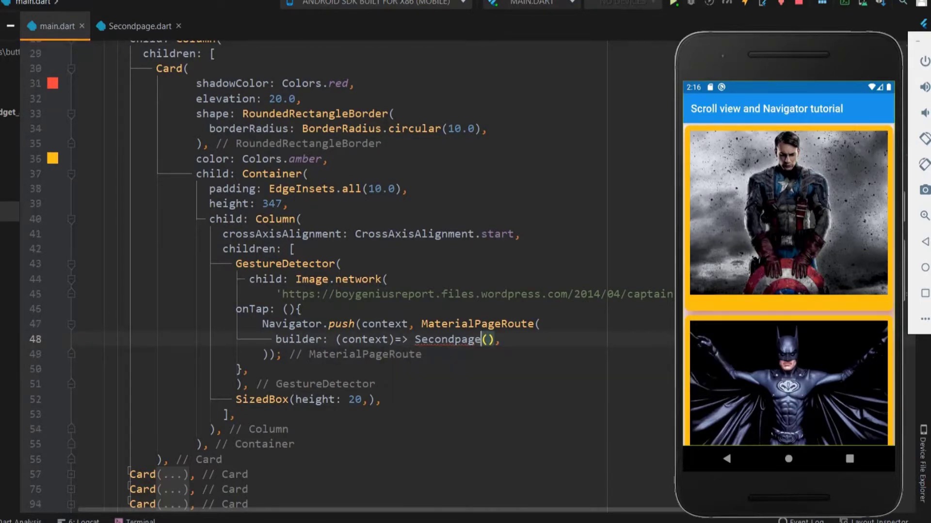
pyautogui.scroll(3)
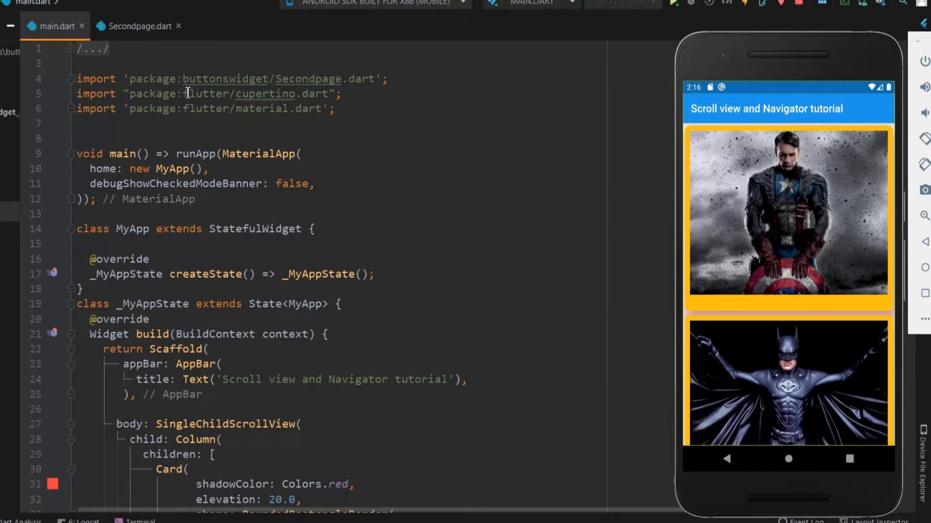
pyautogui.doubleClick(261, 79)
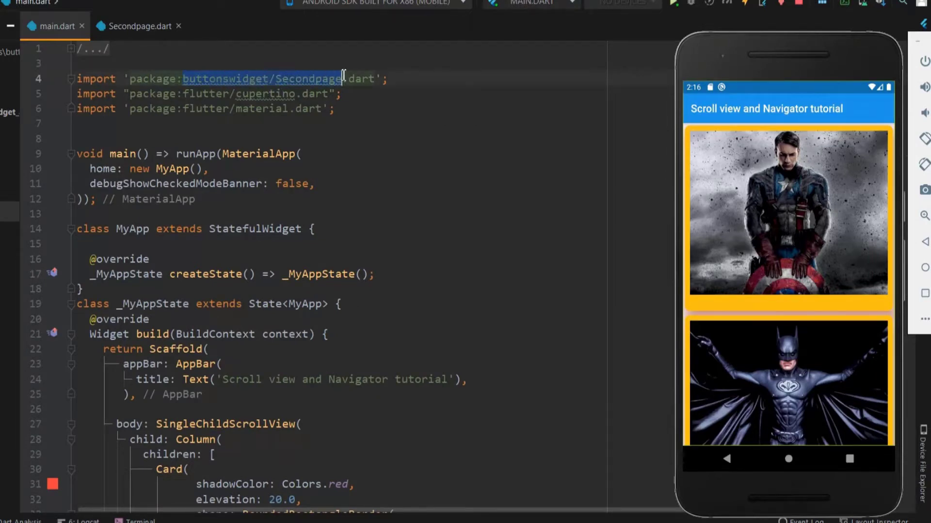
pyautogui.click(366, 153)
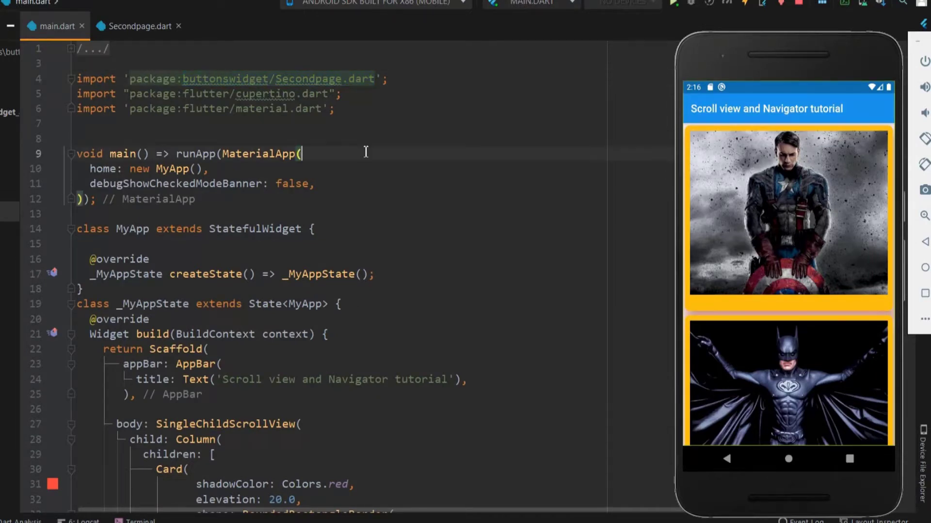
pyautogui.scroll(-3)
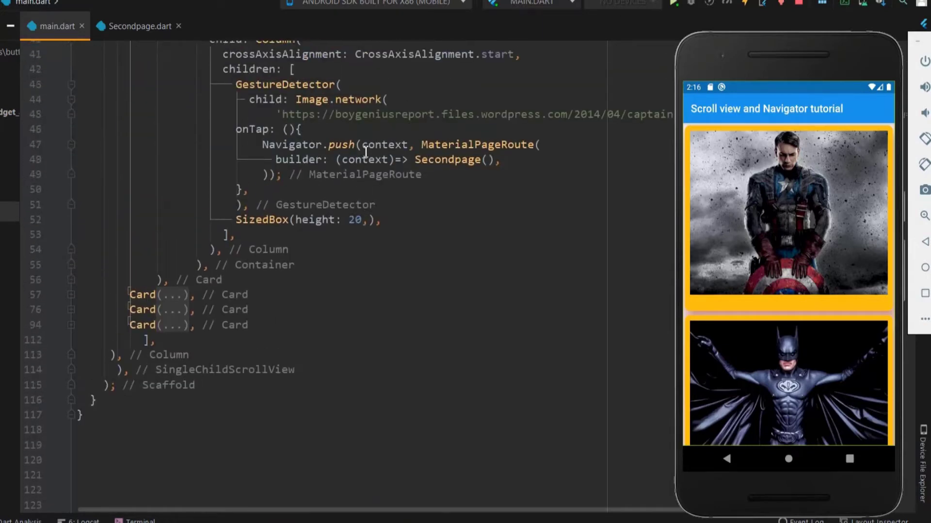
pyautogui.scroll(3)
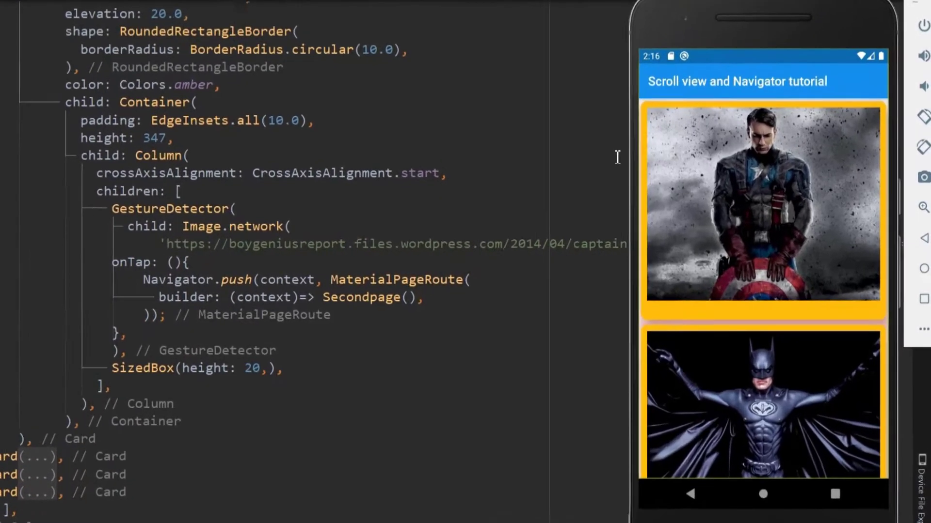
pyautogui.click(761, 204)
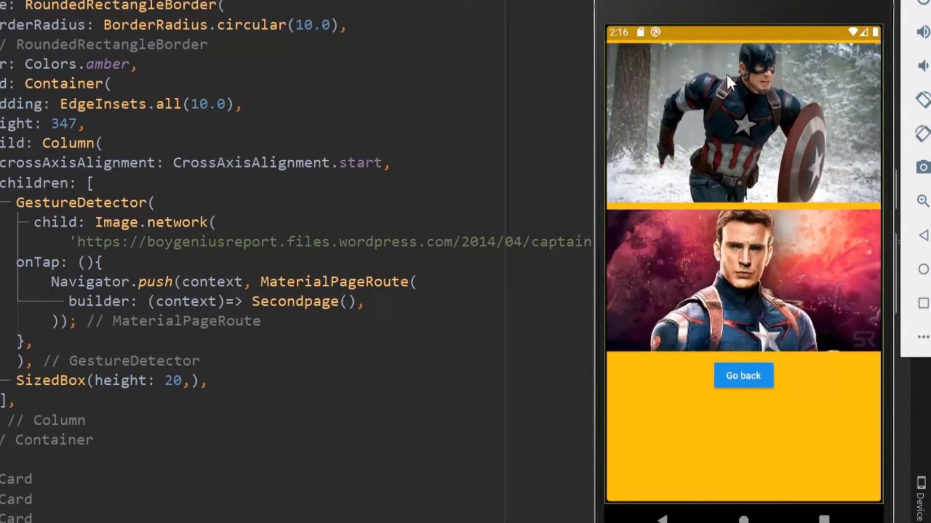
pyautogui.moveTo(754, 385)
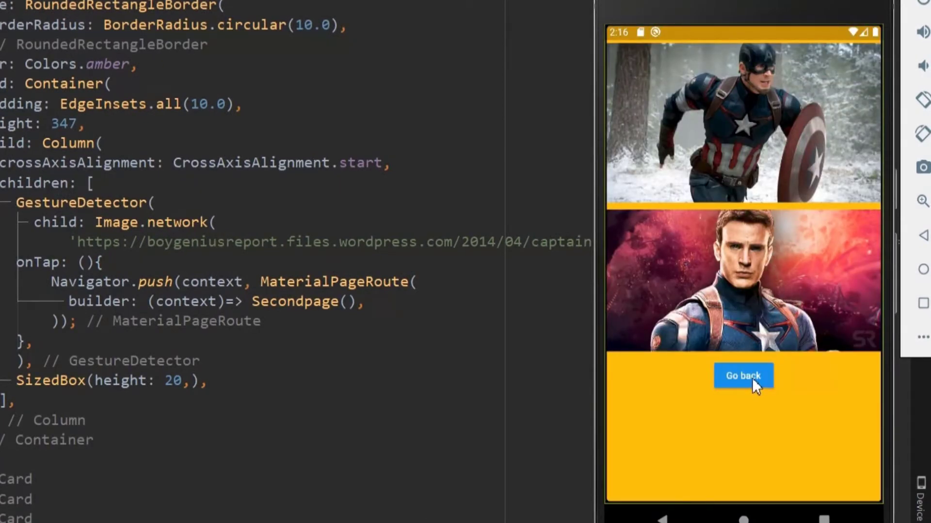
pyautogui.click(742, 375)
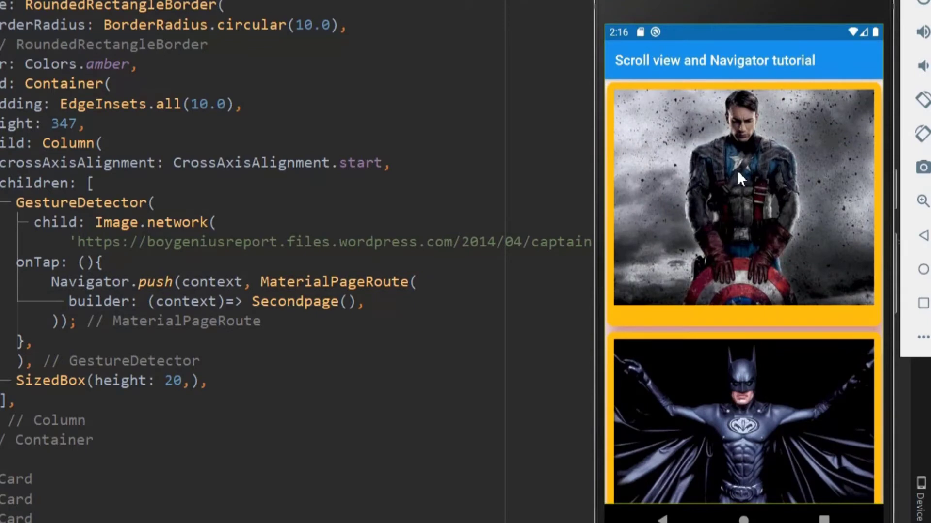